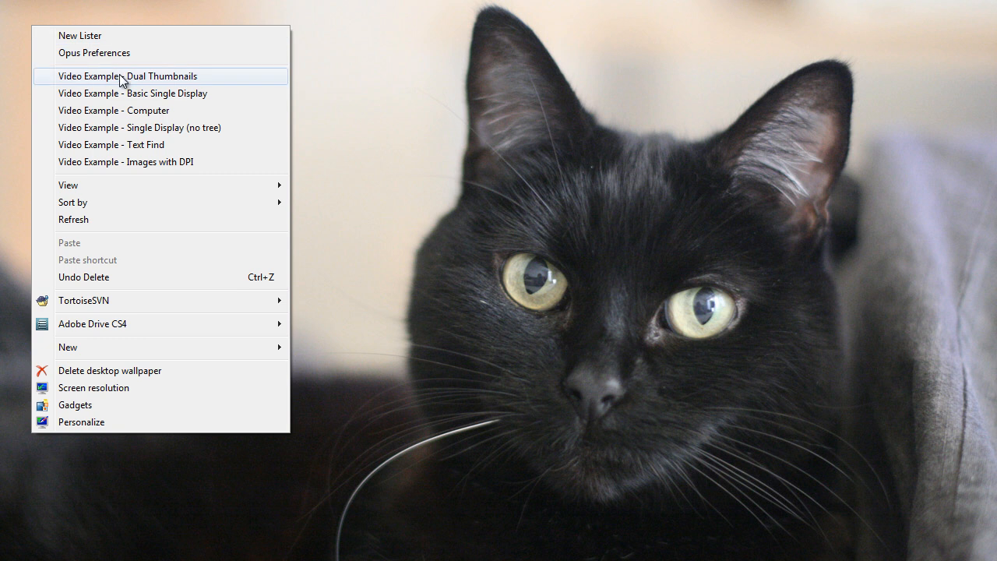
Open the Dual Thumbnails layout and move Box.jpg, Keyboard.jpg and Transparent.png into Cat Photos.
left_click(125, 77)
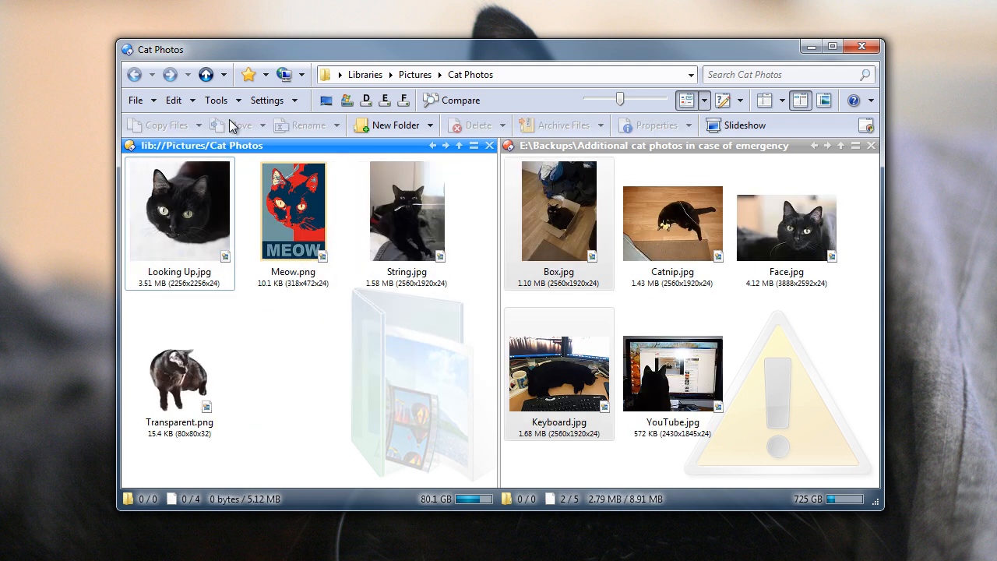
mouse_move(234, 124)
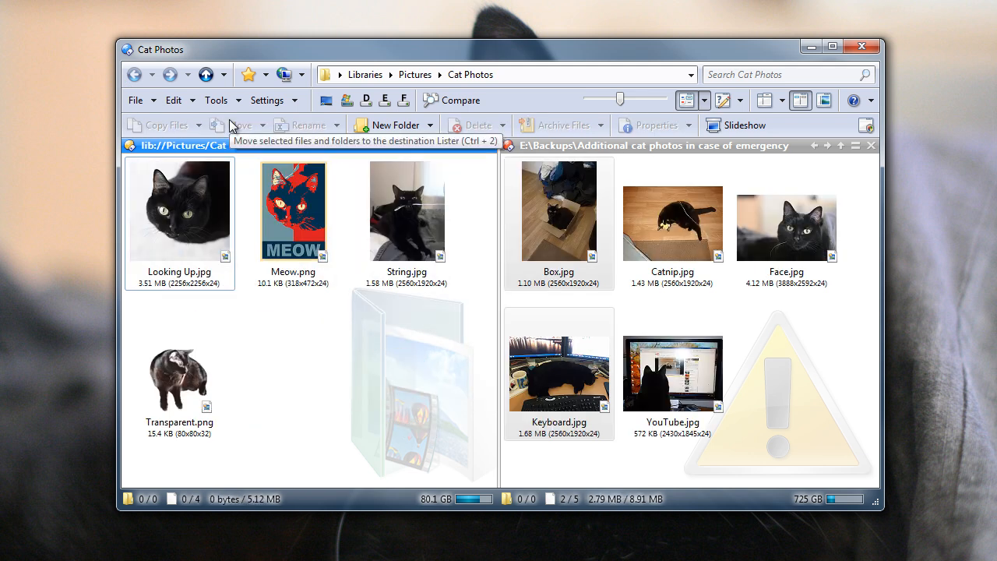
left_click(559, 230)
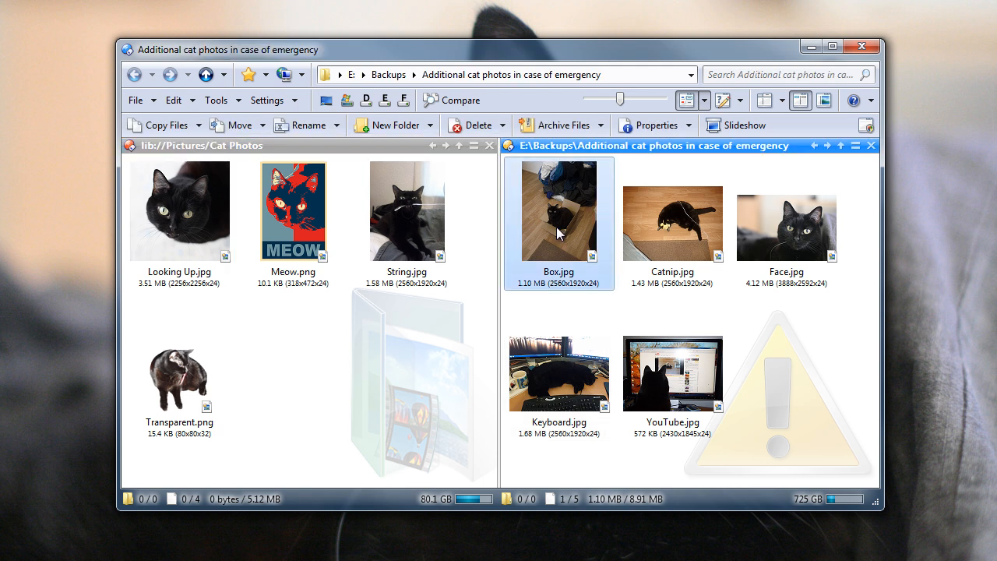
left_click(558, 374)
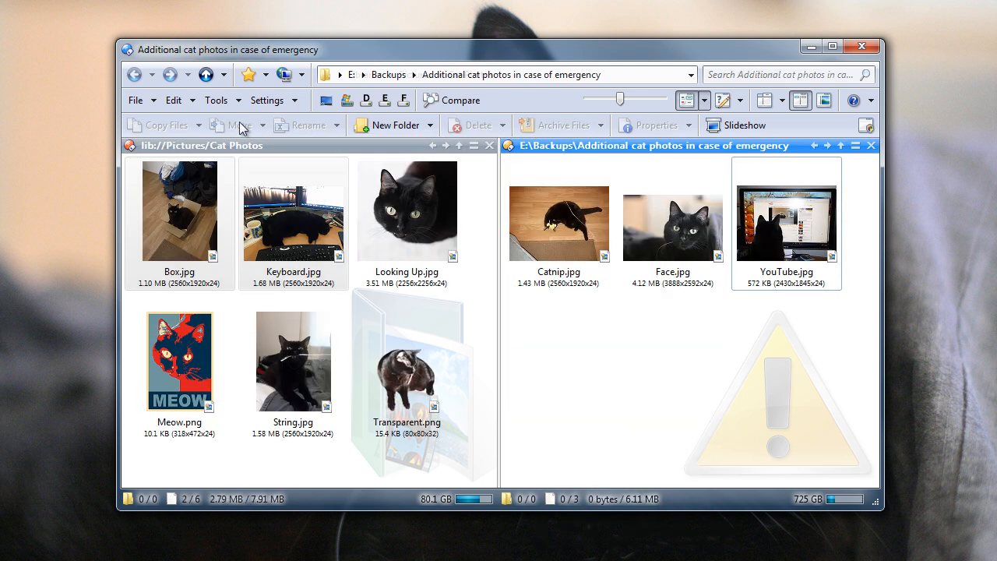
left_click(406, 382)
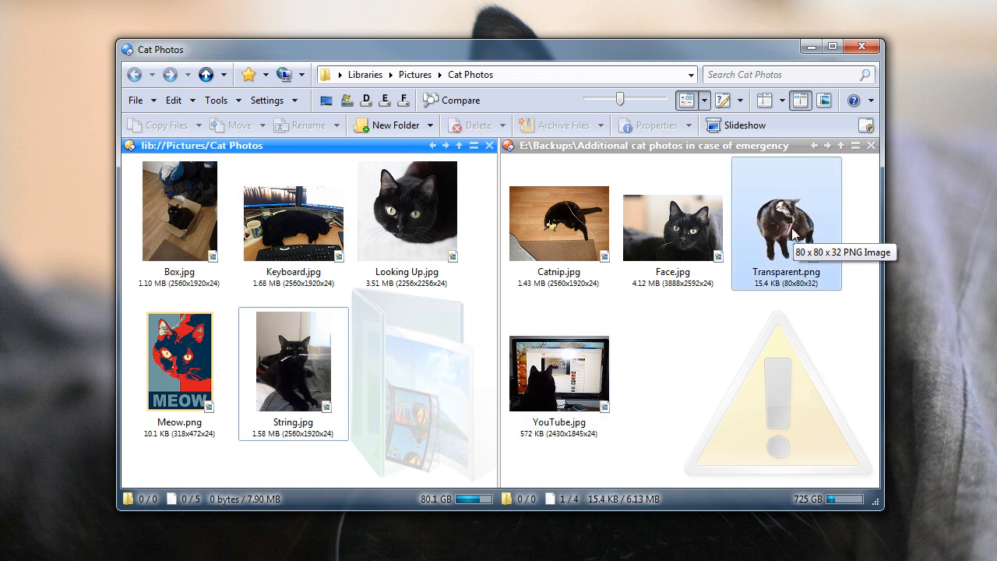
left_click_drag(785, 224, 406, 362)
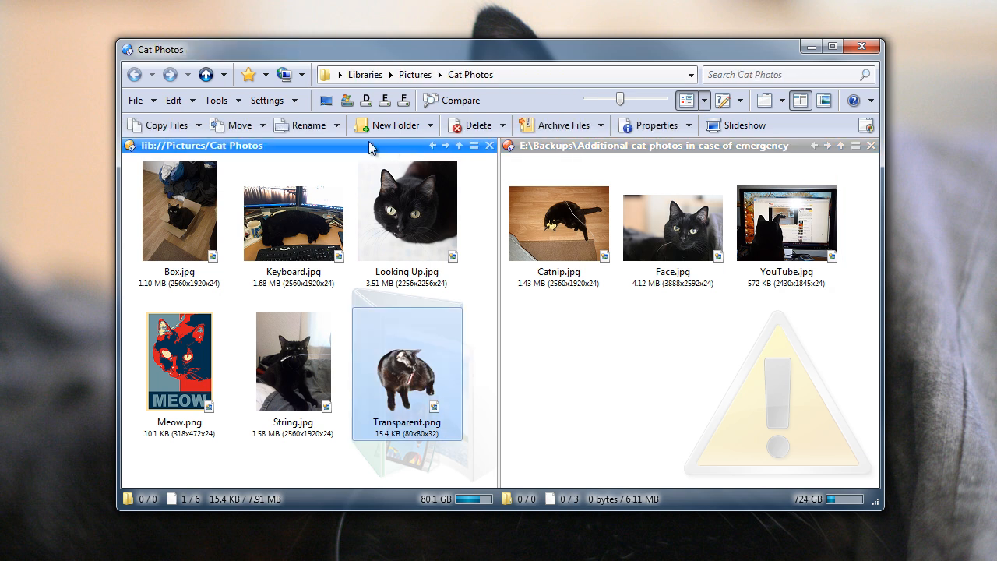
Set the Destination file display background colour to pale yellow in Preferences.
left_click(268, 100)
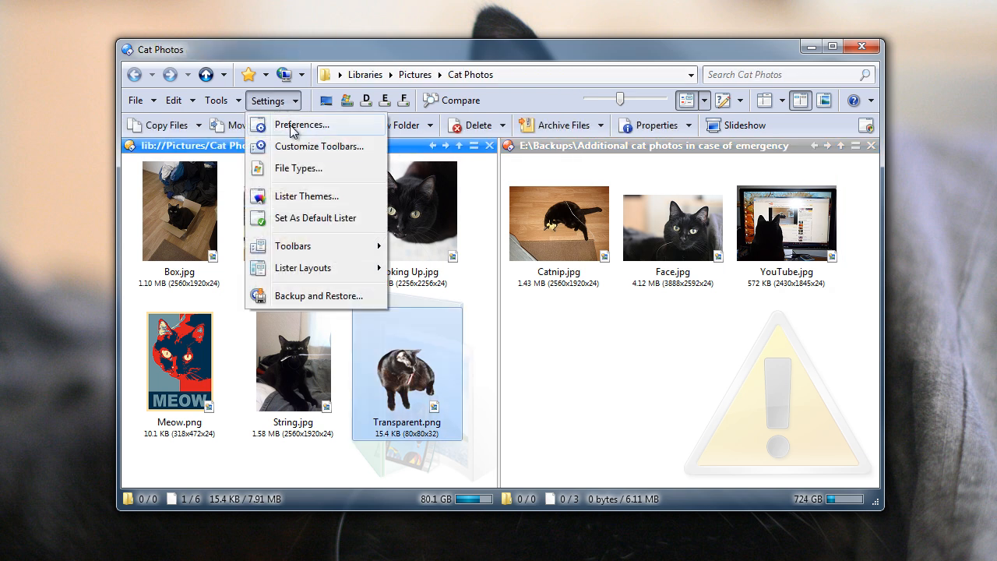
left_click(302, 124)
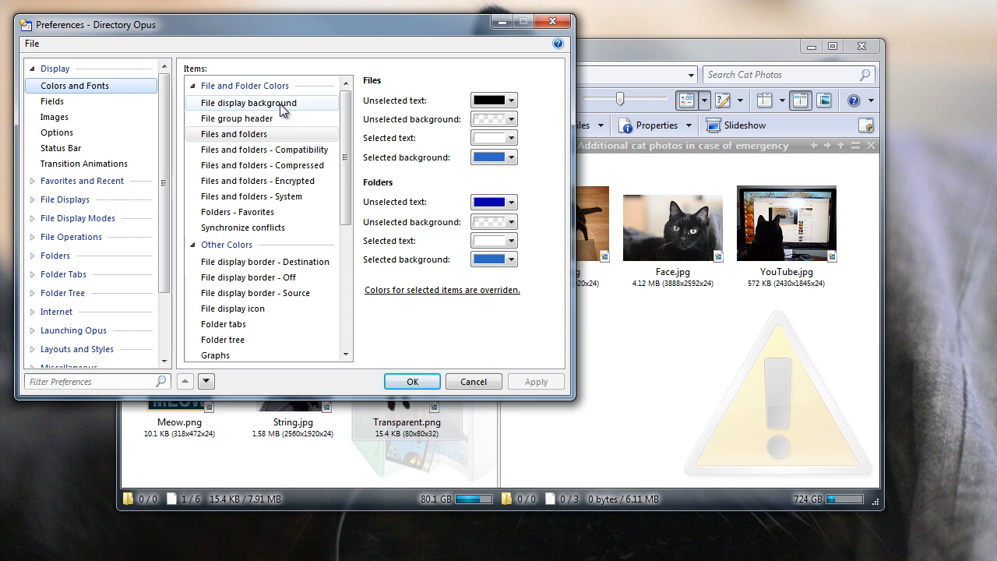
left_click(251, 102)
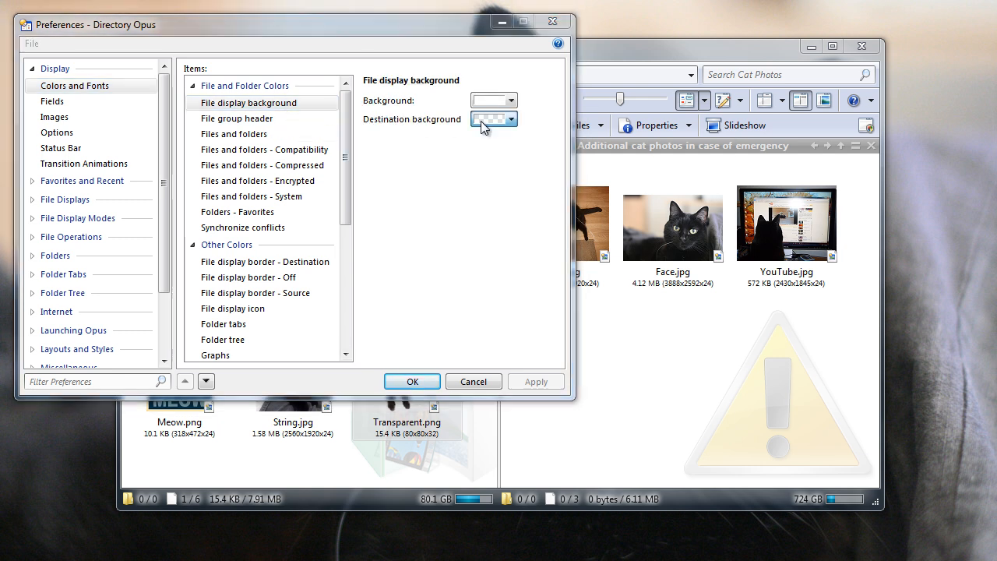
left_click(507, 120)
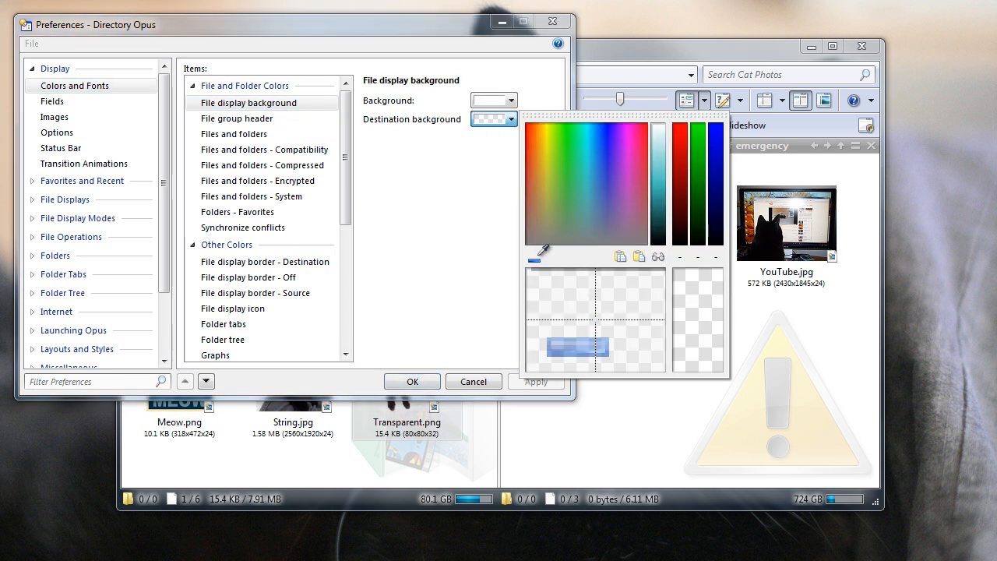
left_click(543, 154)
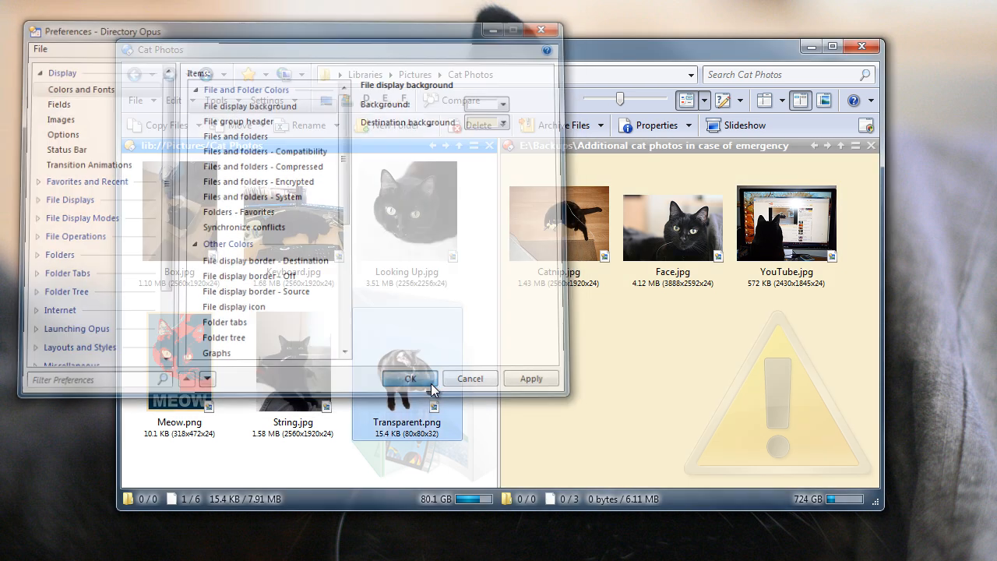
left_click(411, 378)
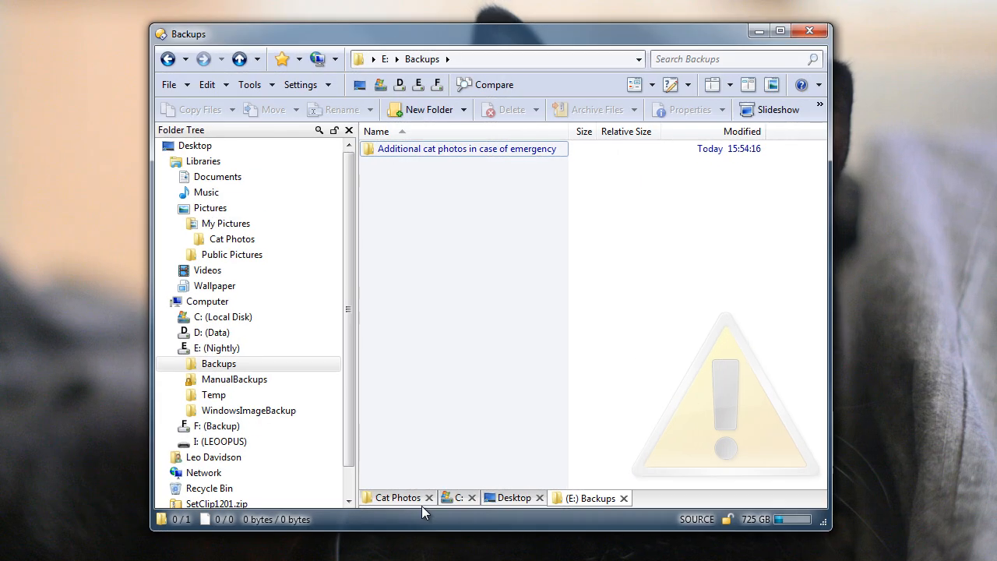
mouse_move(437, 390)
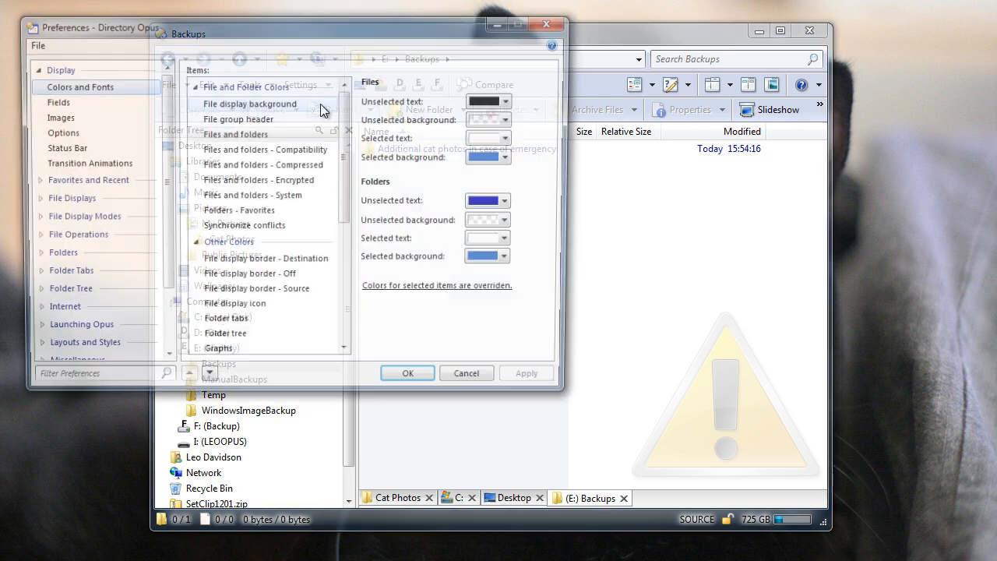
Turn off system colours for folder tabs and apply the custom purple-on-green tab colours.
left_click(56, 132)
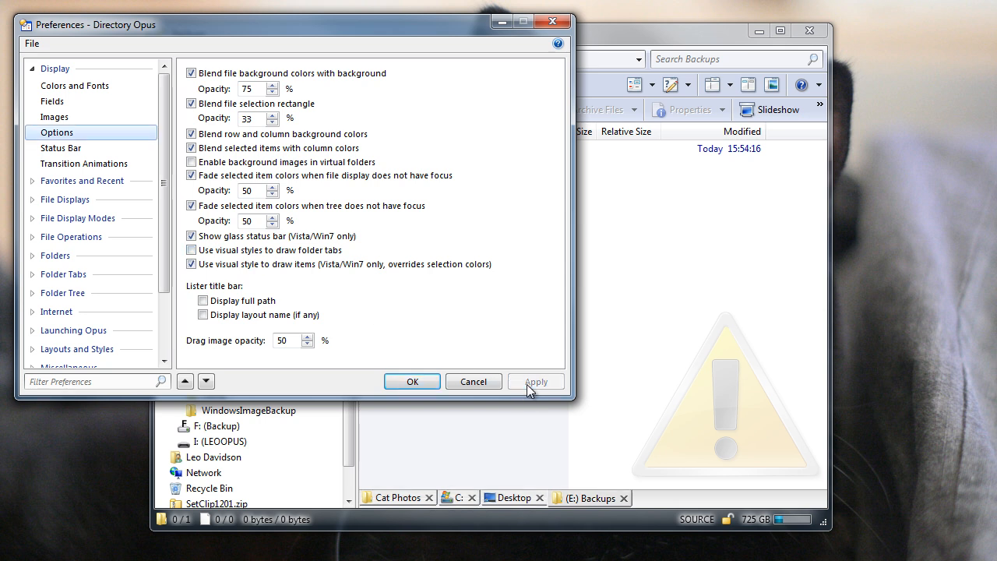
left_click(191, 251)
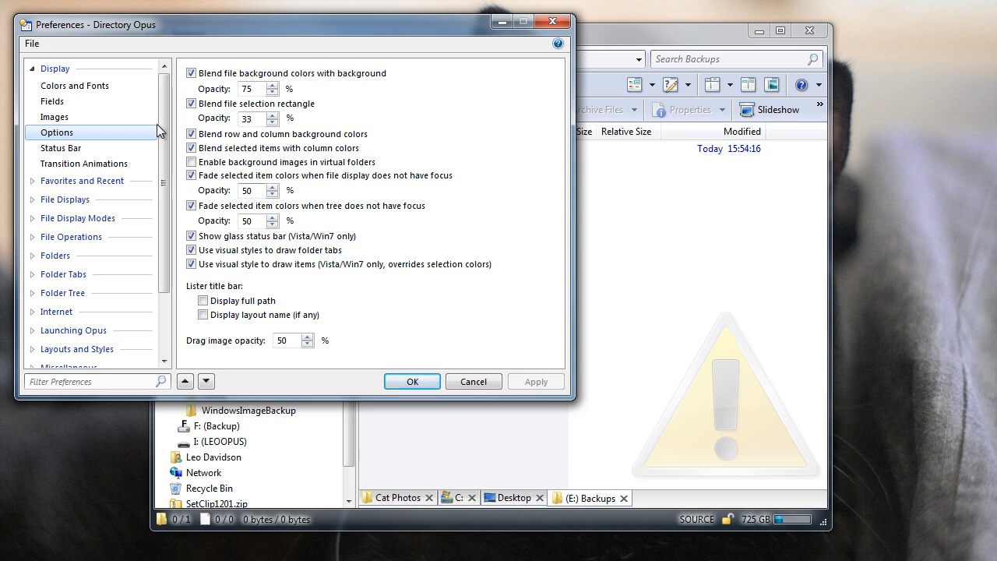
left_click(74, 86)
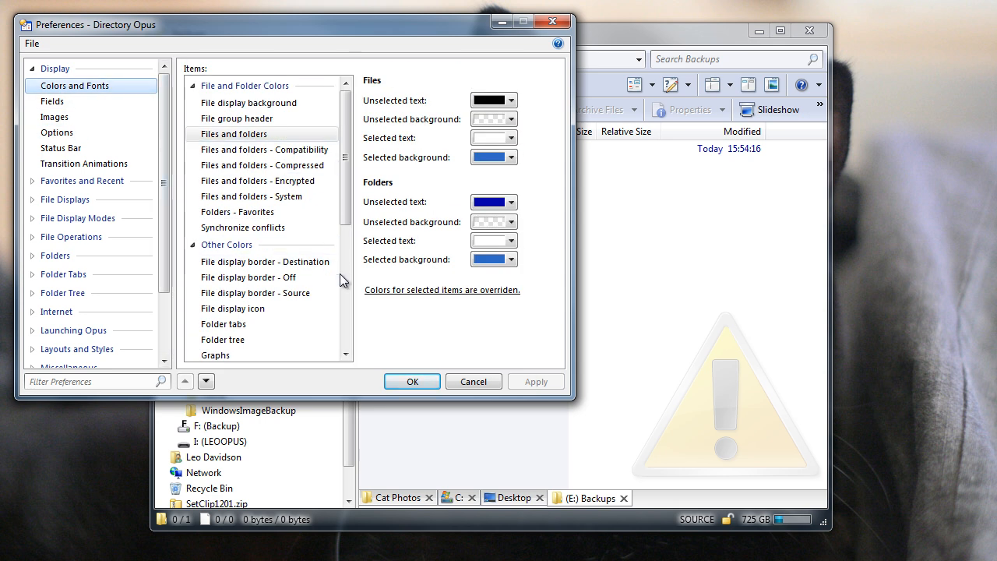
left_click(223, 324)
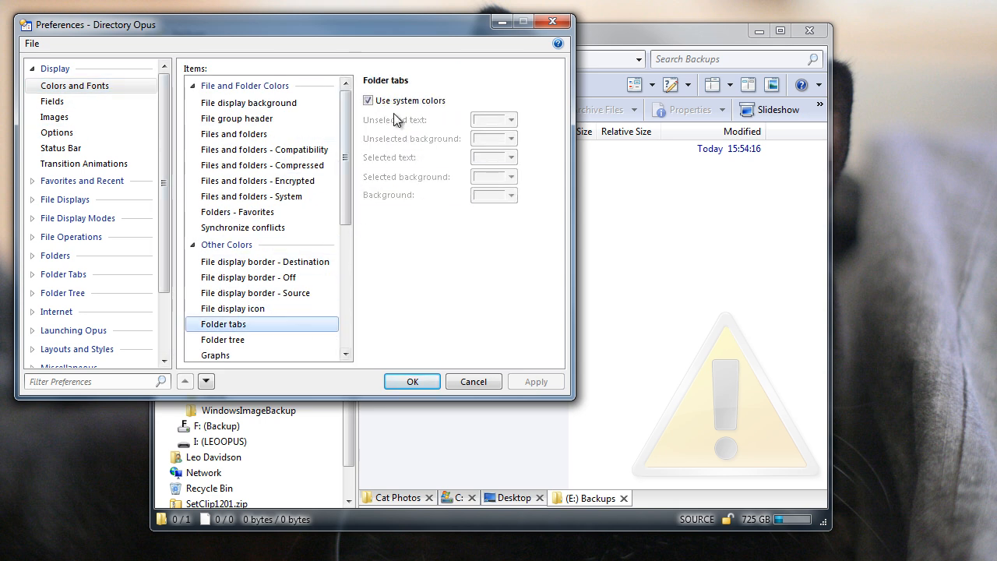
left_click(369, 100)
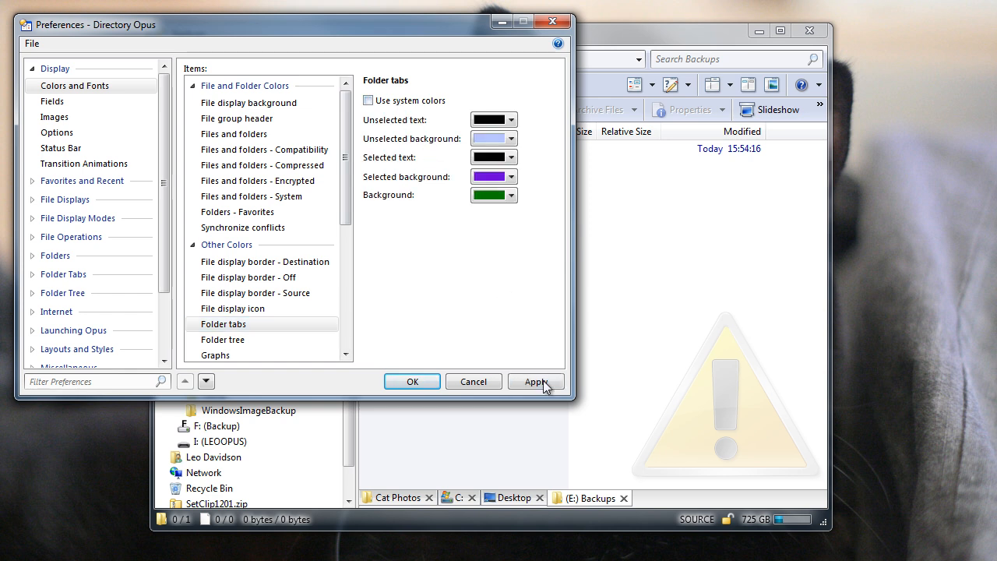
left_click(534, 381)
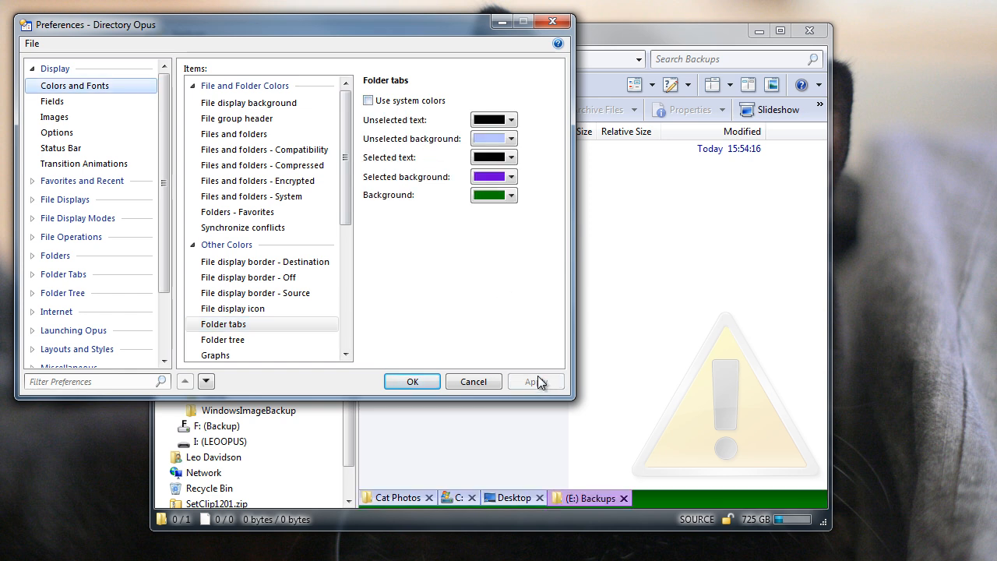
left_click(56, 132)
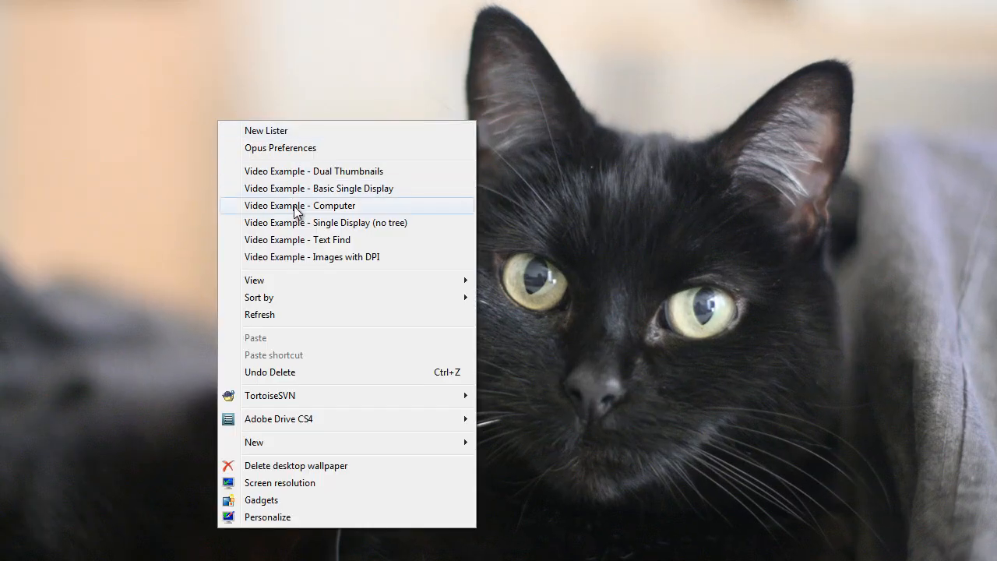
Open the Computer layout, open Local Disk (C:), and toggle hidden items on then off.
left_click(299, 205)
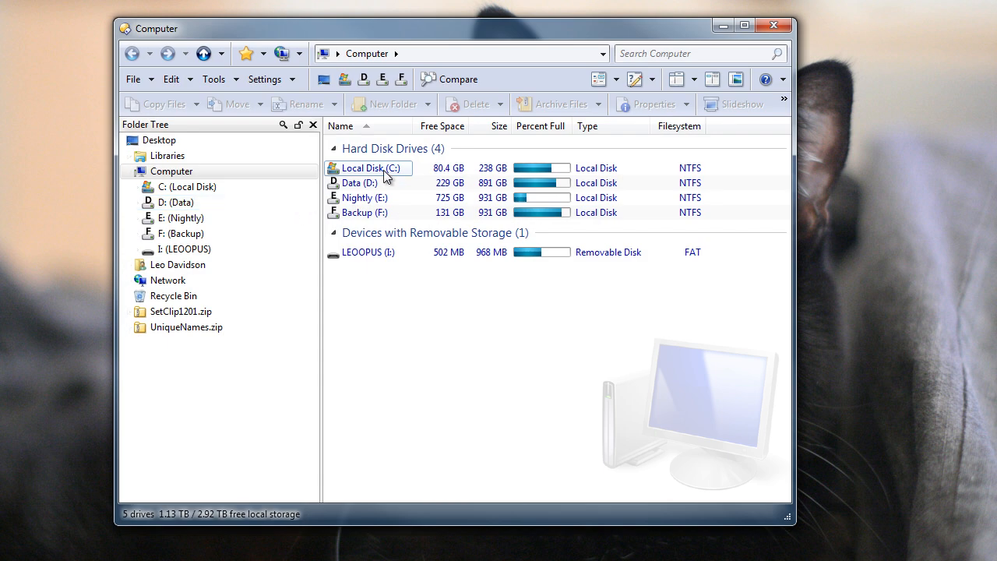
double_click(368, 168)
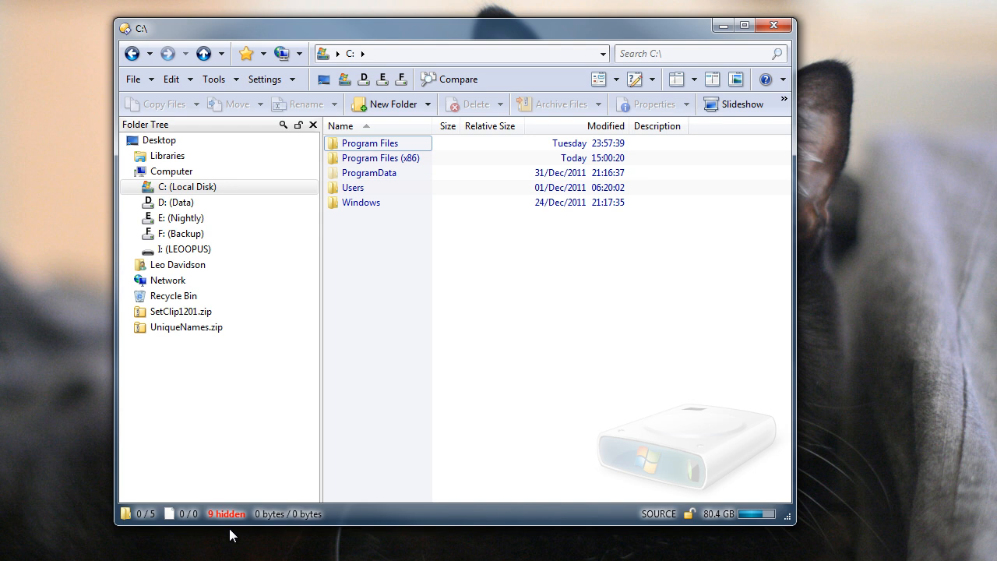
left_click(643, 79)
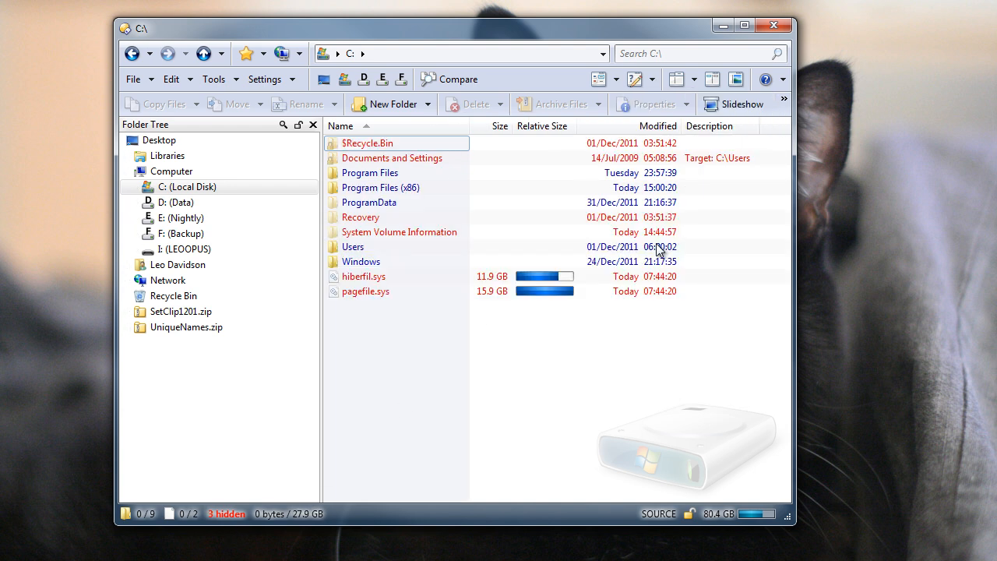
left_click(641, 79)
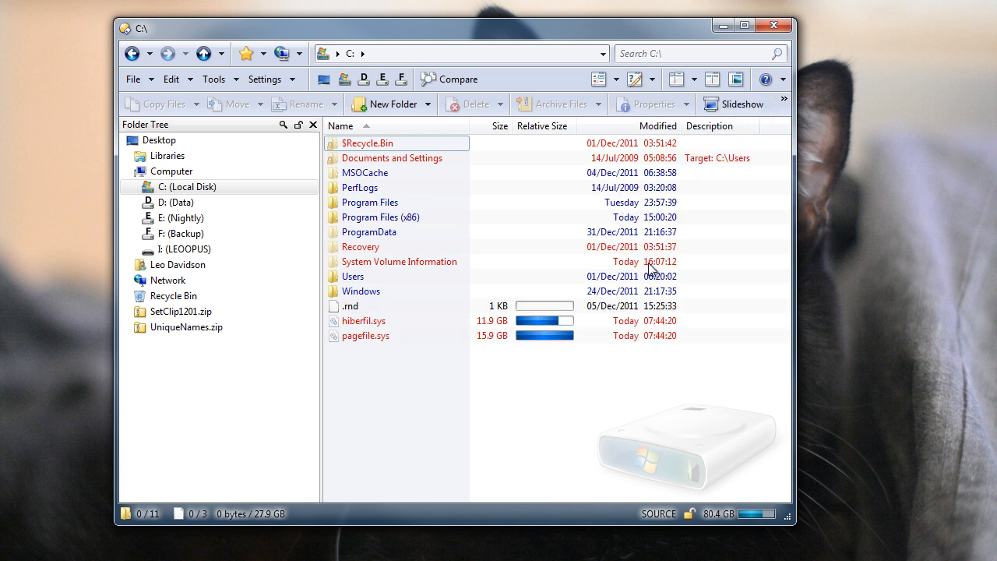
left_click(647, 79)
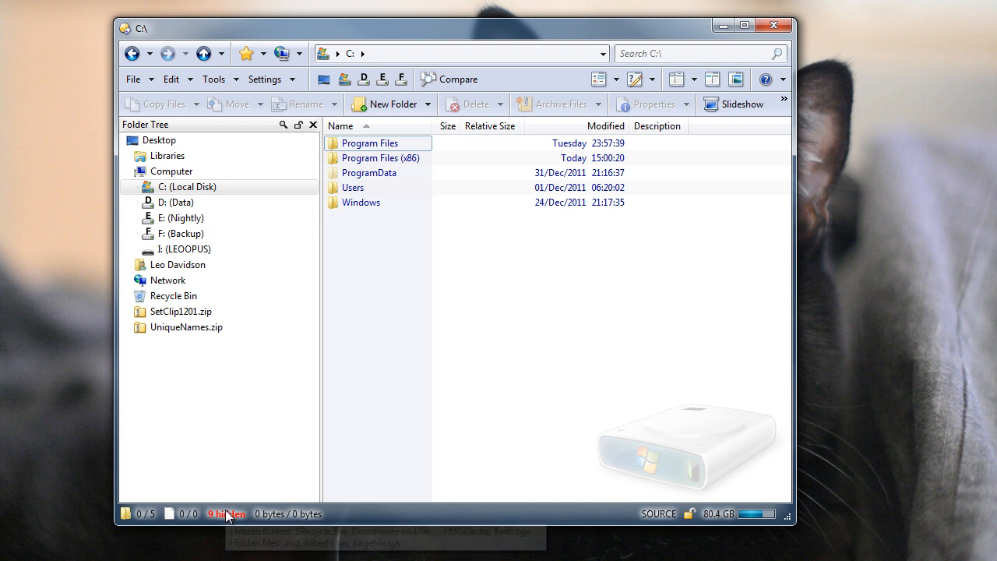
mouse_move(226, 515)
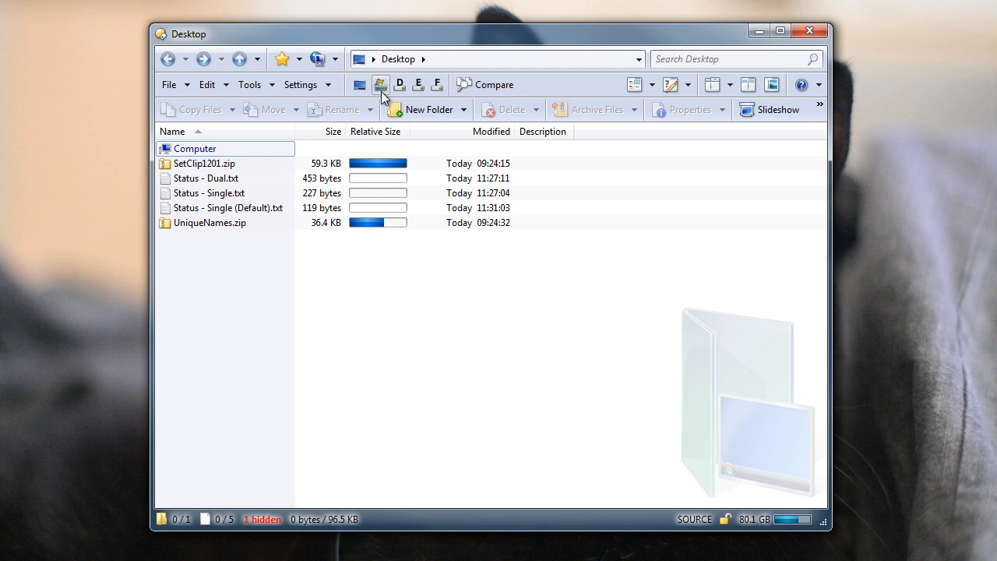
left_click(379, 59)
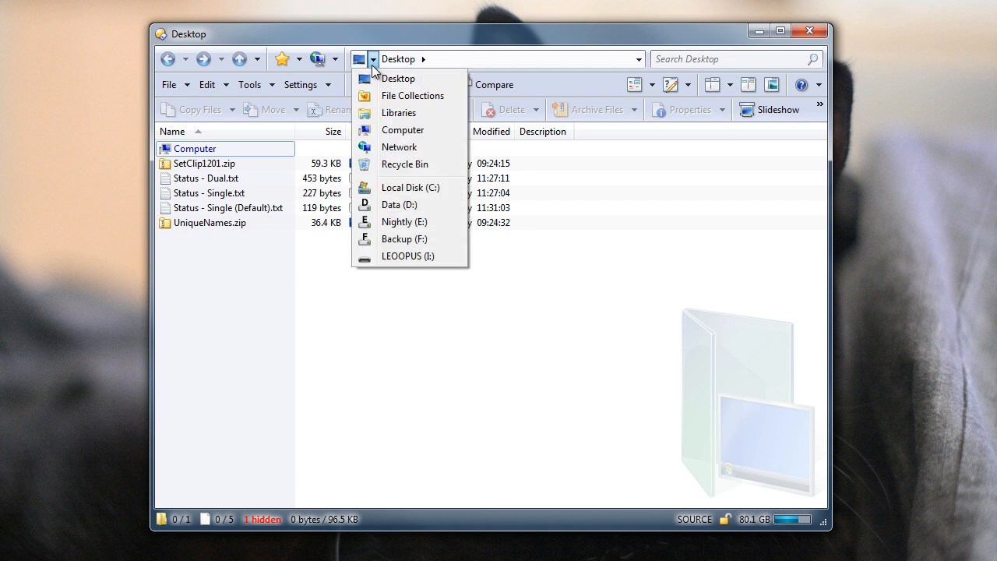
mouse_move(393, 238)
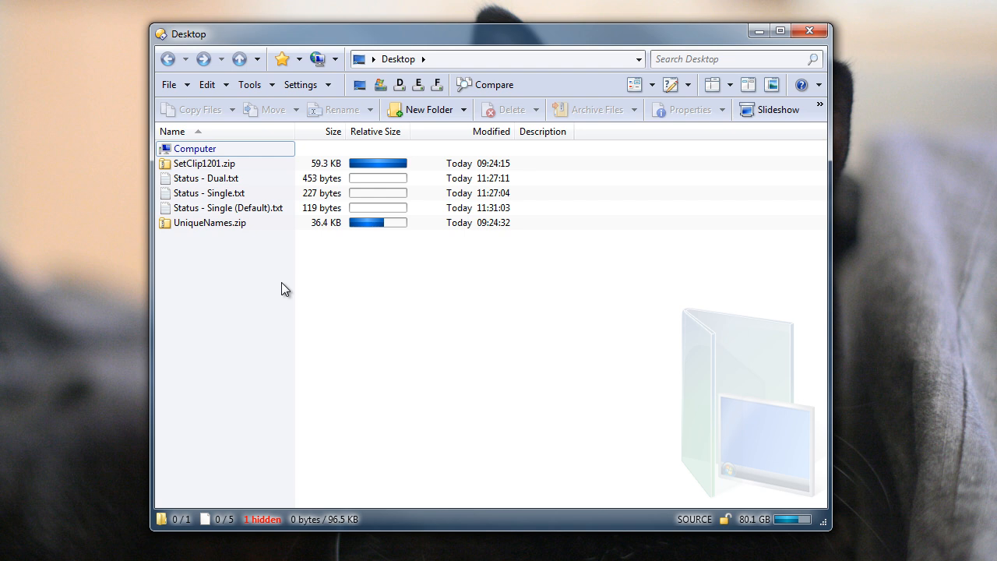
mouse_move(294, 102)
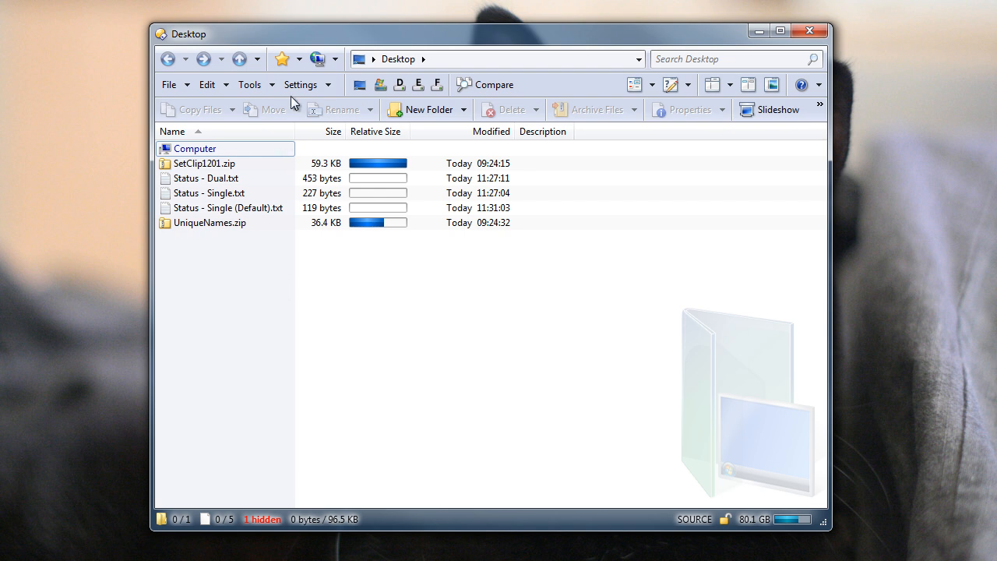
Create a new toolbar named 'Drive Lists' in Customize Toolbars.
left_click(322, 84)
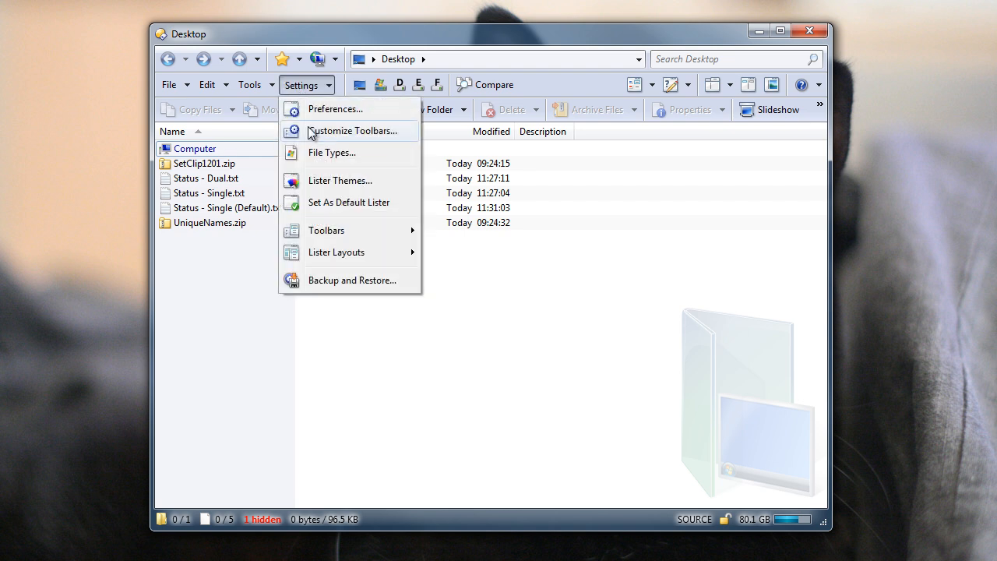
left_click(354, 131)
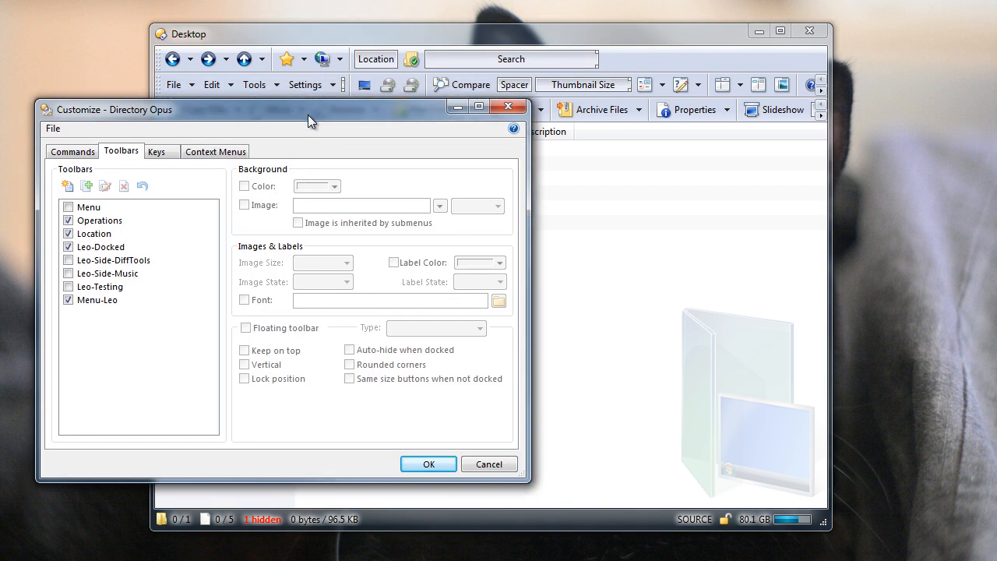
left_click_drag(310, 121, 330, 184)
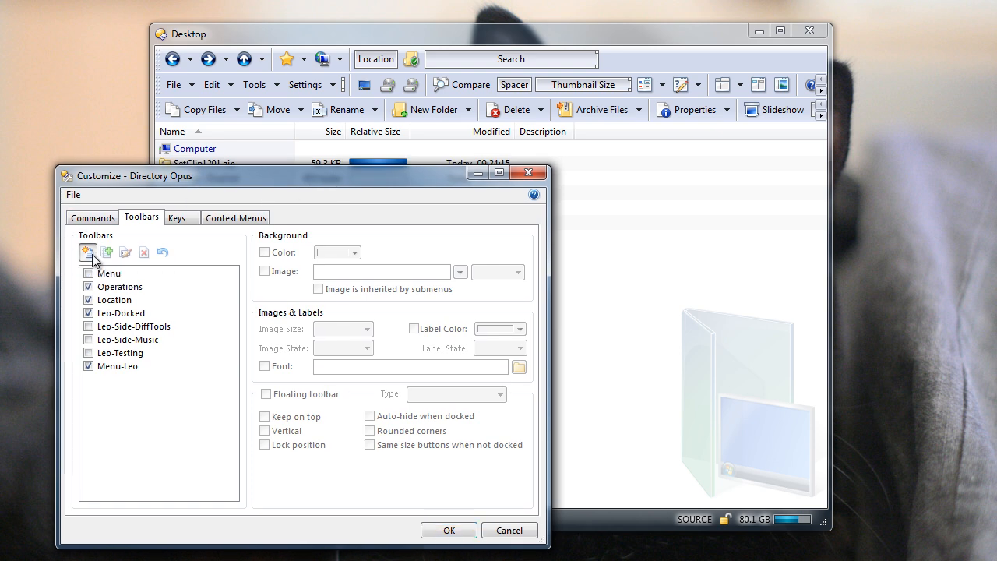
left_click(84, 251)
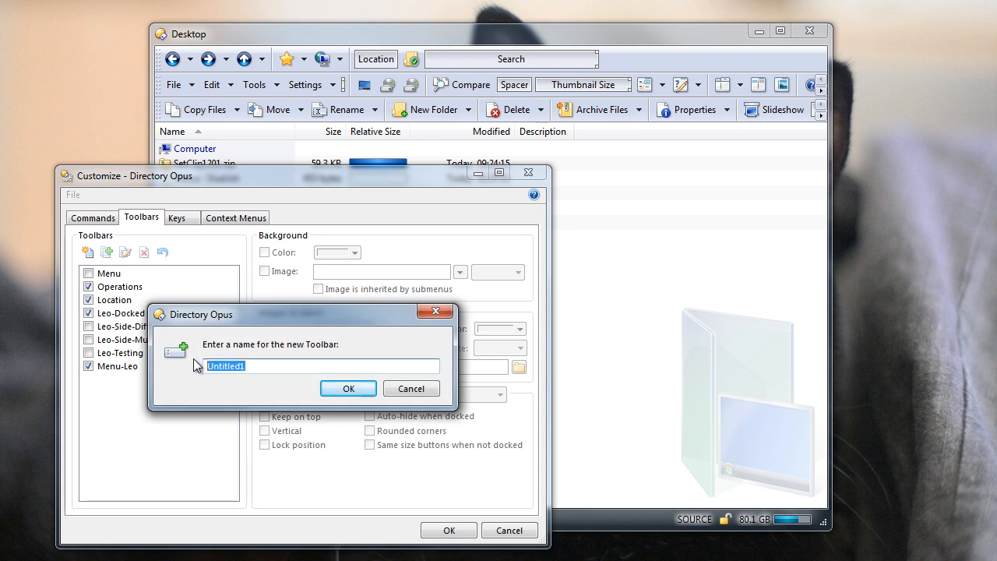
type("Drive Lists")
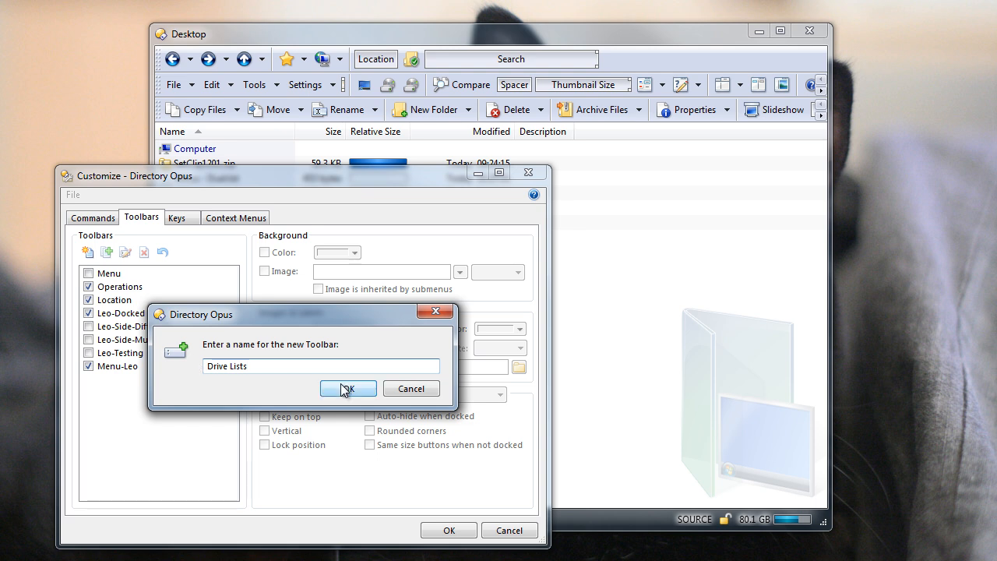
left_click(347, 388)
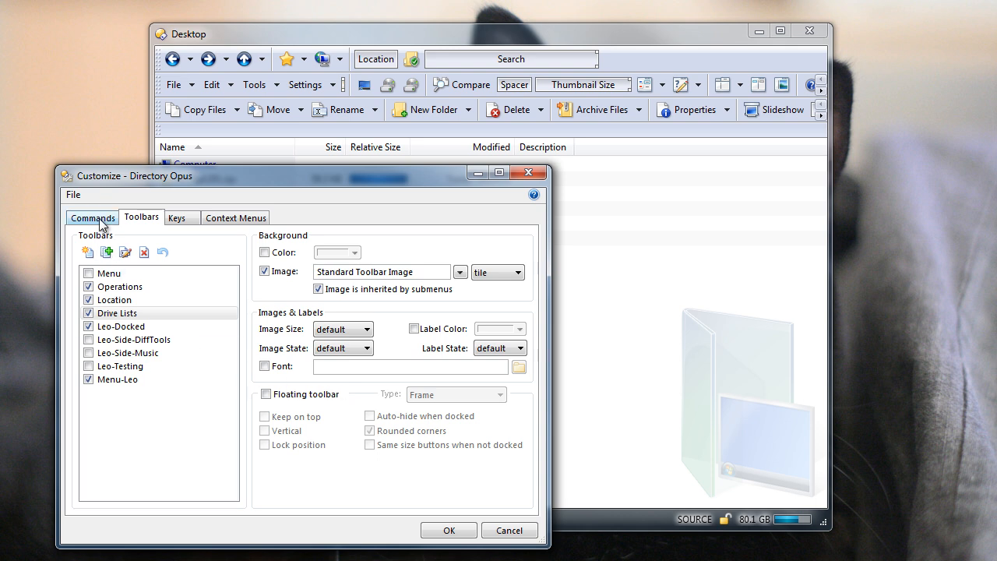
Filter the command list by 'drive' and review the Drive Buttons and Drive List descriptions.
left_click(92, 217)
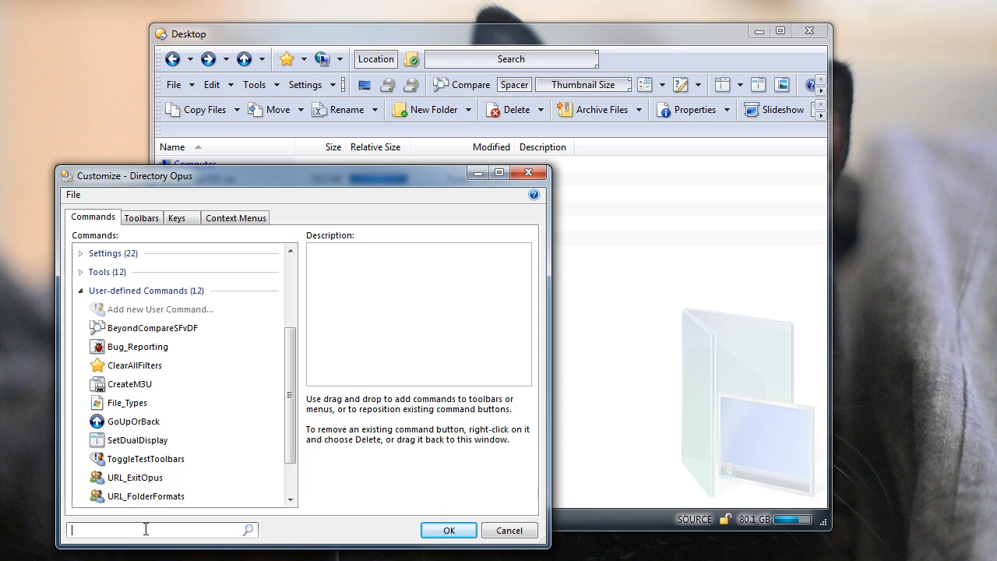
type("drive")
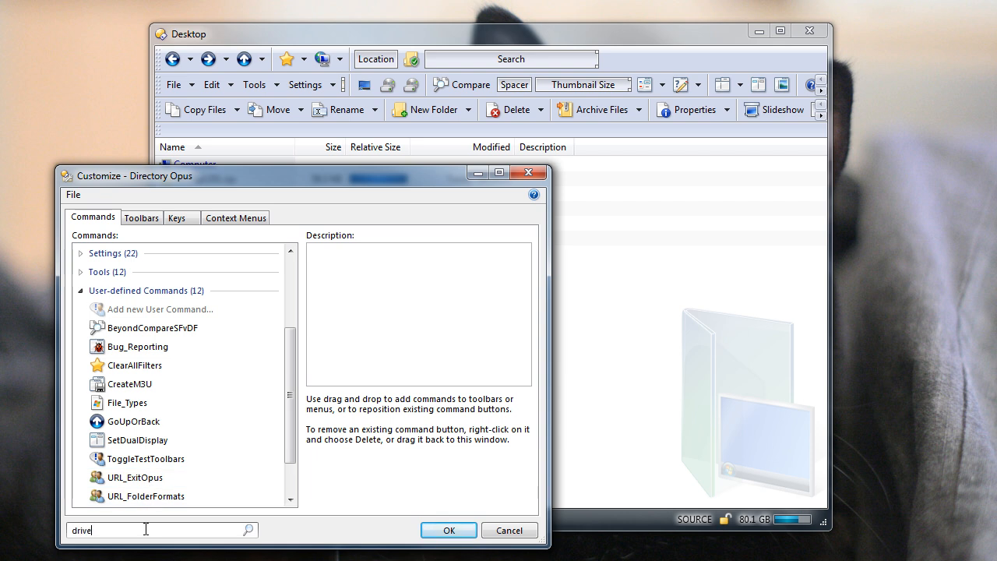
type("drive")
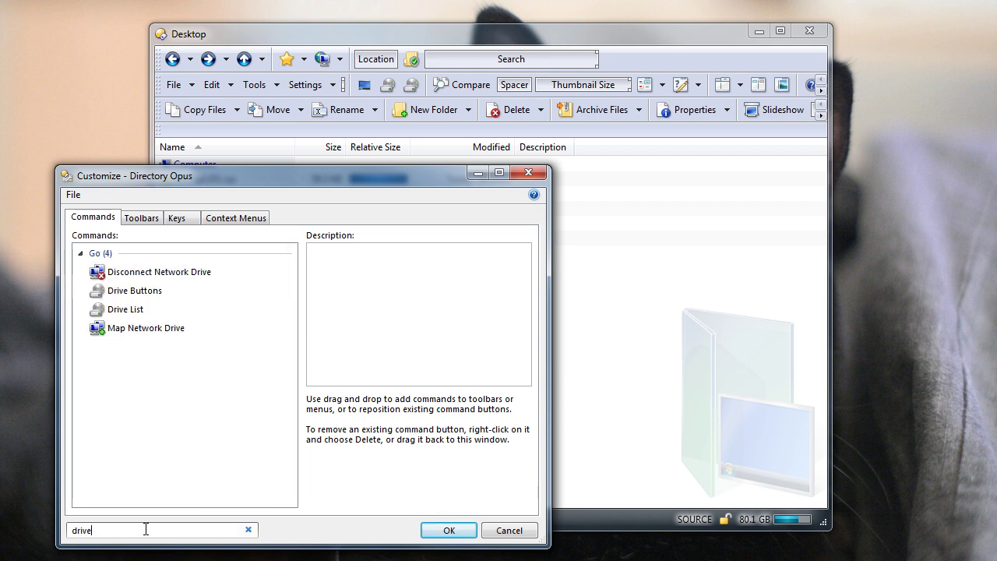
left_click(134, 291)
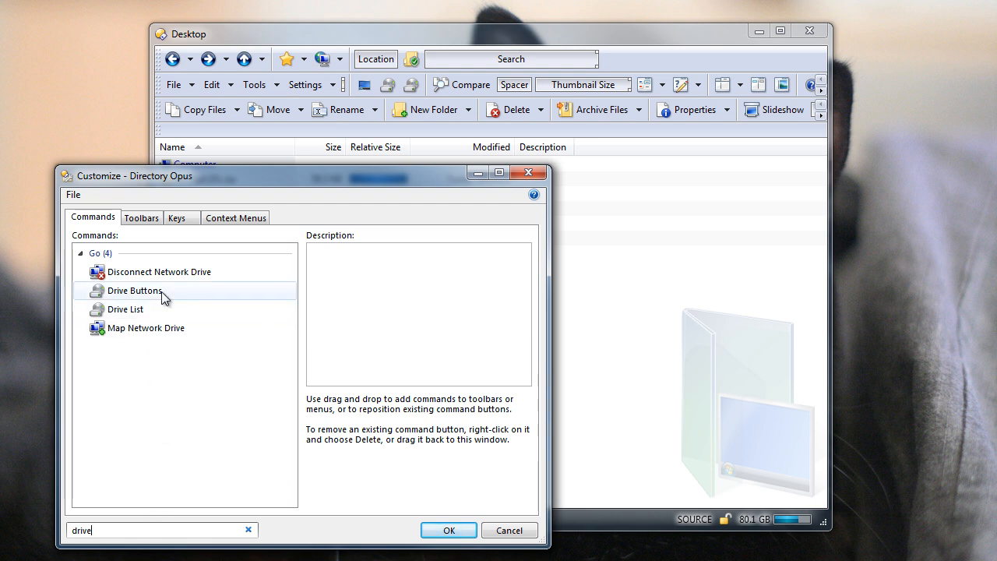
left_click(137, 290)
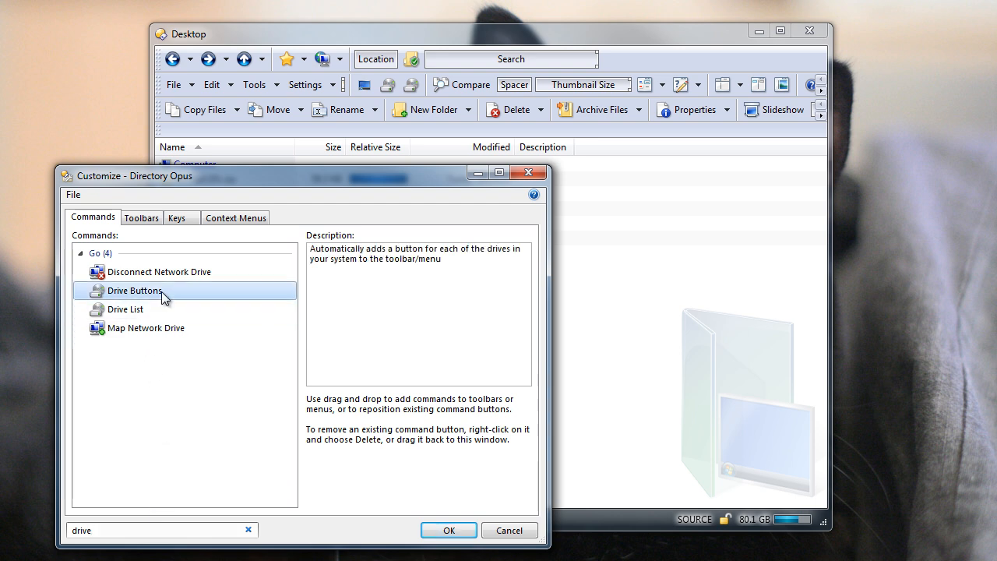
left_click(125, 309)
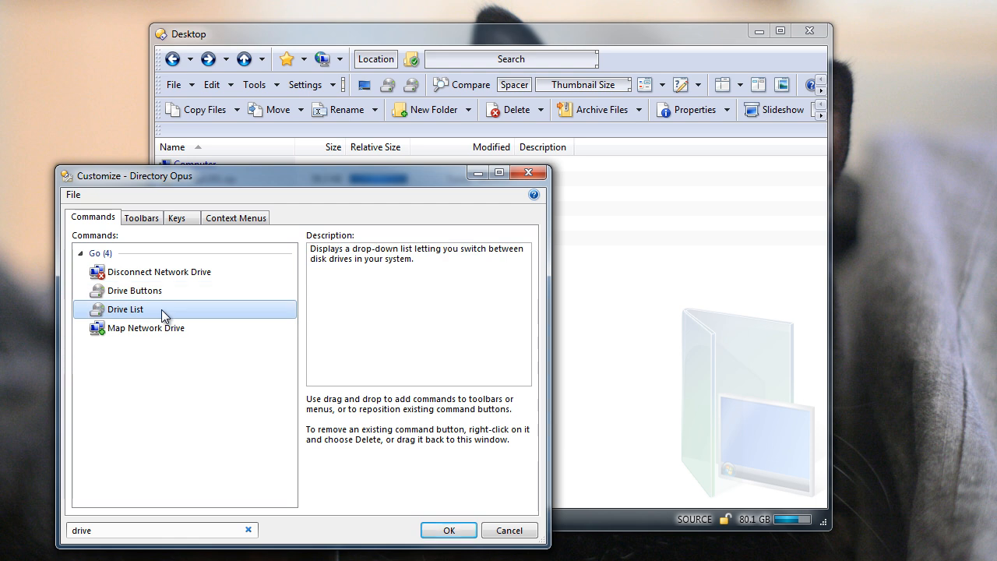
mouse_move(128, 313)
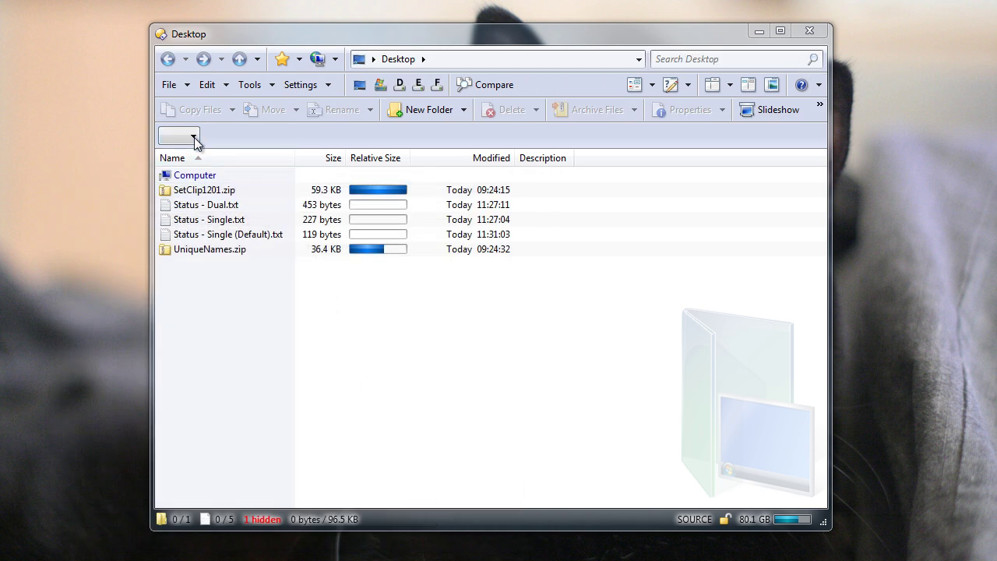
Use the Drive List dropdown to switch the lister to drive C, then to Data drive D.
left_click(192, 135)
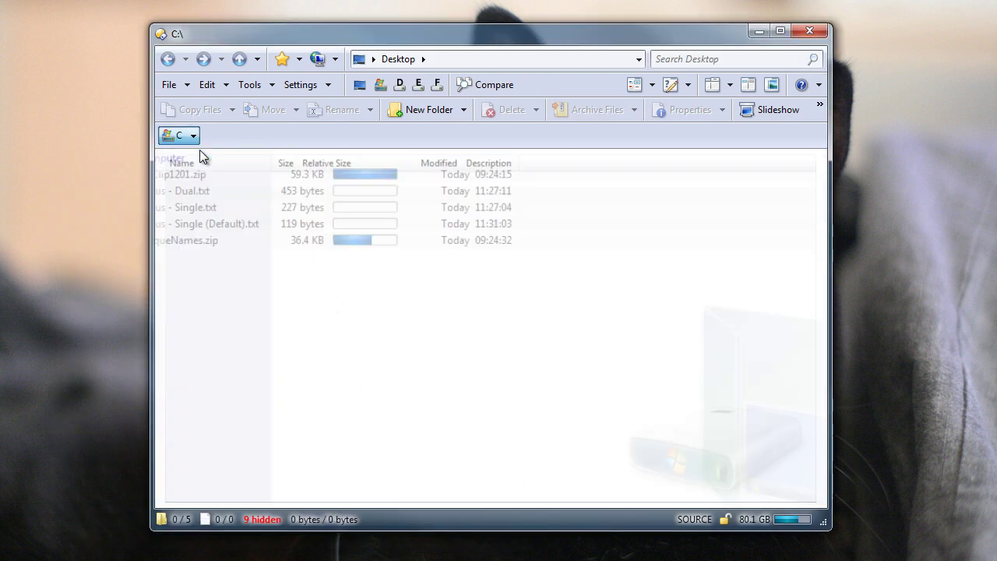
left_click(177, 134)
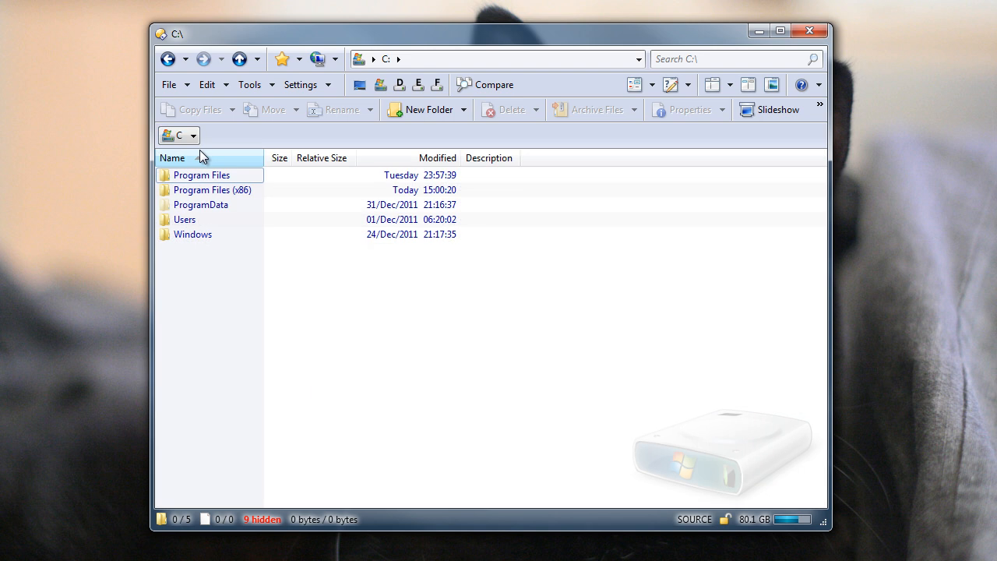
left_click(193, 135)
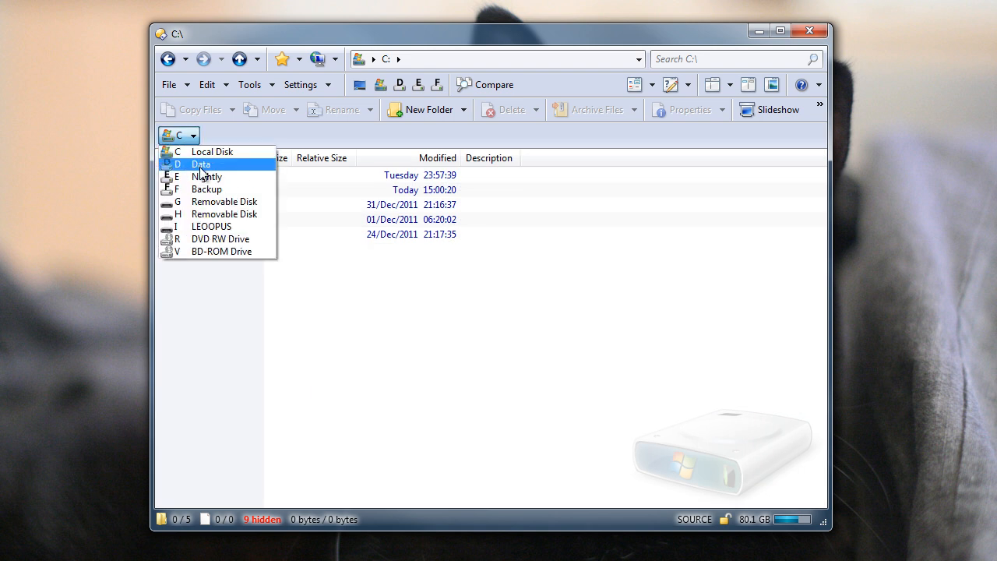
left_click(201, 163)
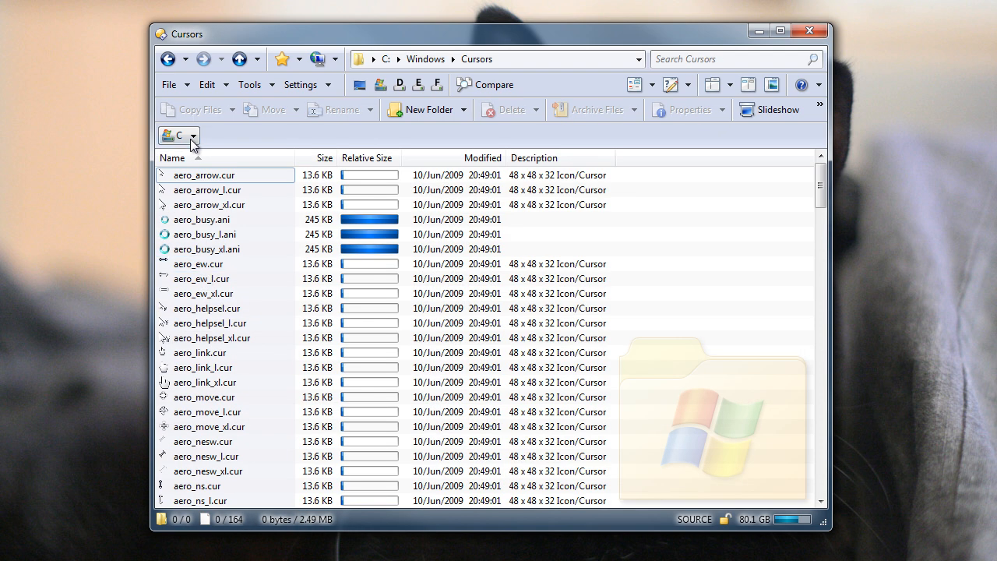
left_click(193, 135)
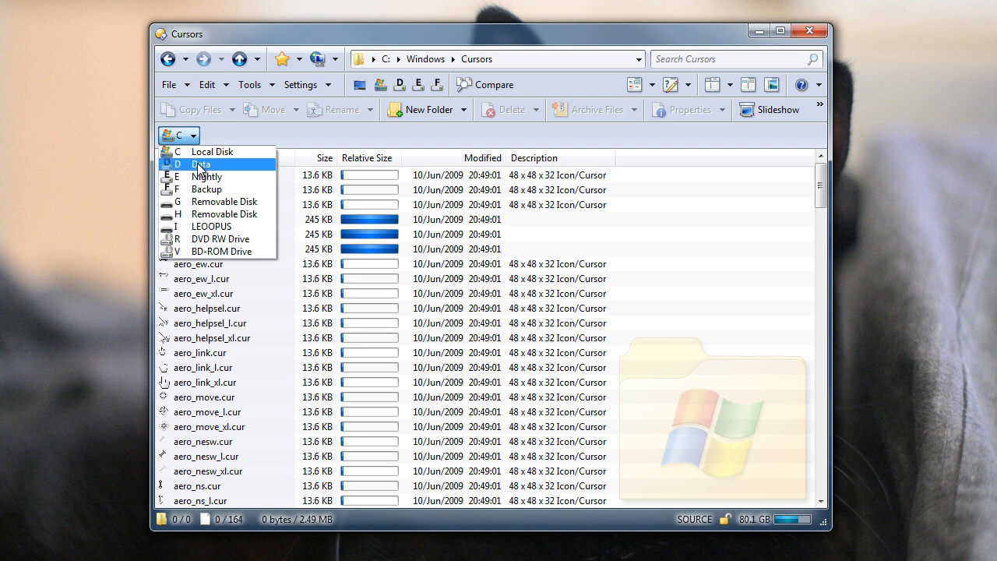
left_click(201, 164)
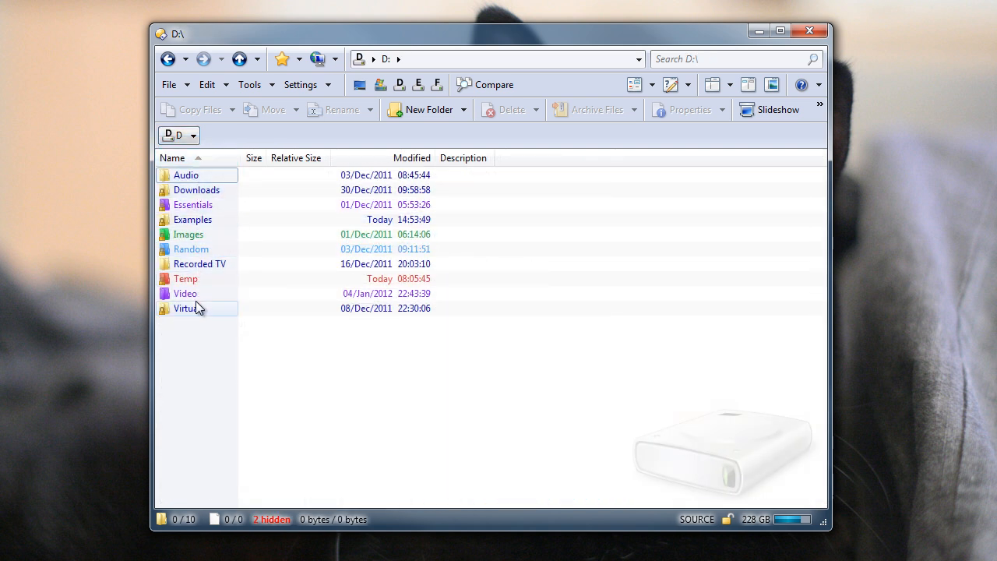
Open D:\Virtual, then return to C:\Windows\Cursors and reopen the drive list.
double_click(187, 308)
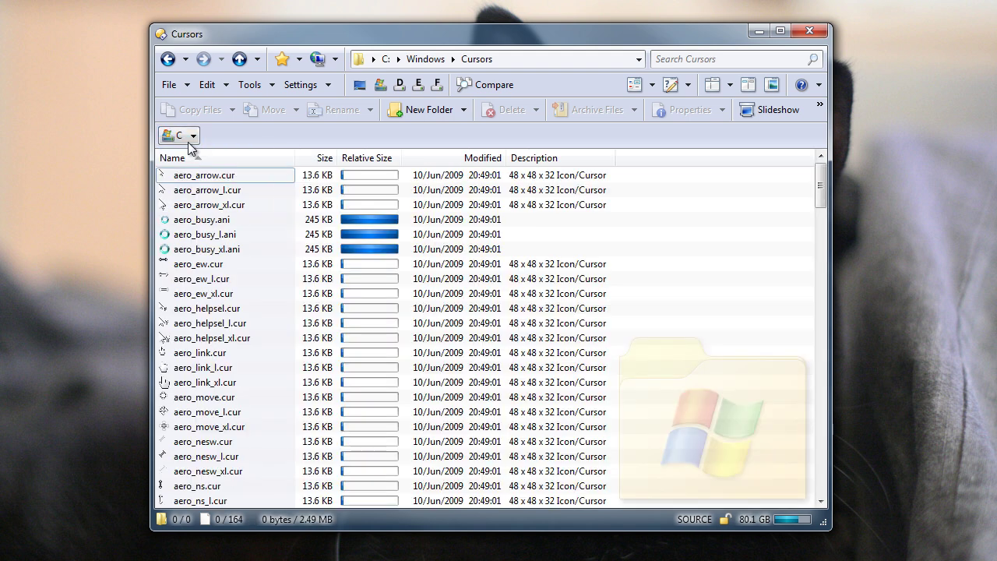
left_click(193, 135)
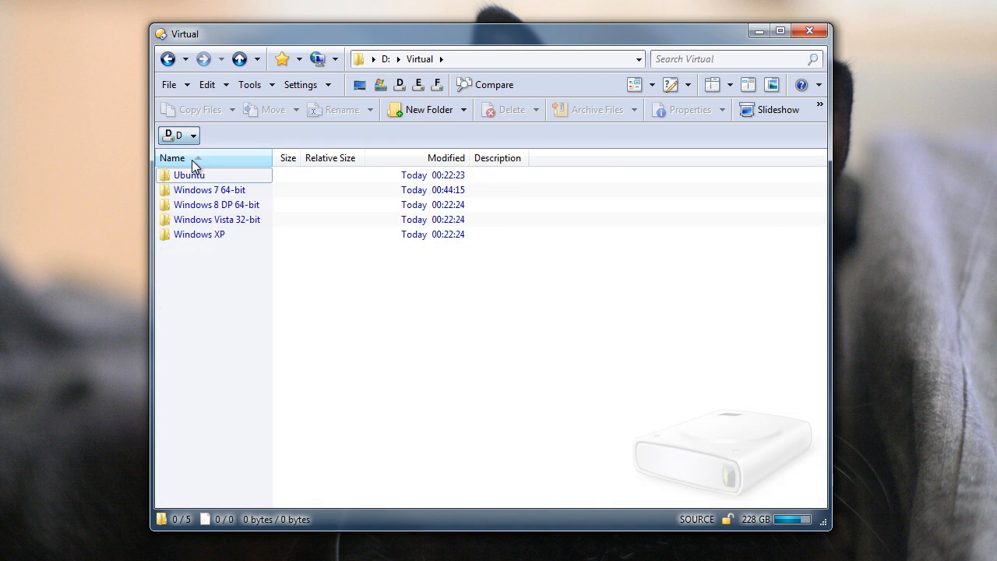
left_click(192, 135)
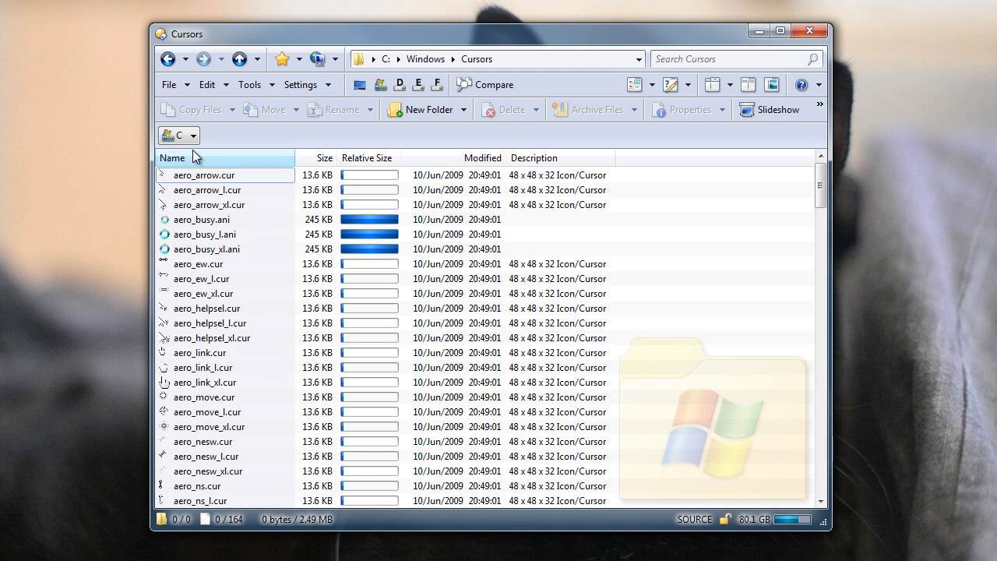
left_click(191, 135)
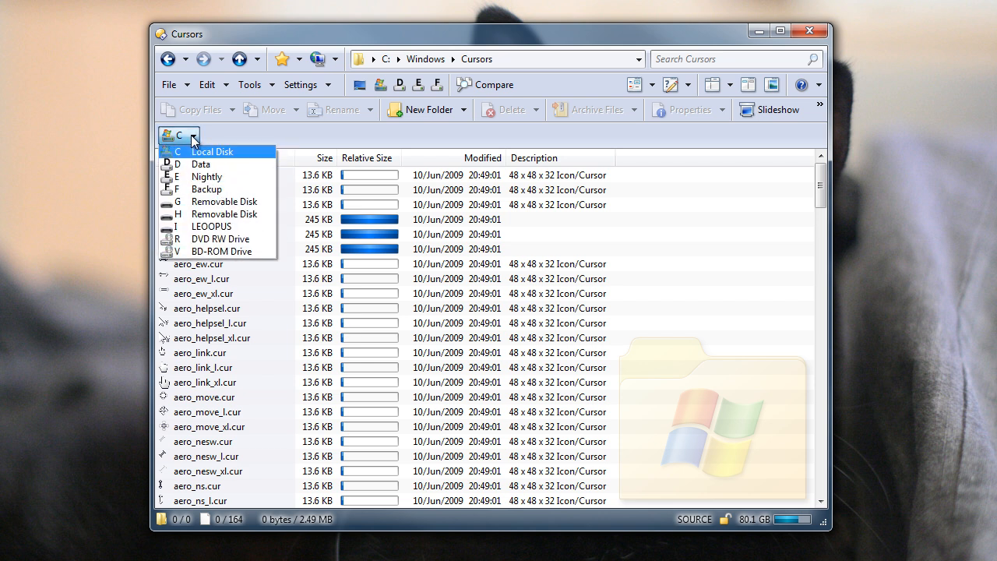
mouse_move(248, 213)
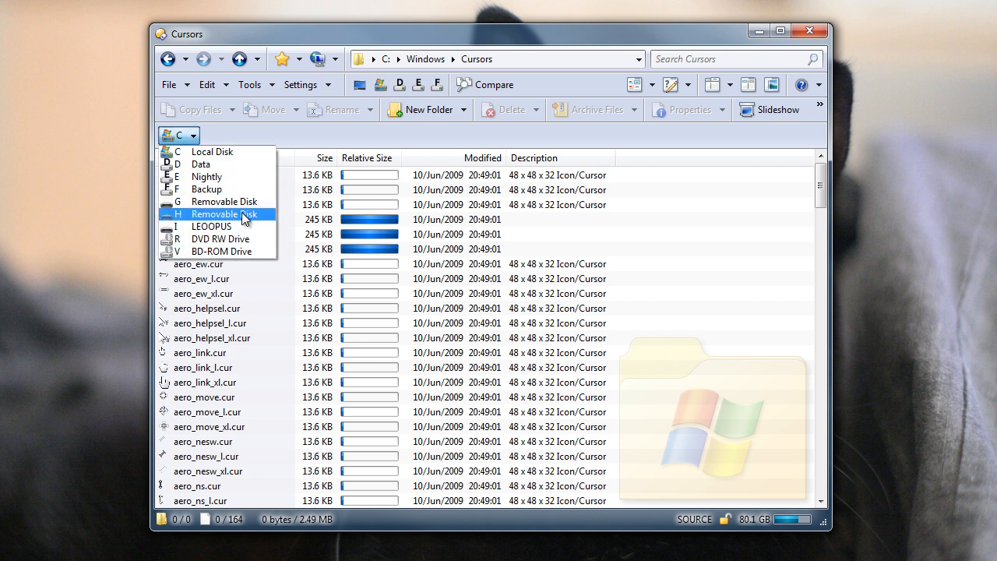
mouse_move(234, 151)
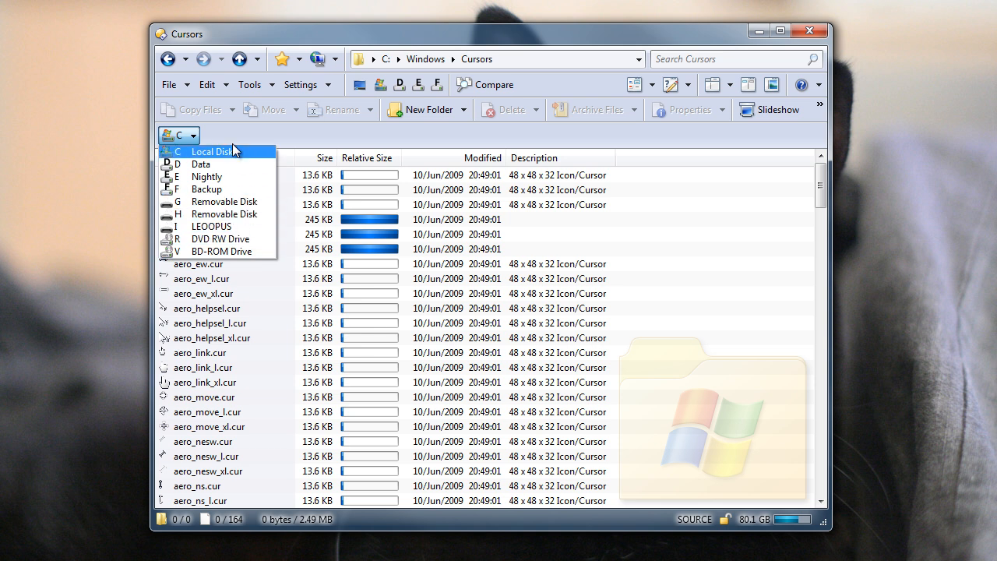
Change the Drives toolbar item's arguments to 'curdir,hideempty' and keep the customization.
left_click(303, 84)
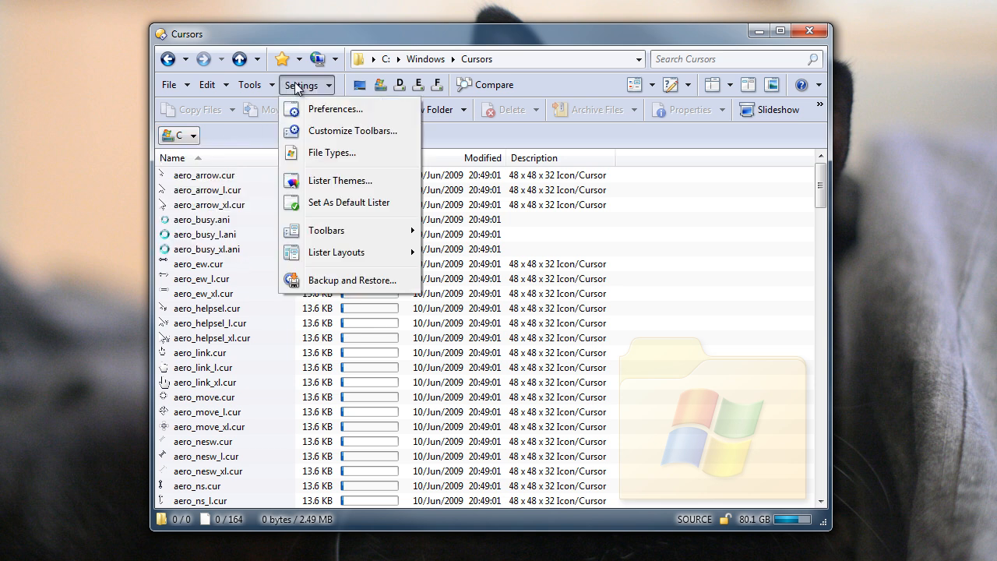
left_click(352, 130)
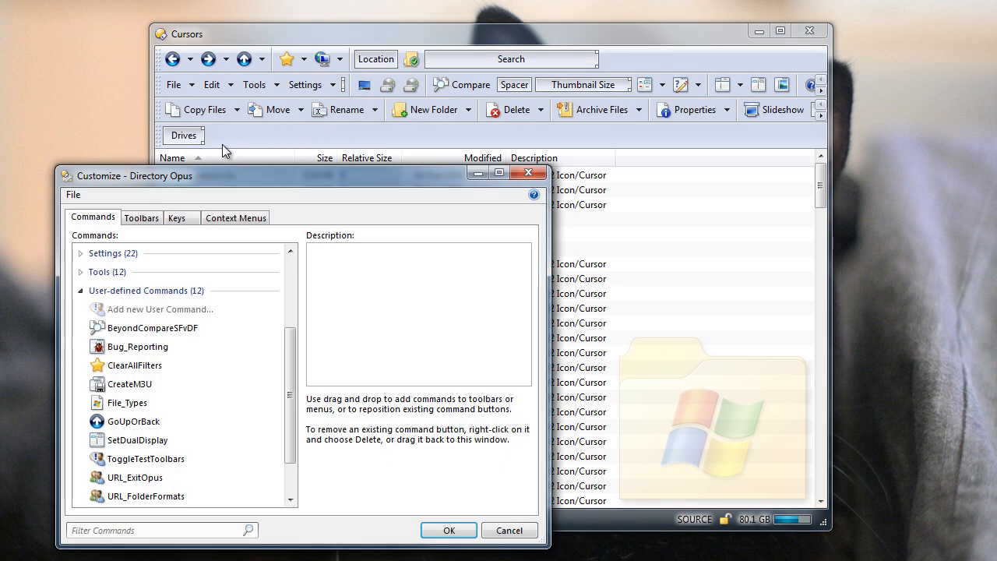
right_click(183, 135)
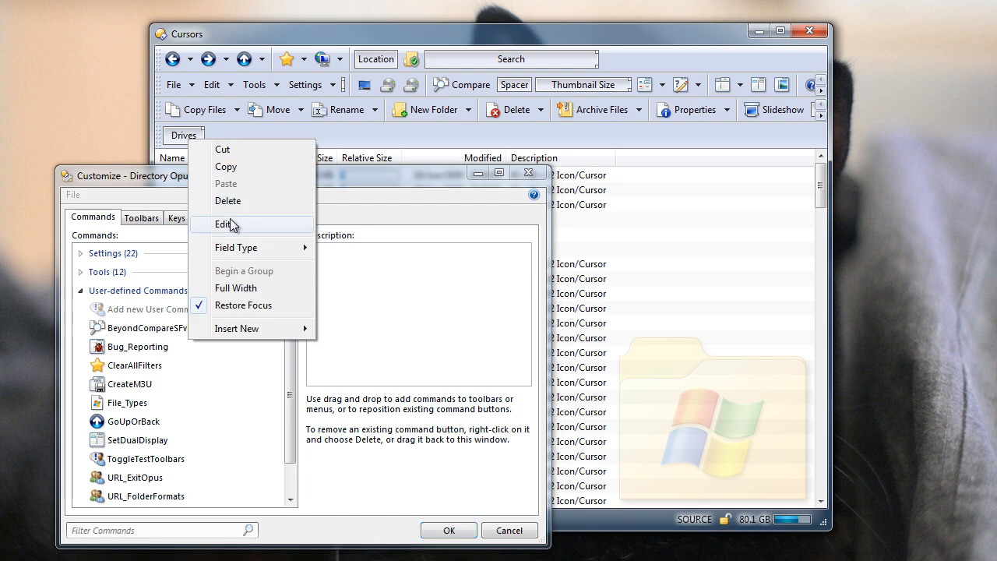
left_click(224, 224)
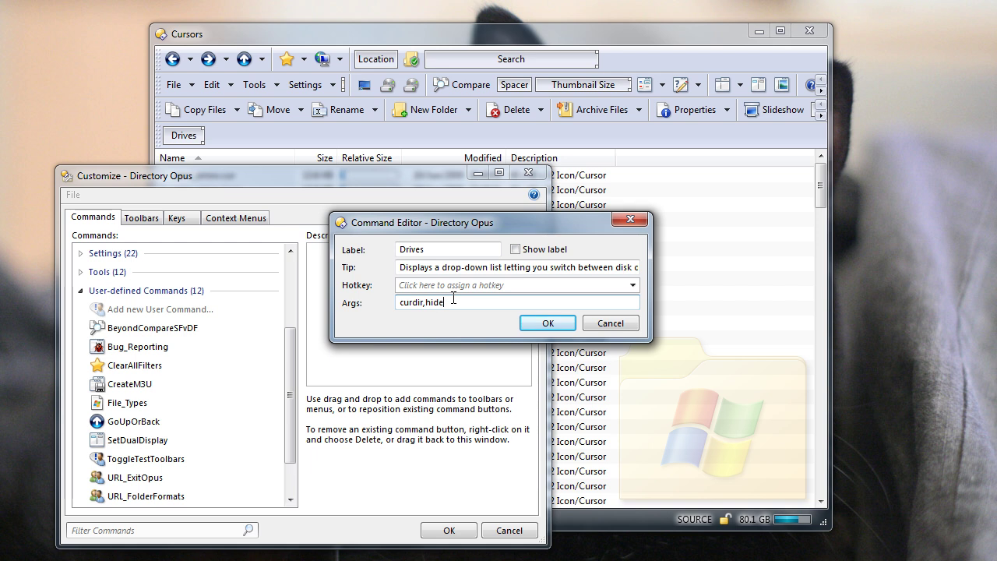
type("empty")
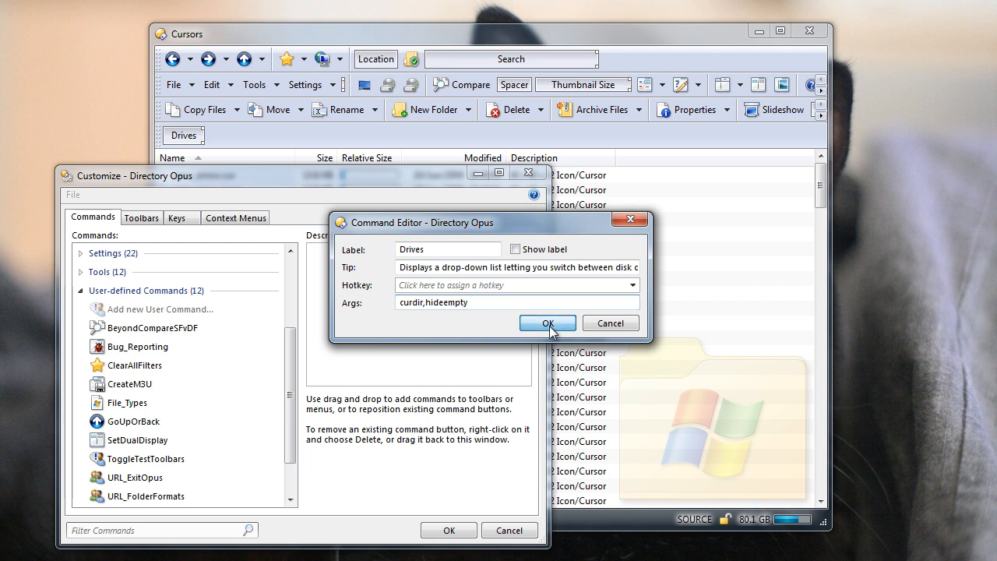
left_click(548, 323)
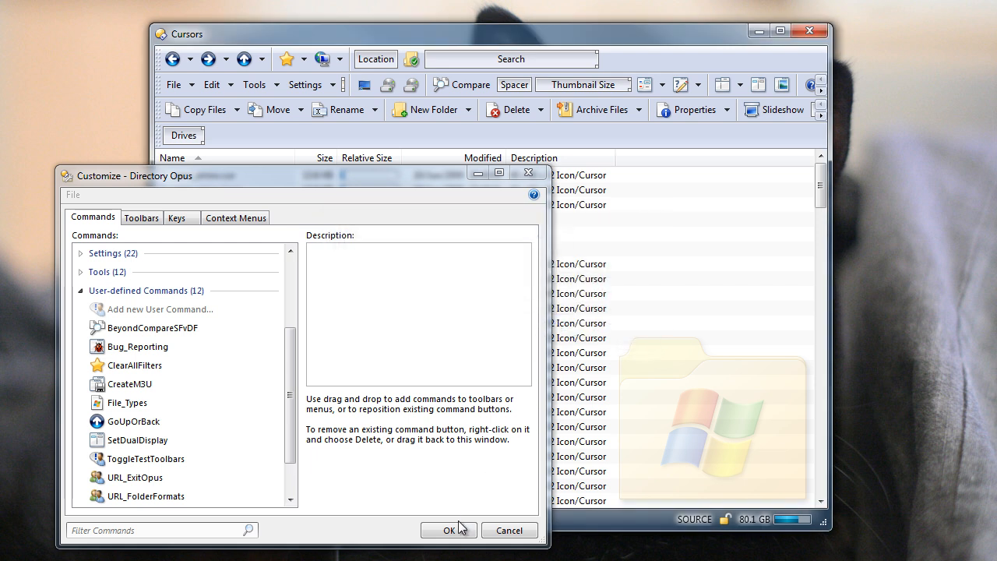
left_click(445, 531)
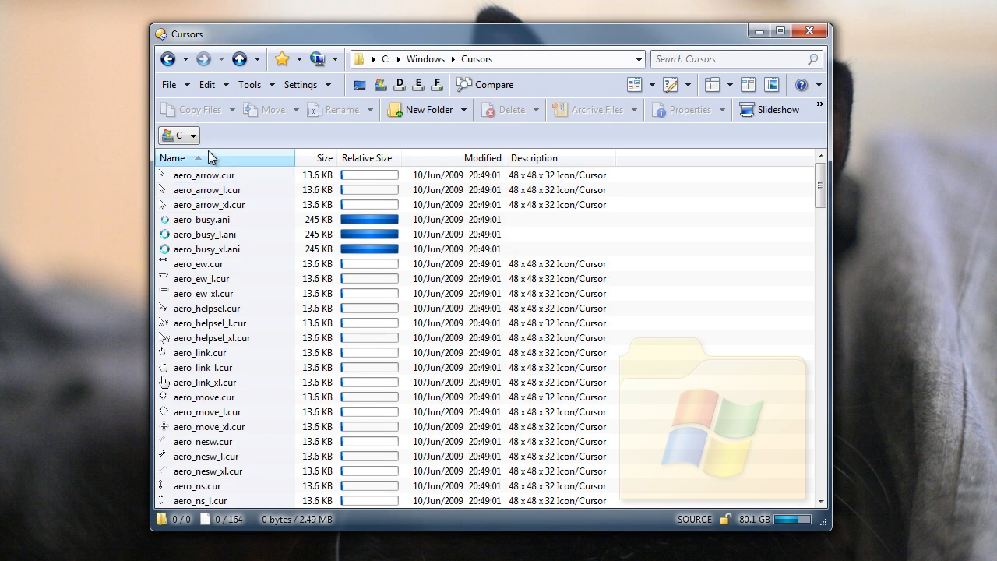
Check the drive list shows drives C, D, E, F, I, then switch to dual file displays.
left_click(194, 135)
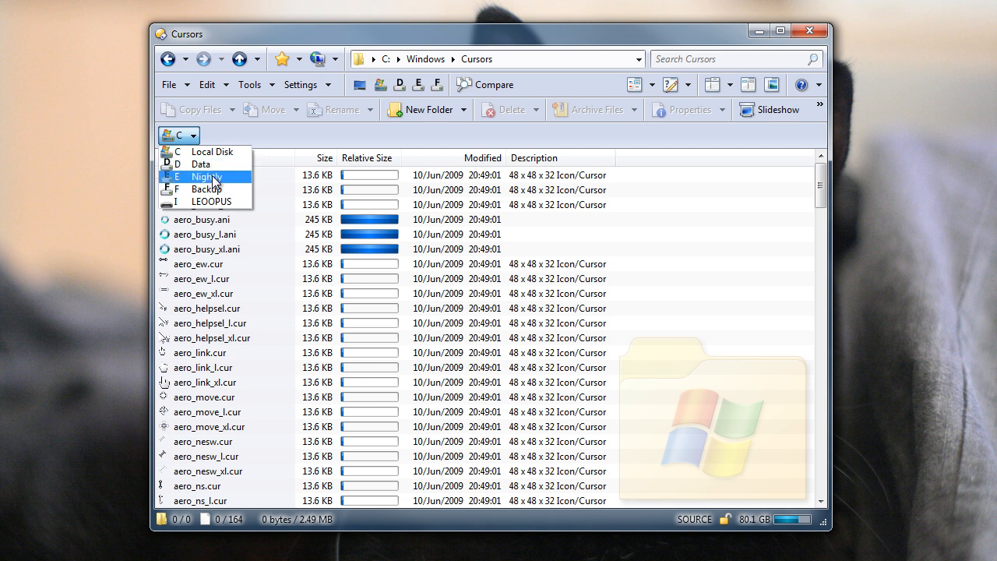
mouse_move(222, 153)
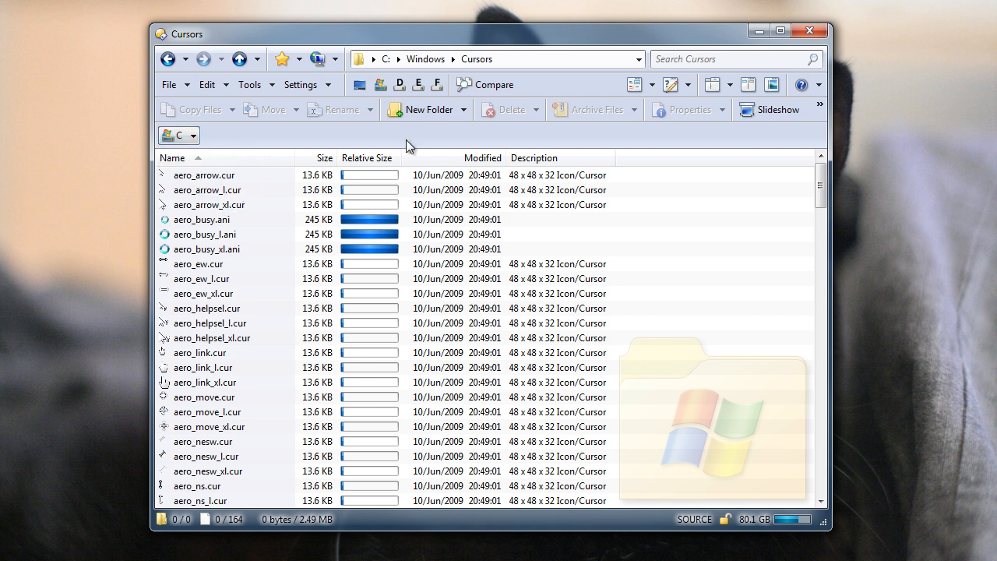
left_click(747, 85)
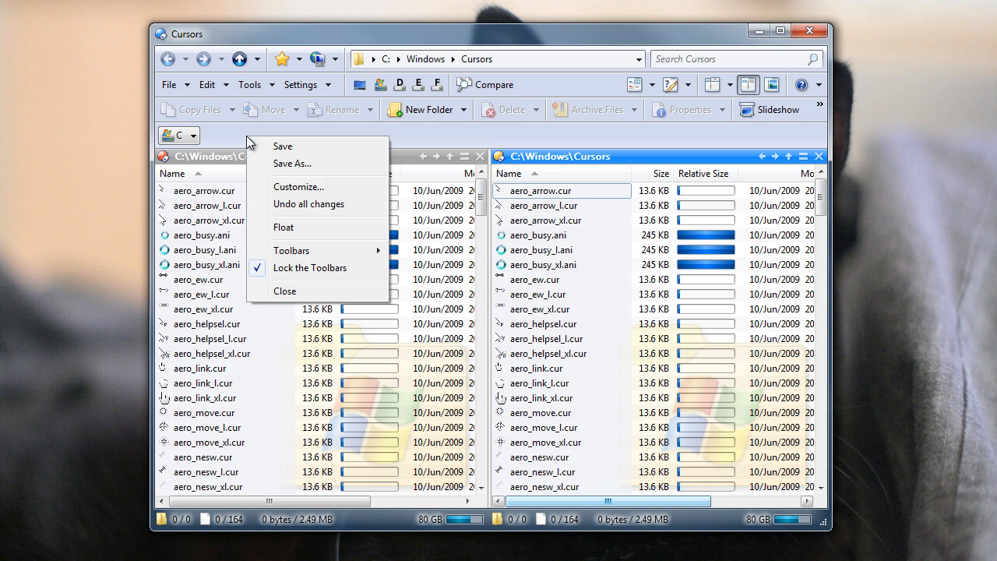
Add a spacer and a second Drives field to the Drive Lists toolbar and save.
left_click(299, 186)
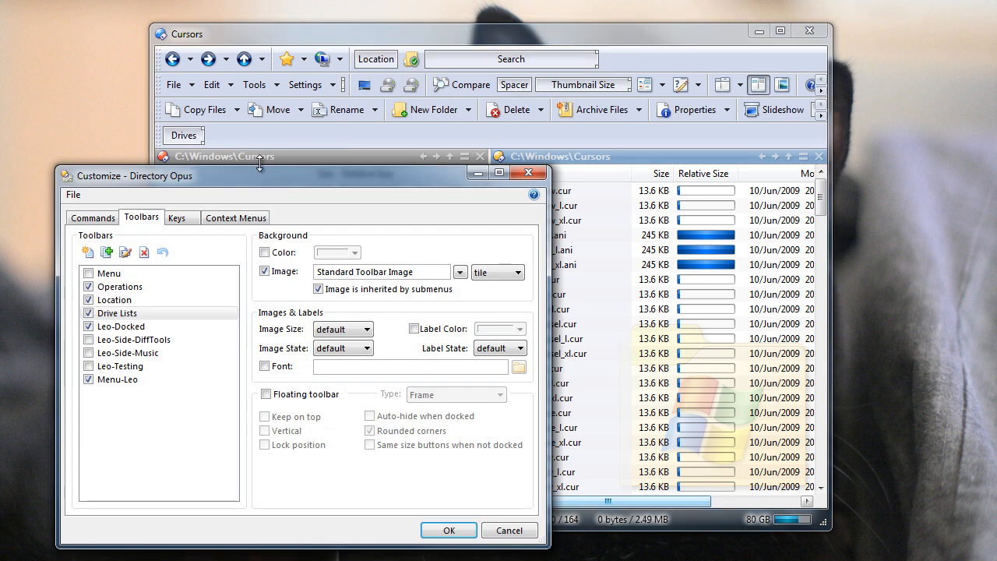
right_click(182, 135)
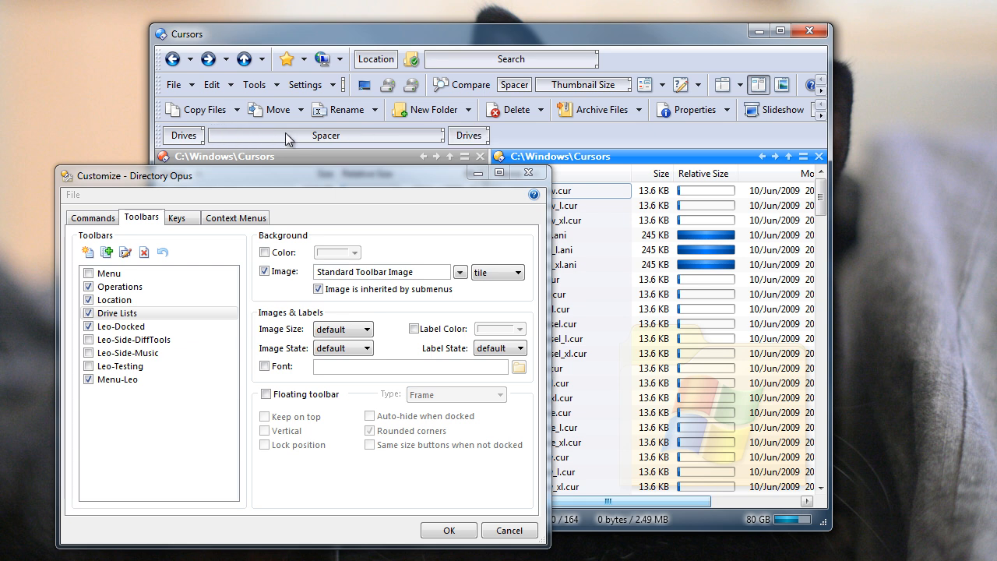
right_click(288, 138)
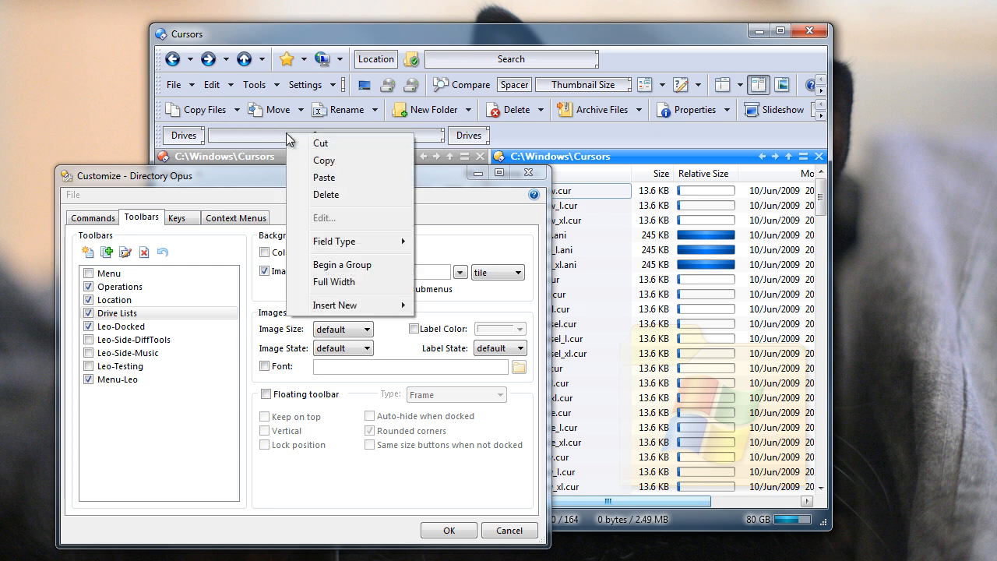
mouse_move(349, 287)
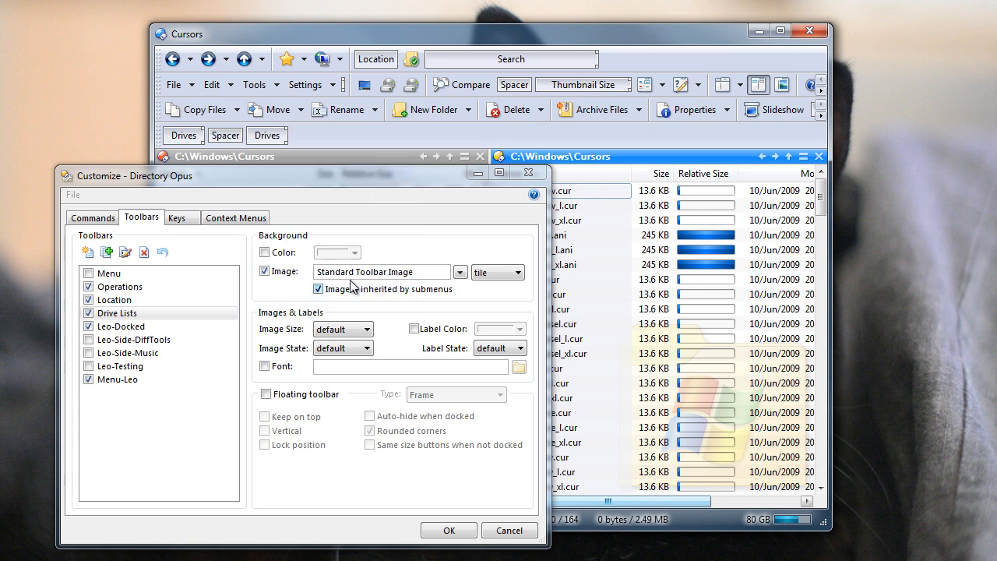
left_click(449, 529)
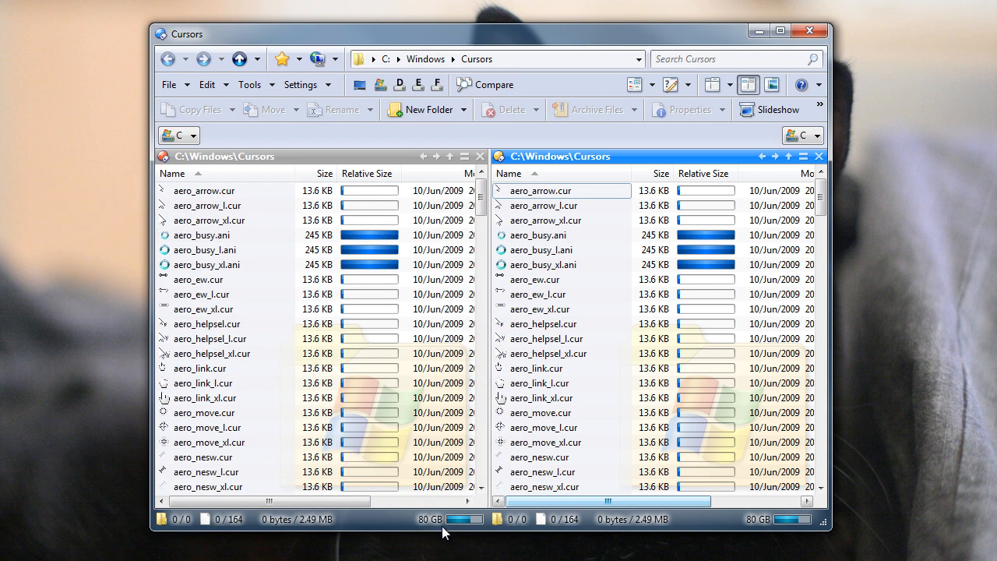
left_click(816, 135)
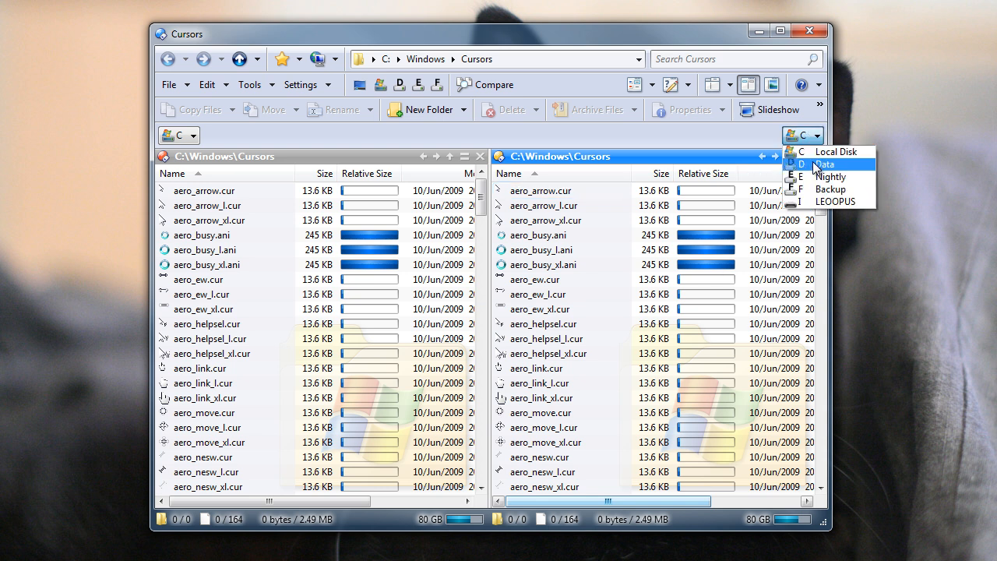
left_click(824, 165)
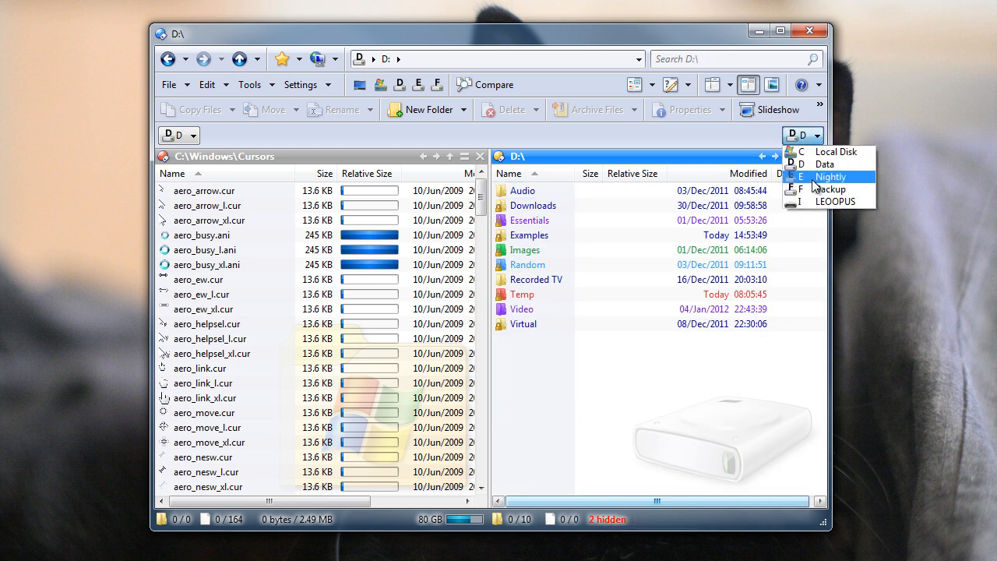
left_click(830, 177)
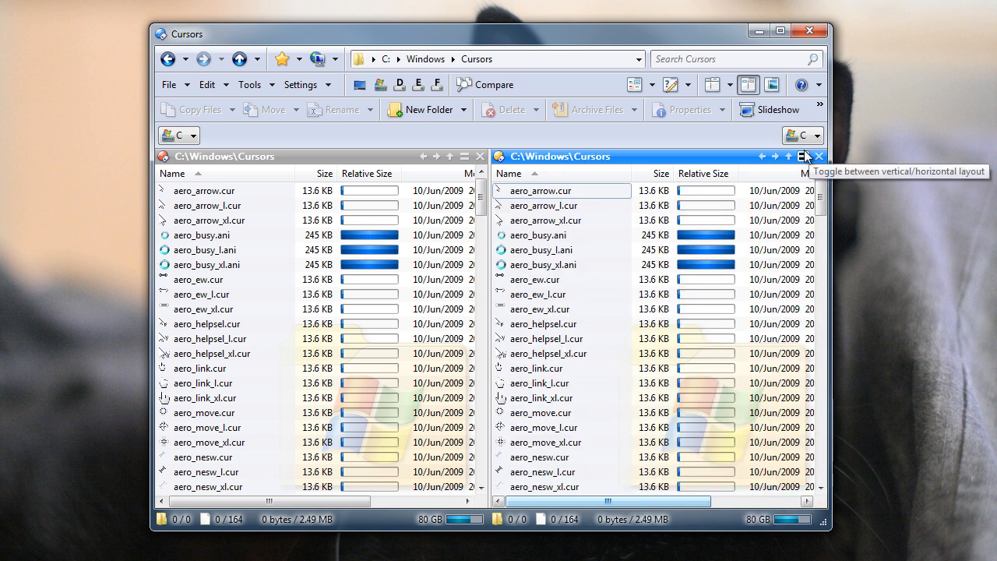
left_click(192, 135)
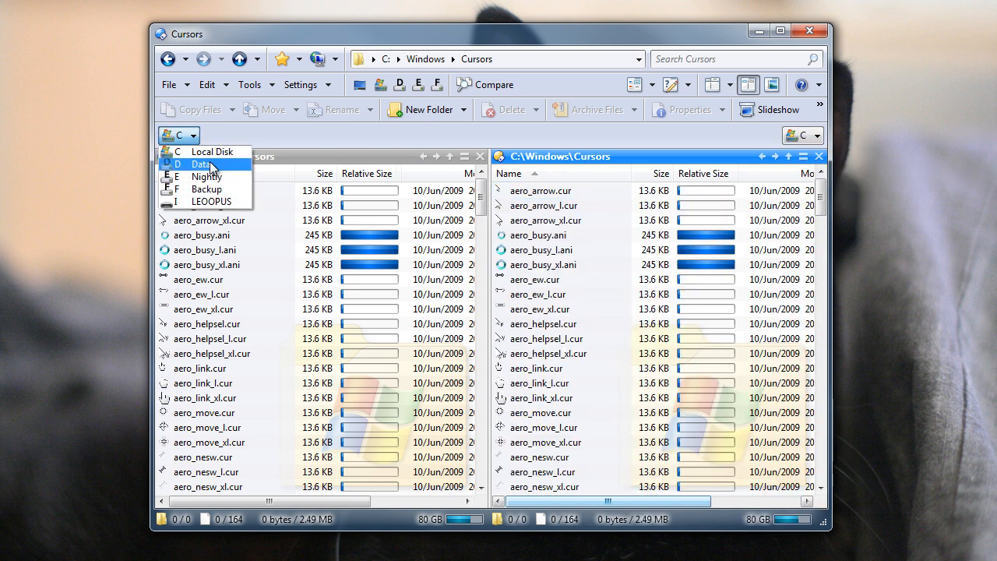
left_click(201, 164)
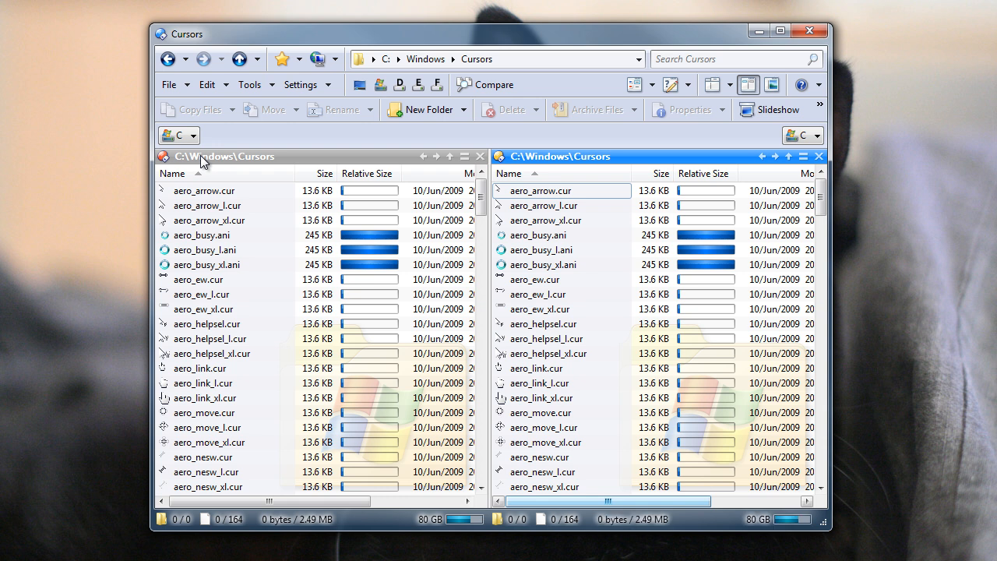
mouse_move(234, 145)
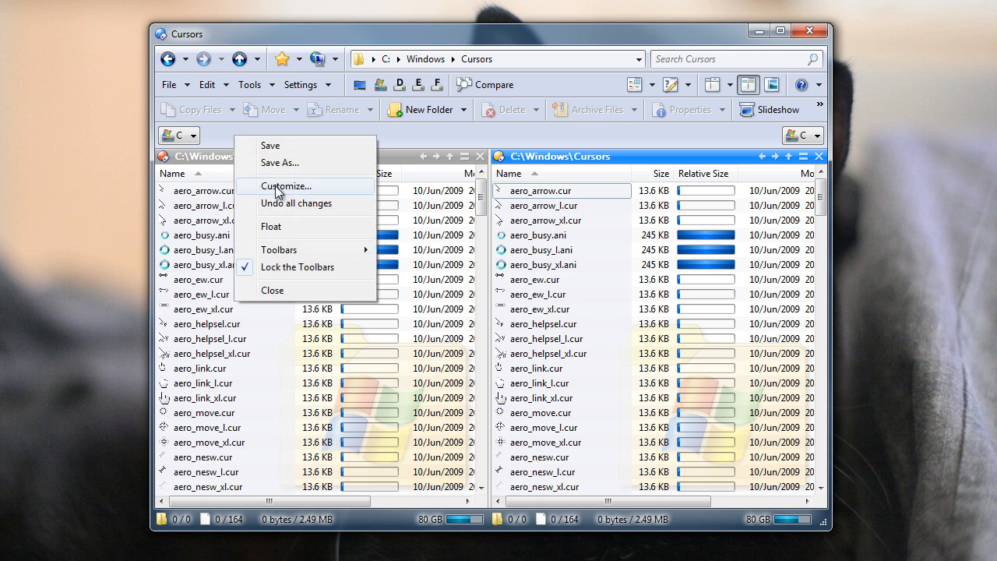
Append ',left' to the first drive list's arguments and start adding ',right' to the second.
left_click(285, 186)
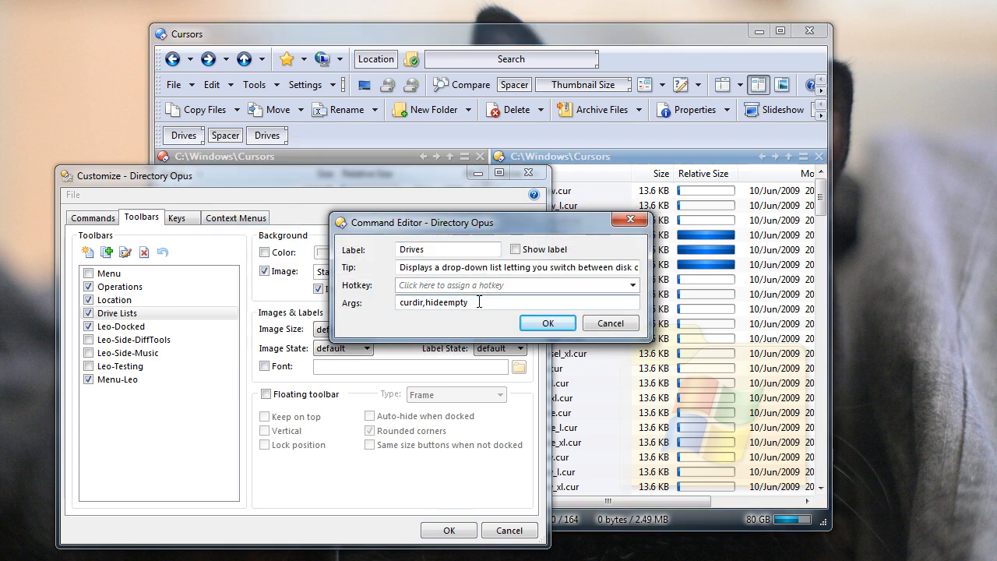
type(",left")
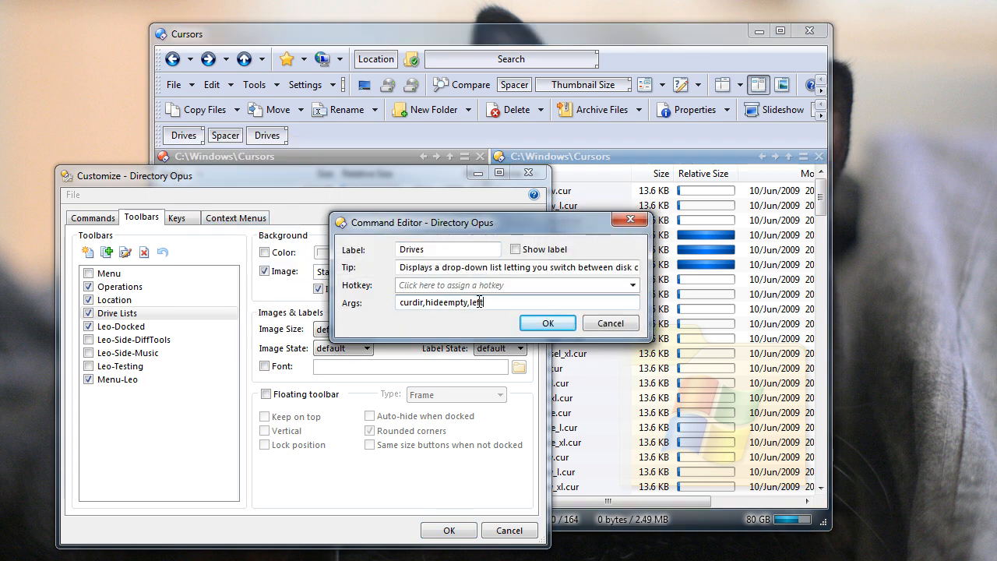
left_click(547, 323)
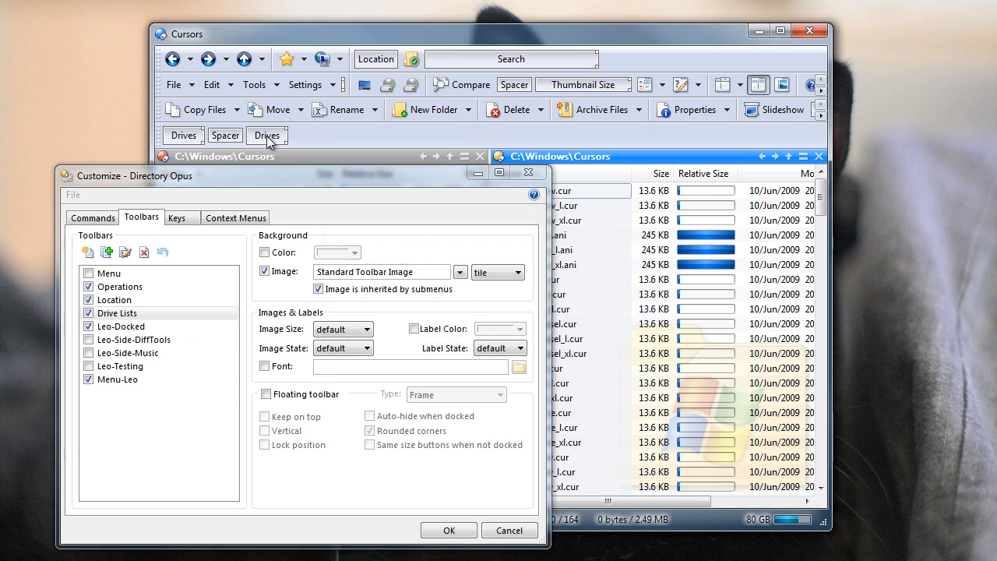
double_click(266, 135)
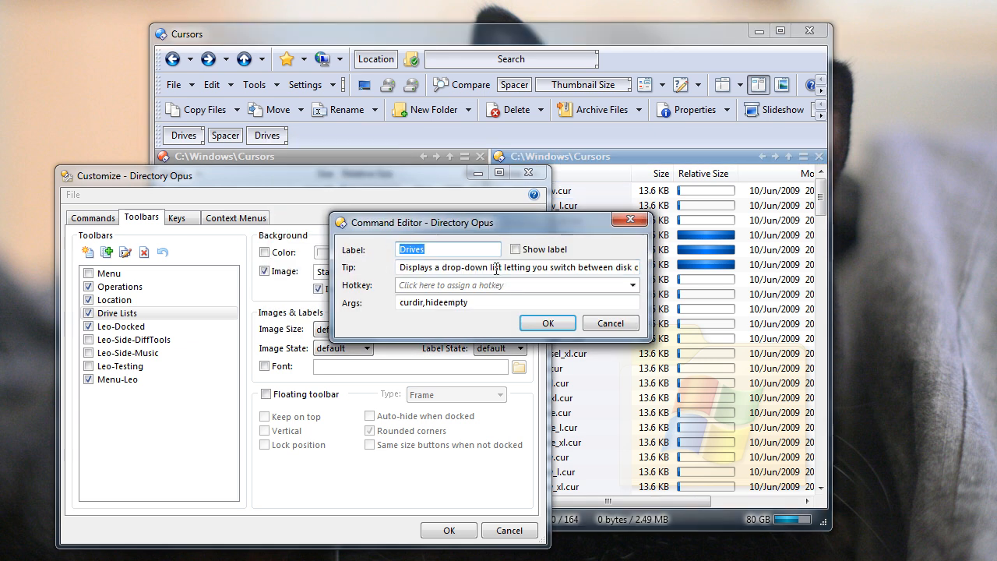
type(",ri")
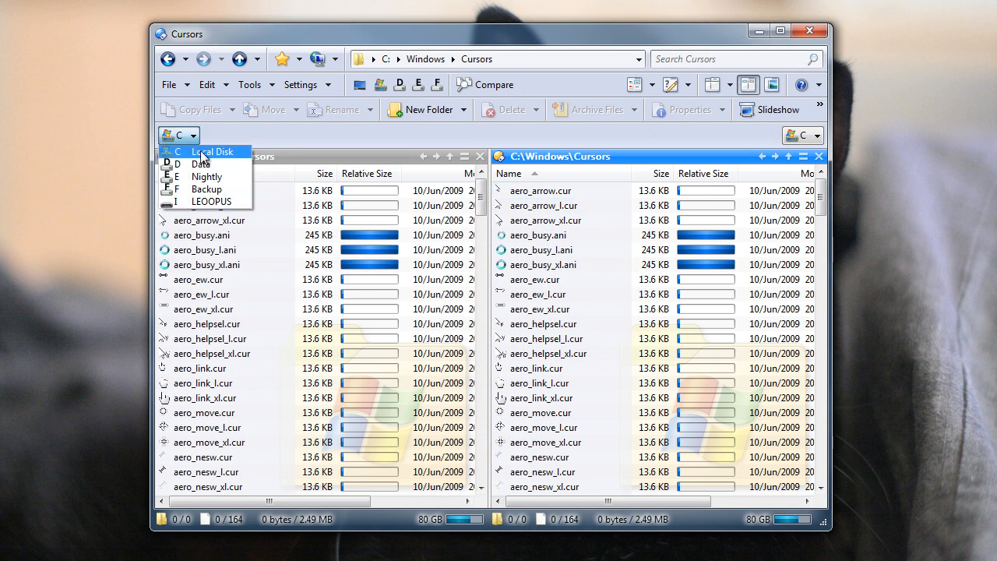
Select the Local Disk drive in the left Drives list.
left_click(200, 164)
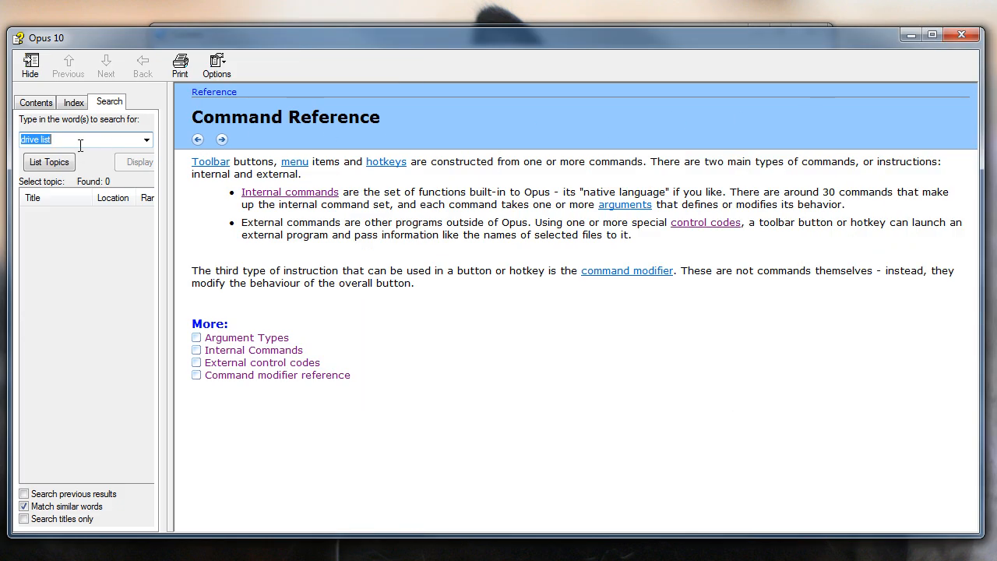
List the 'drive list' help topics and scroll through the Drive List Configuration and Go CURDIR docs.
left_click(48, 162)
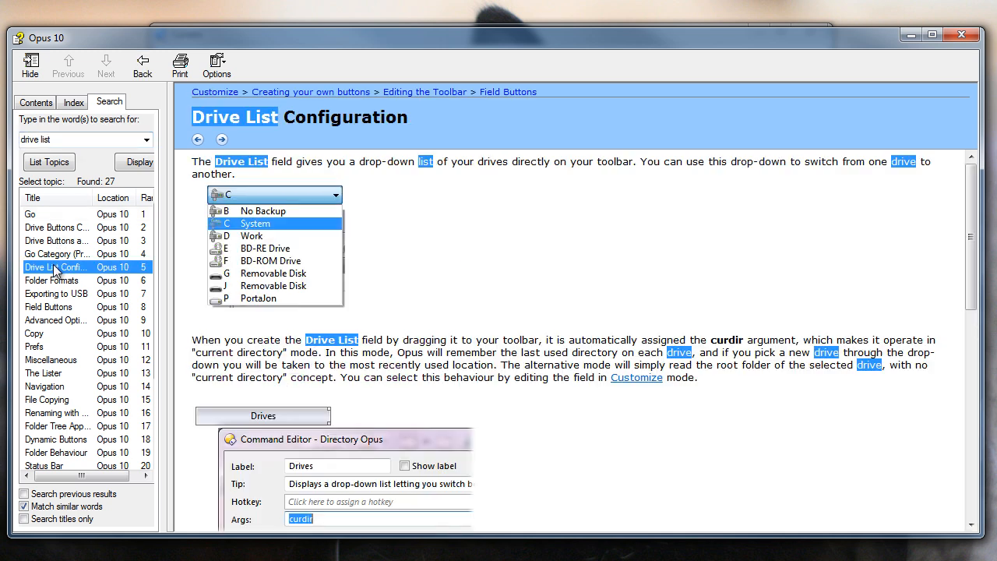
mouse_move(816, 212)
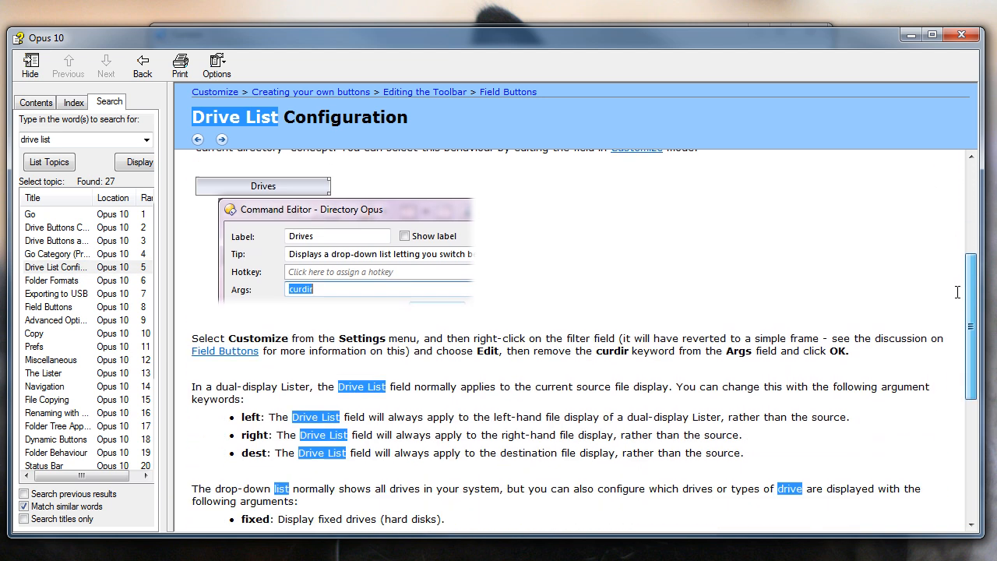
scroll("down", 3)
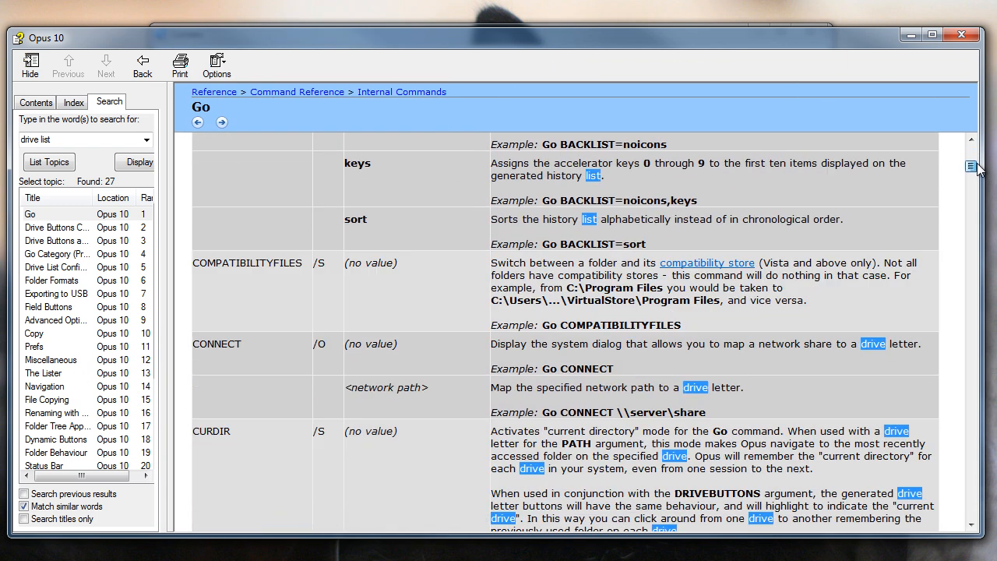
scroll("down", 3)
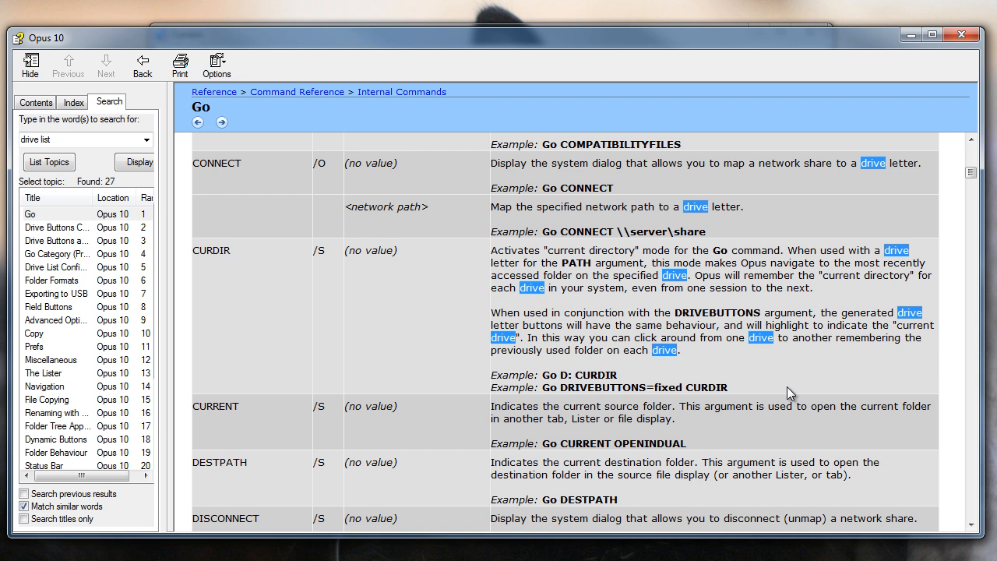
left_click_drag(660, 325, 728, 387)
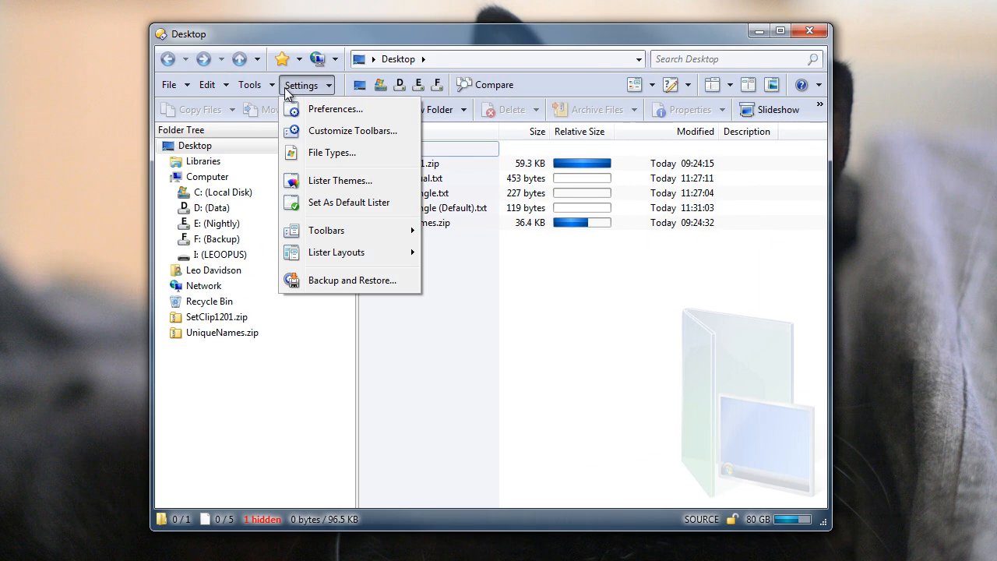
mouse_move(388, 290)
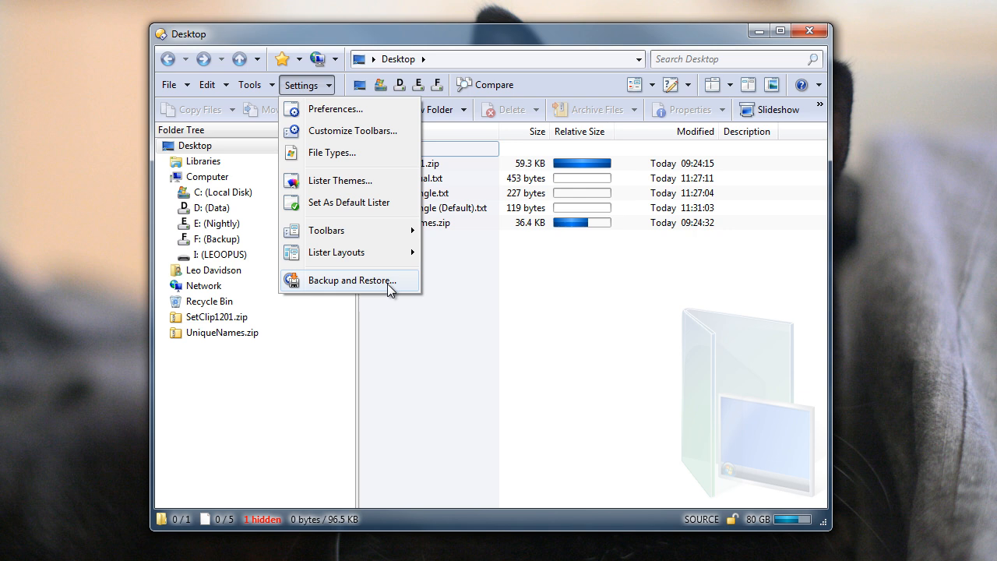
Export 32- and 64-bit Opus with all plugins and configuration to USB drive I: via the wizard.
left_click(351, 280)
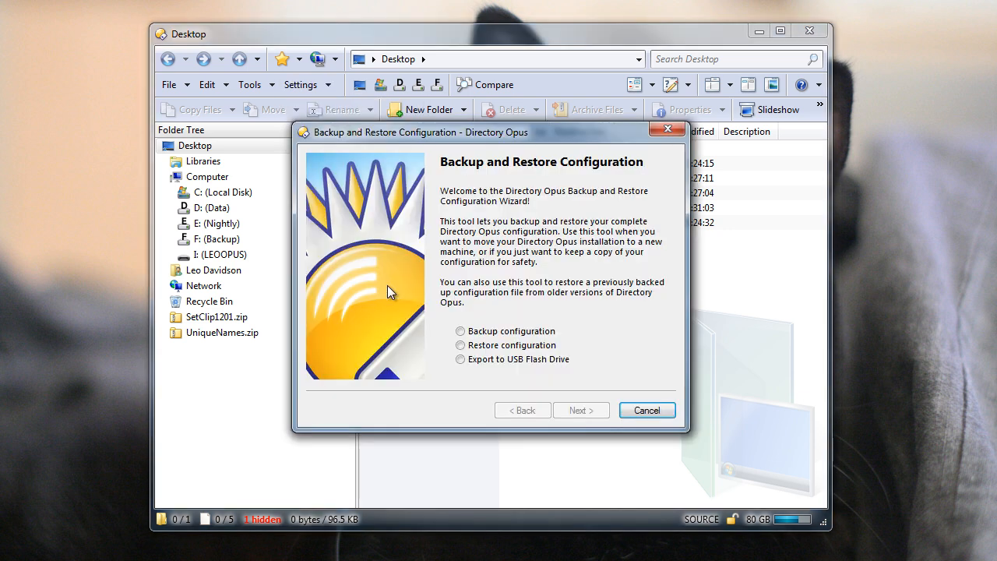
left_click(460, 359)
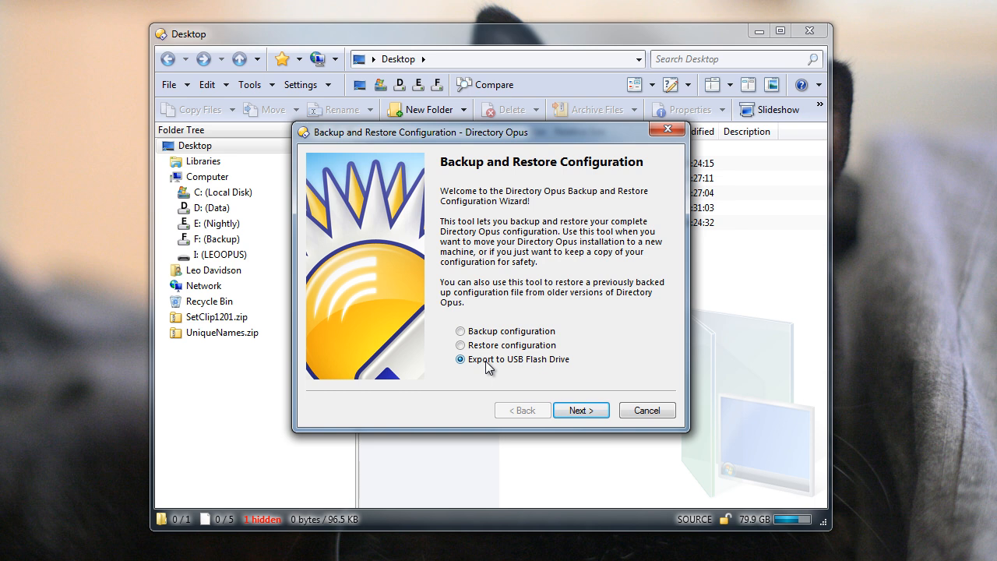
mouse_move(497, 368)
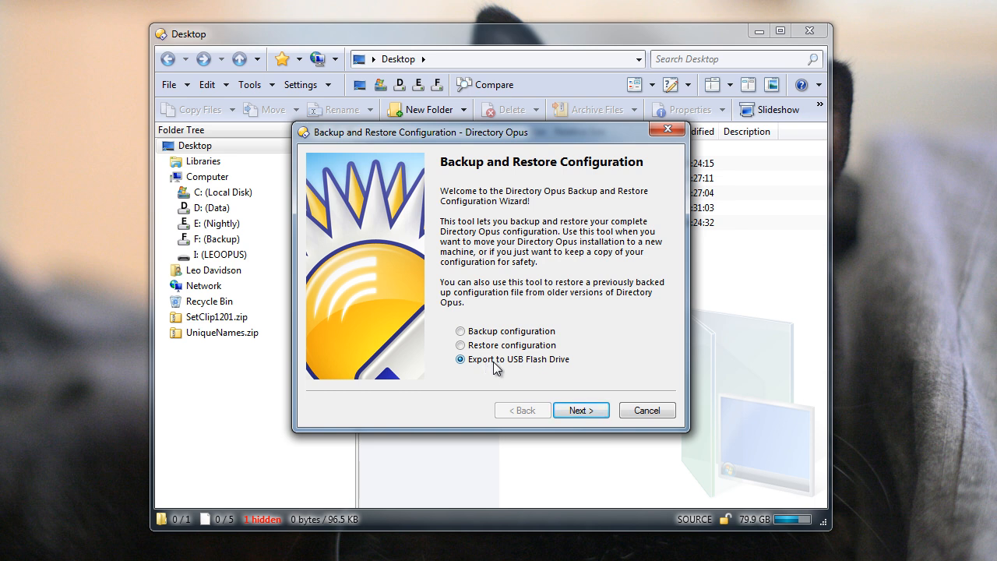
mouse_move(580, 412)
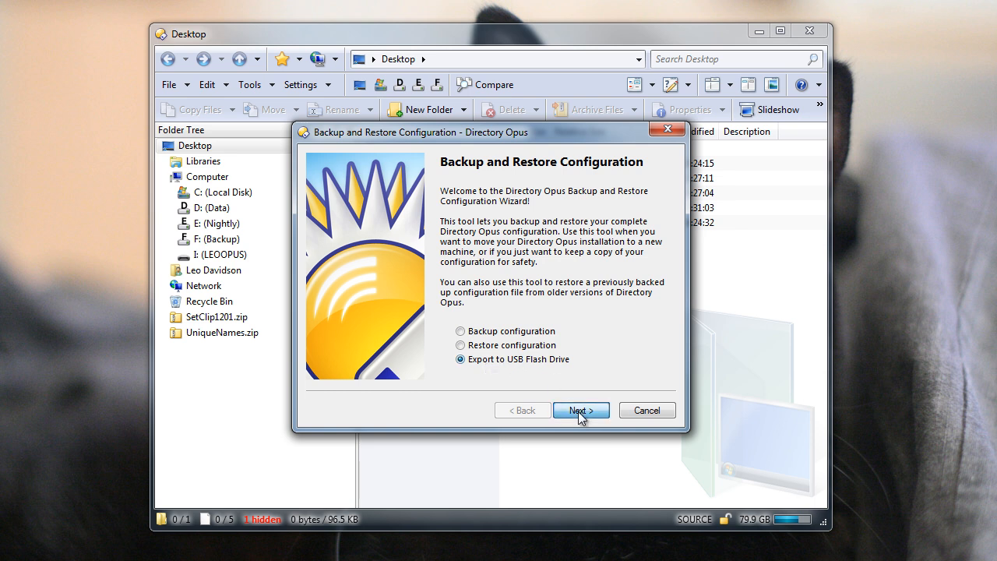
left_click(581, 410)
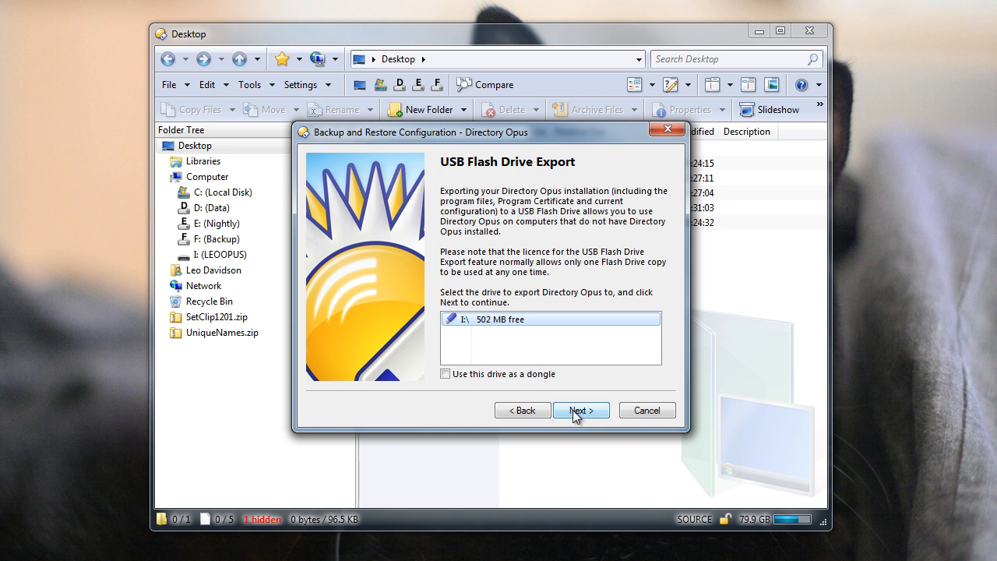
left_click(582, 409)
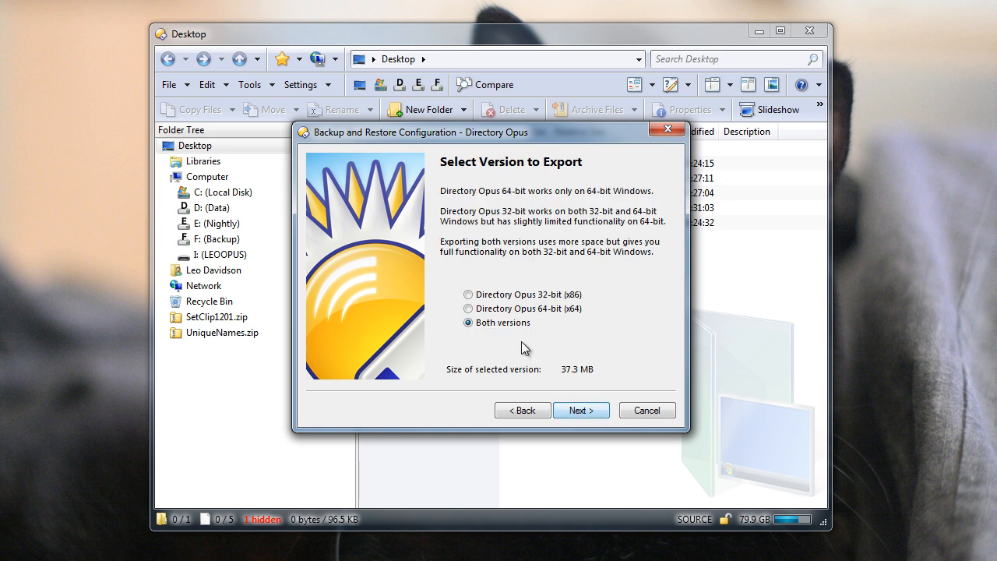
mouse_move(537, 332)
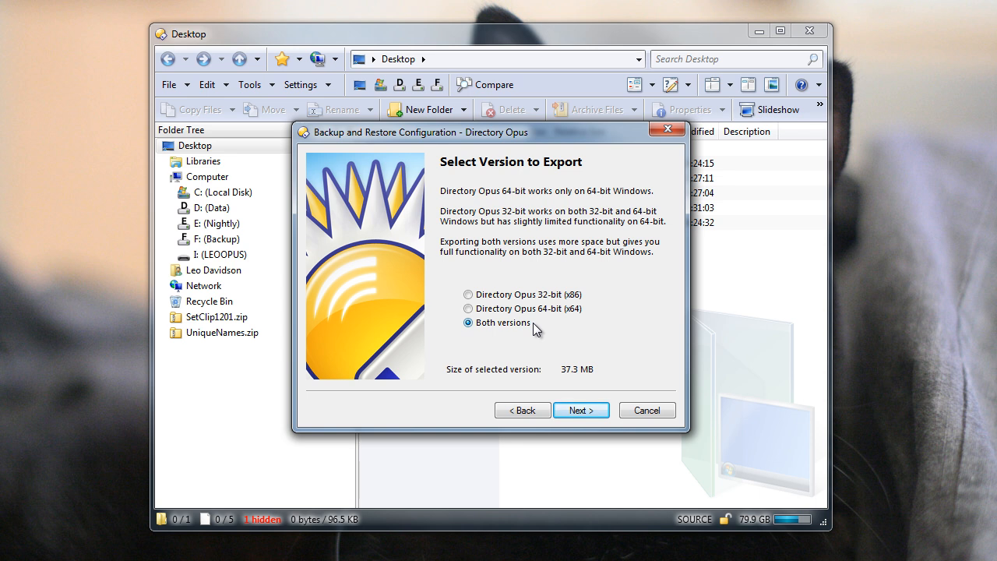
left_click(581, 410)
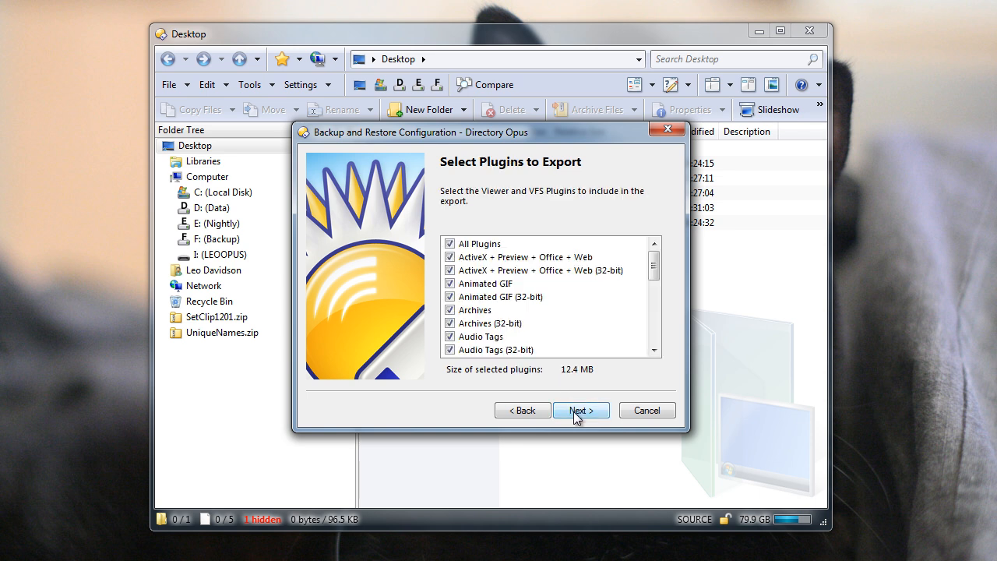
left_click(581, 409)
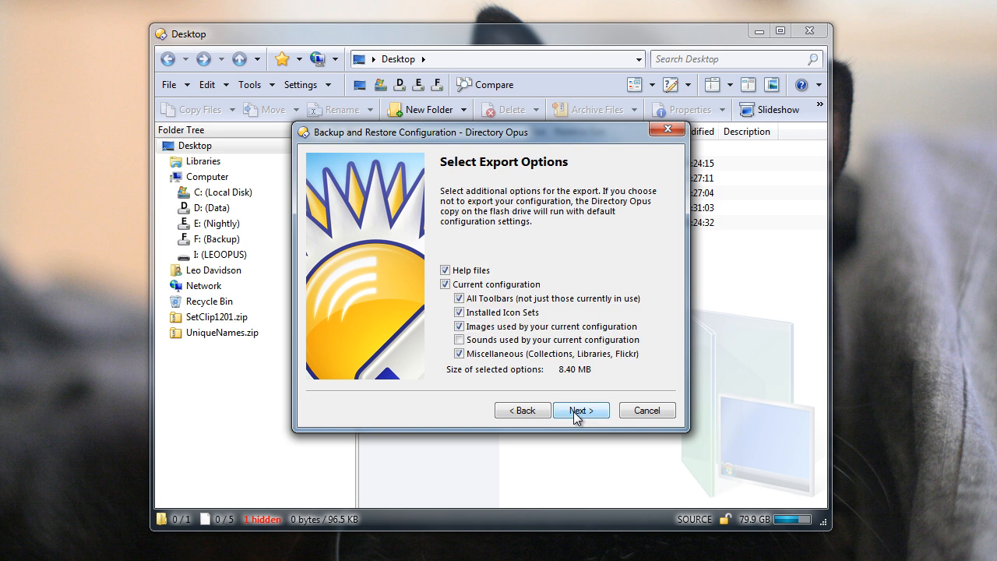
left_click(581, 410)
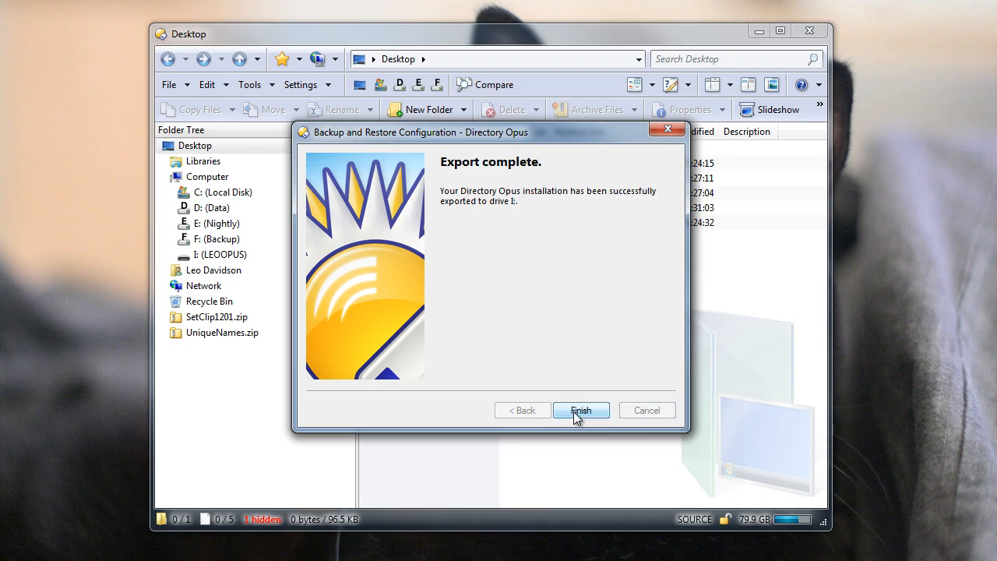
left_click(581, 410)
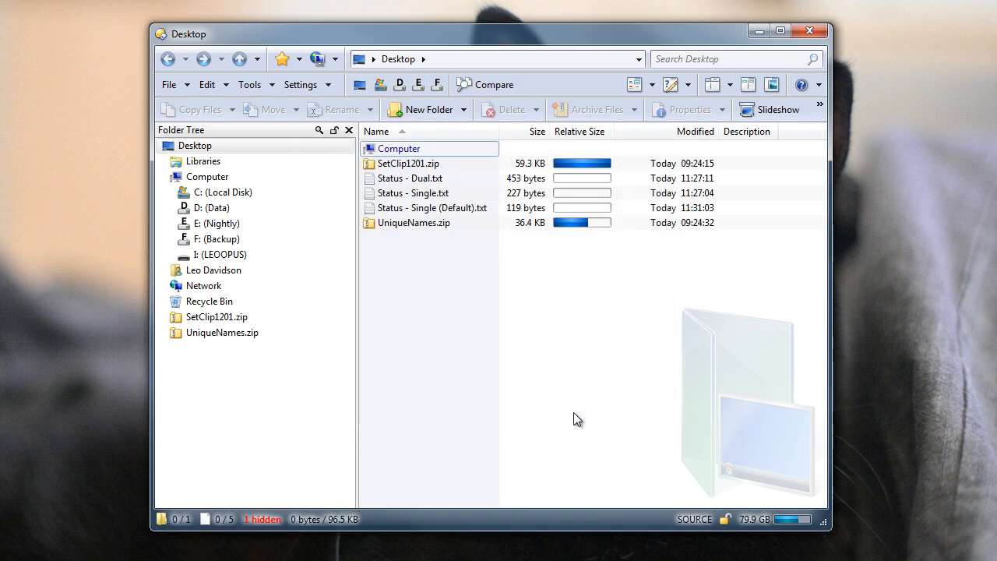
Switch the lister to LEOOPUS (I:) and select the exported DOPUS.exe.
left_click(370, 58)
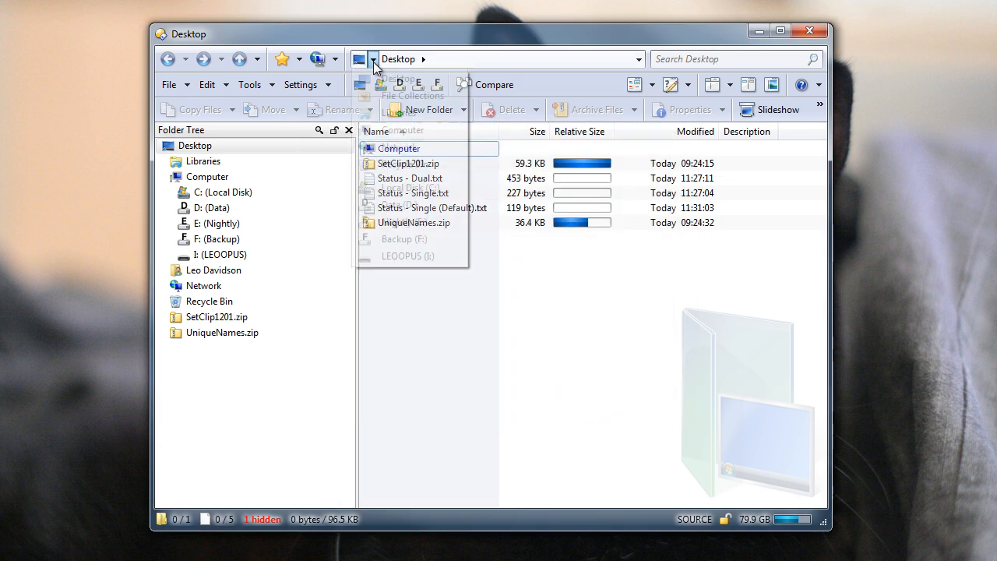
left_click(410, 256)
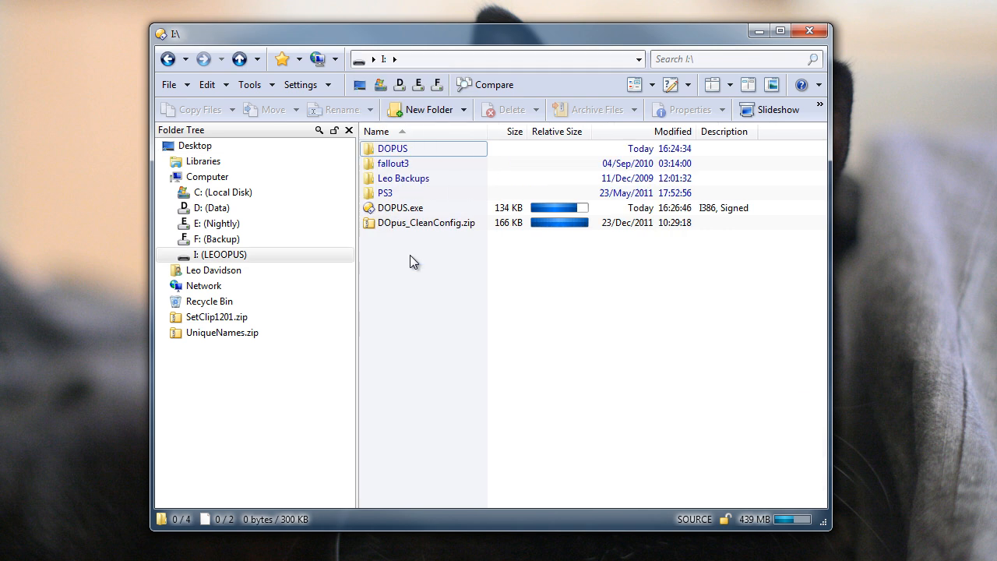
left_click(398, 207)
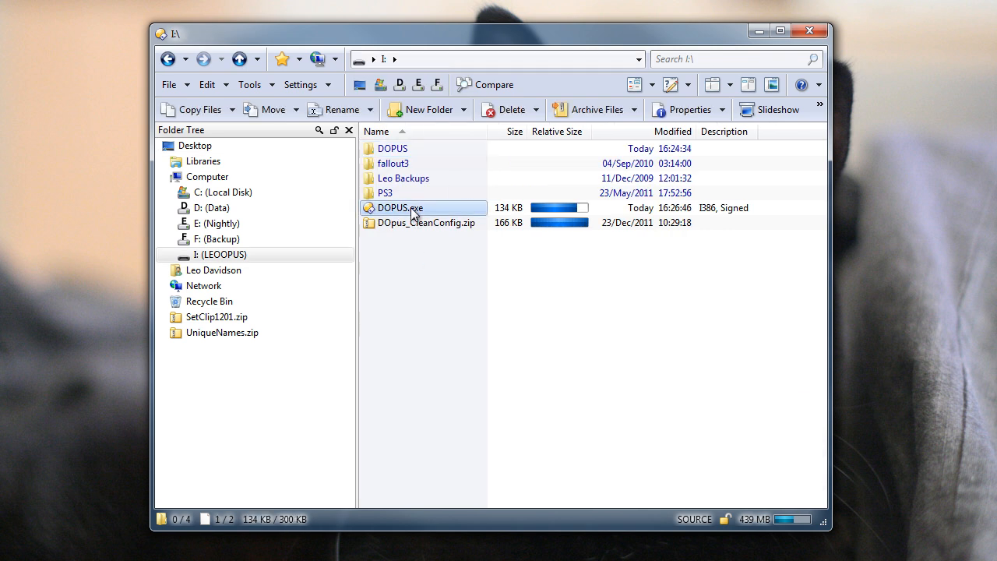
mouse_move(480, 214)
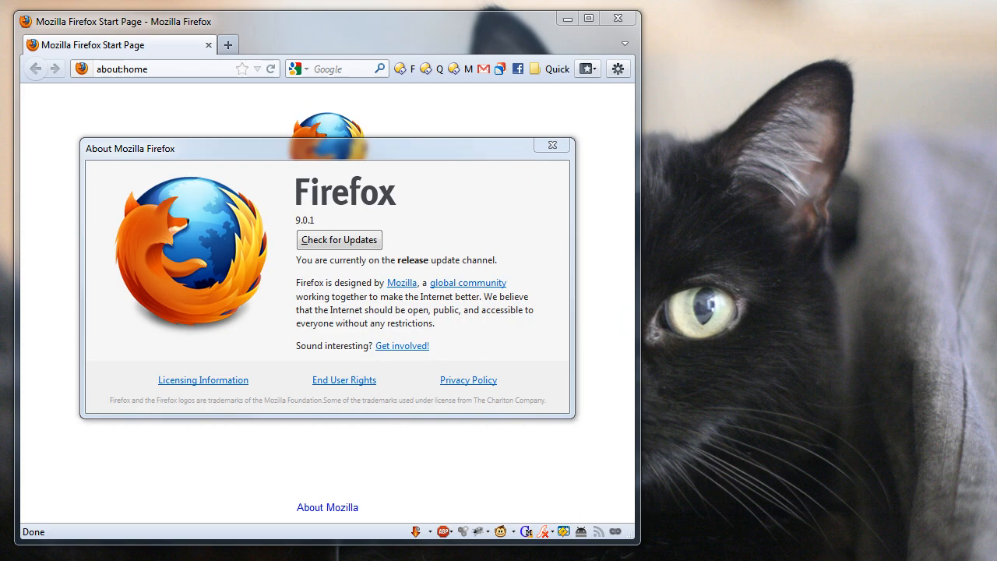
Confirm Firefox is up to date and bring up the Downloads list.
left_click(338, 239)
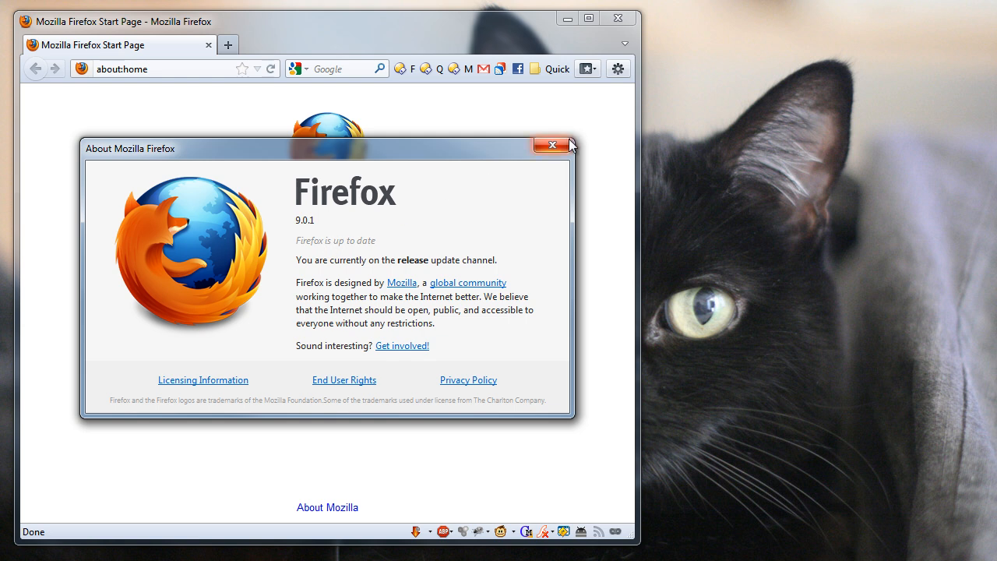
left_click(548, 145)
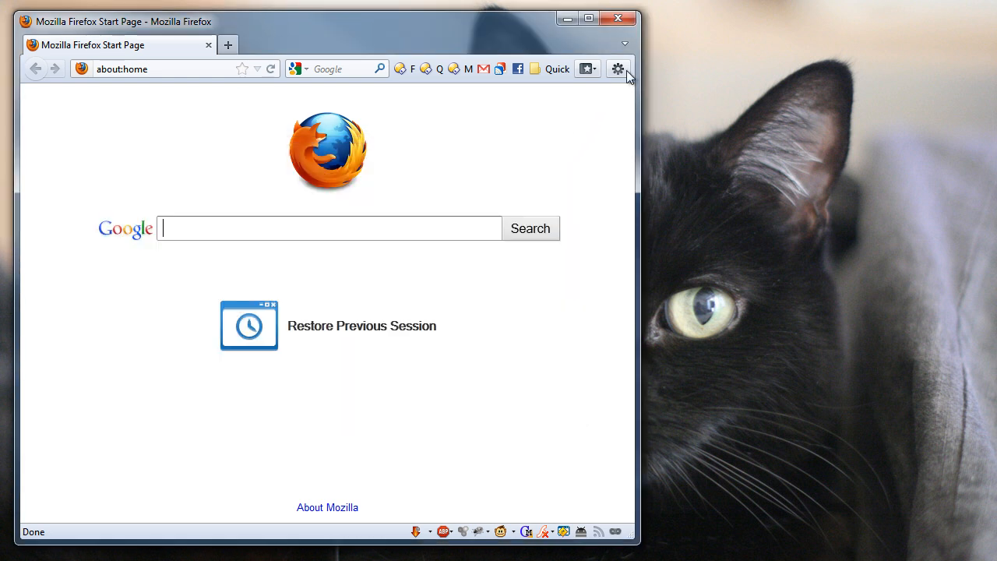
left_click(618, 69)
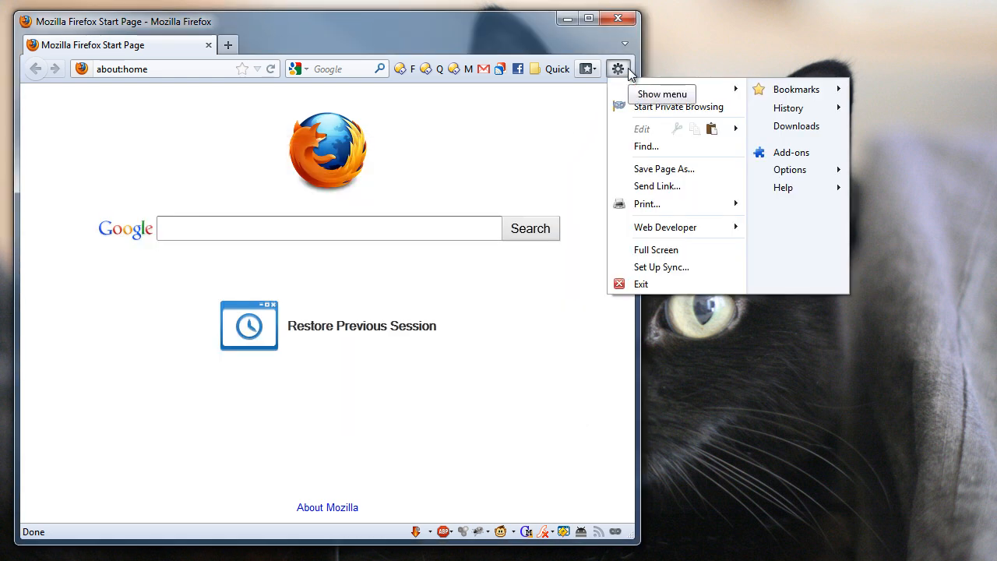
mouse_move(787, 134)
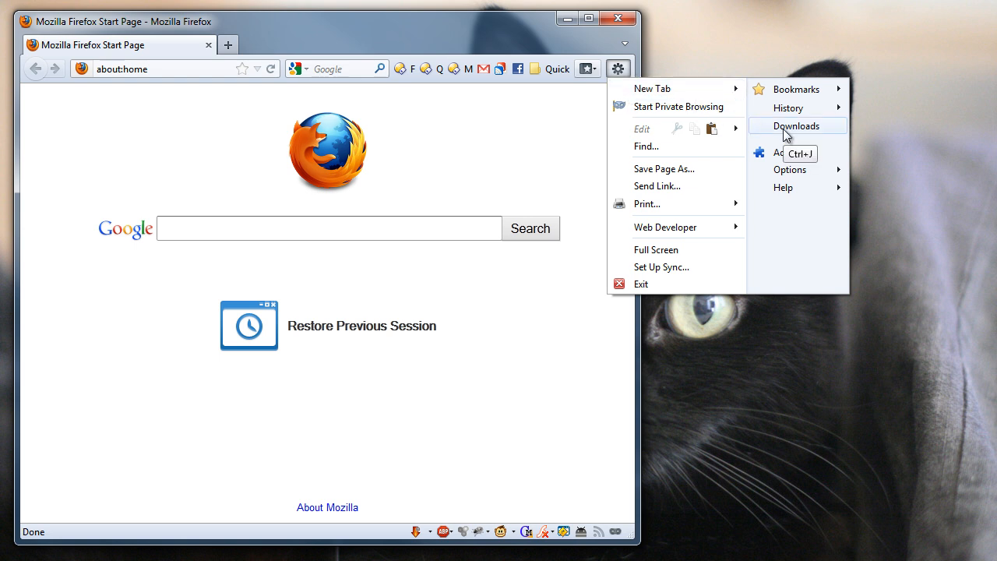
left_click(797, 126)
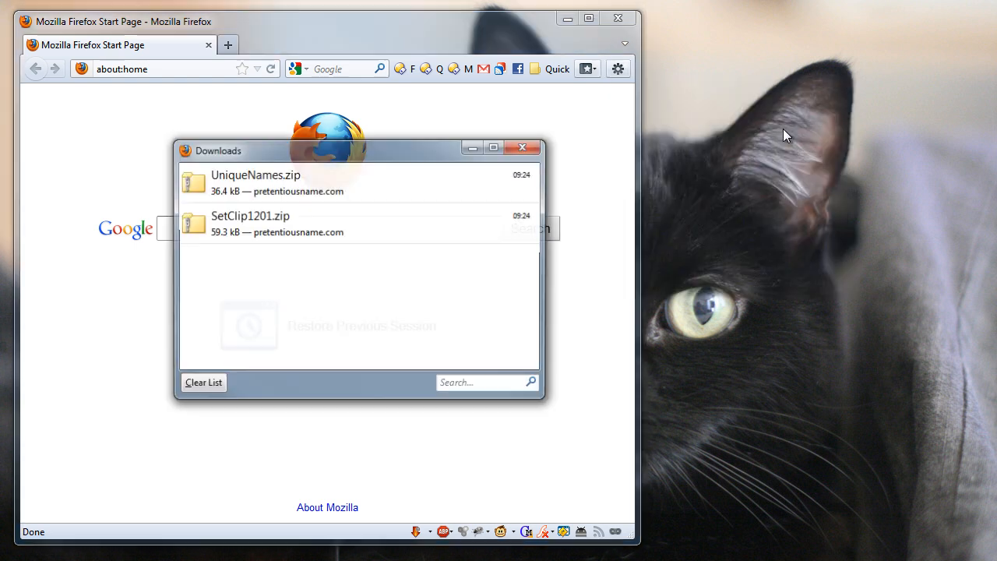
Open UniqueNames.zip's containing folder in Directory Opus, then close the Downloads list.
right_click(255, 182)
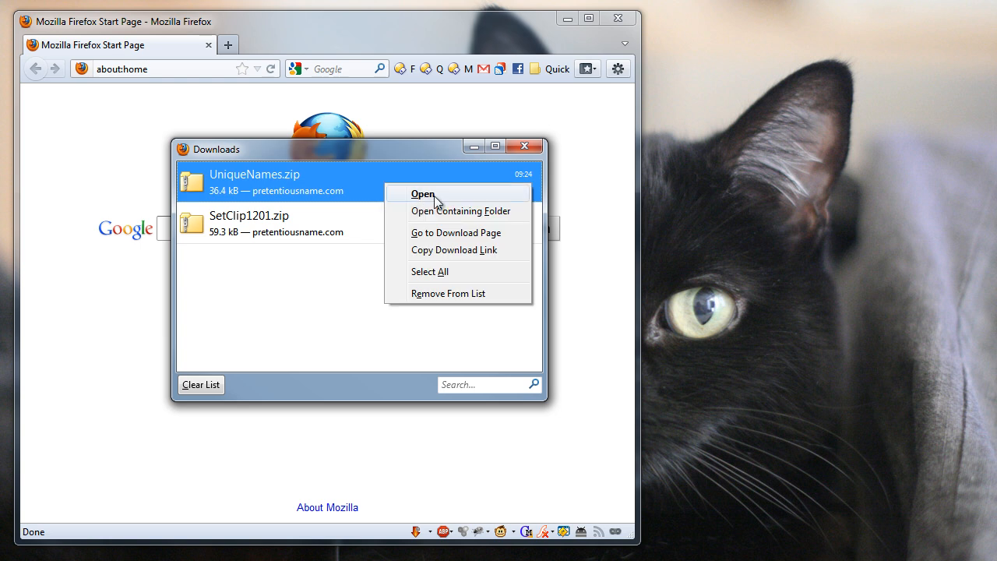
left_click(460, 210)
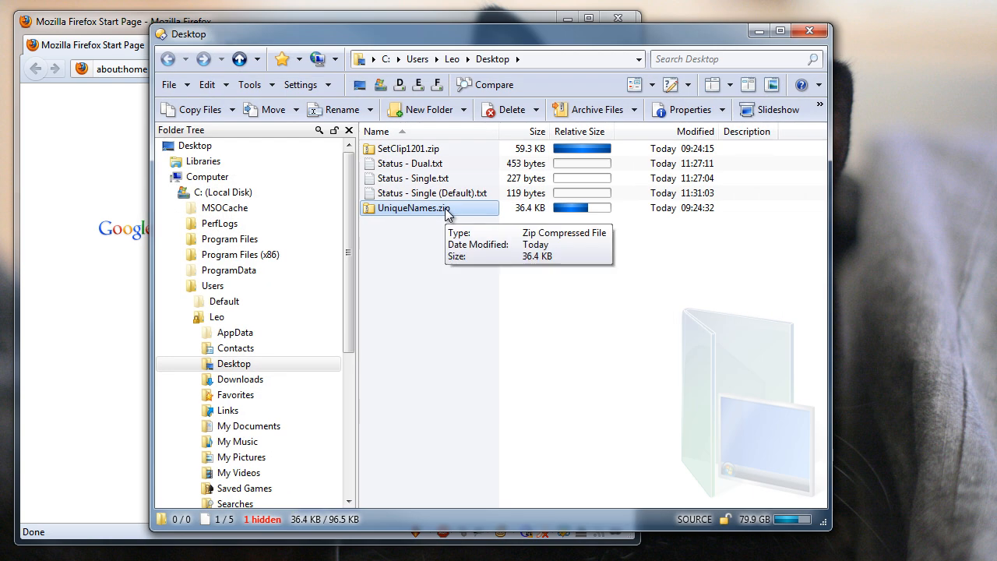
mouse_move(458, 137)
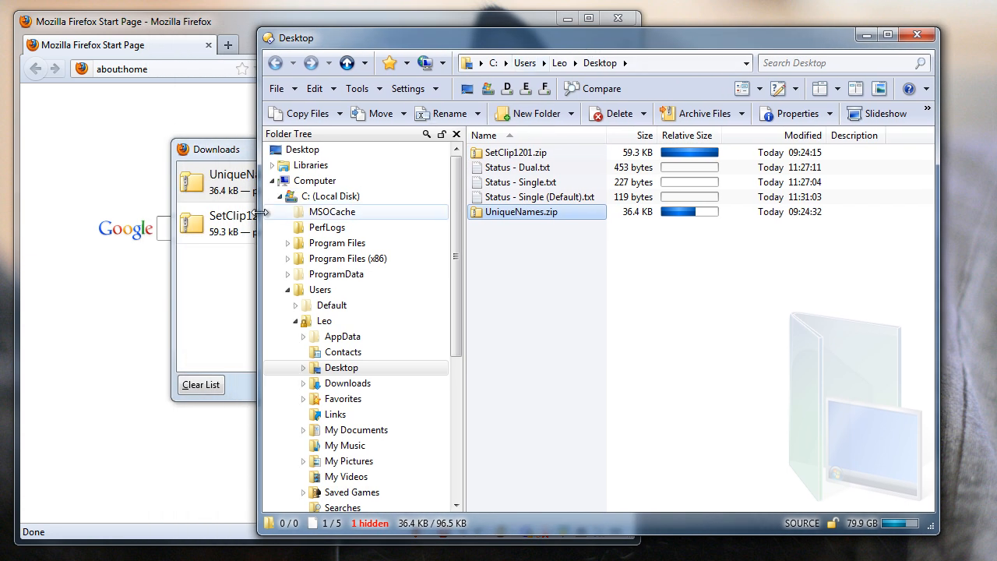
left_click(514, 152)
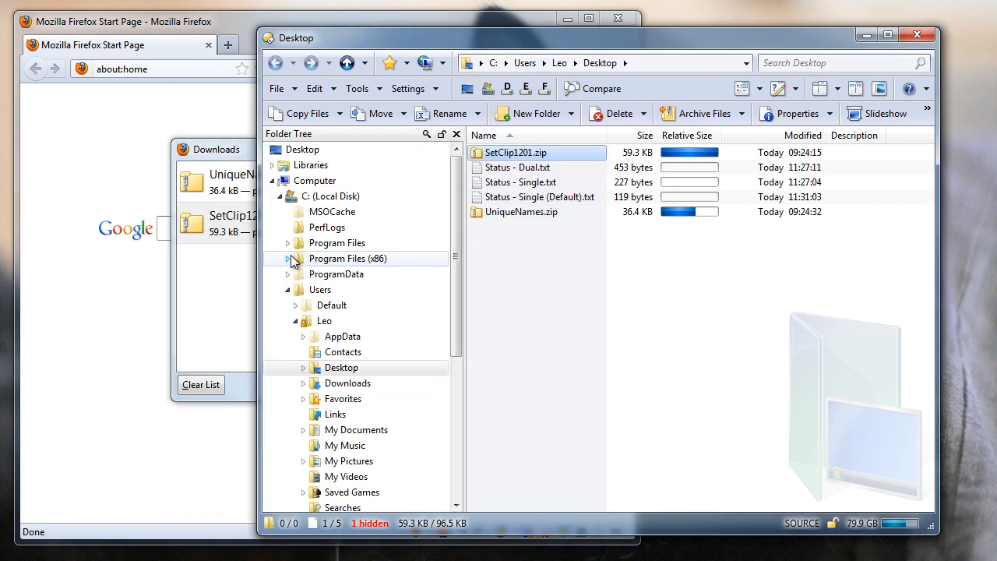
right_click(254, 179)
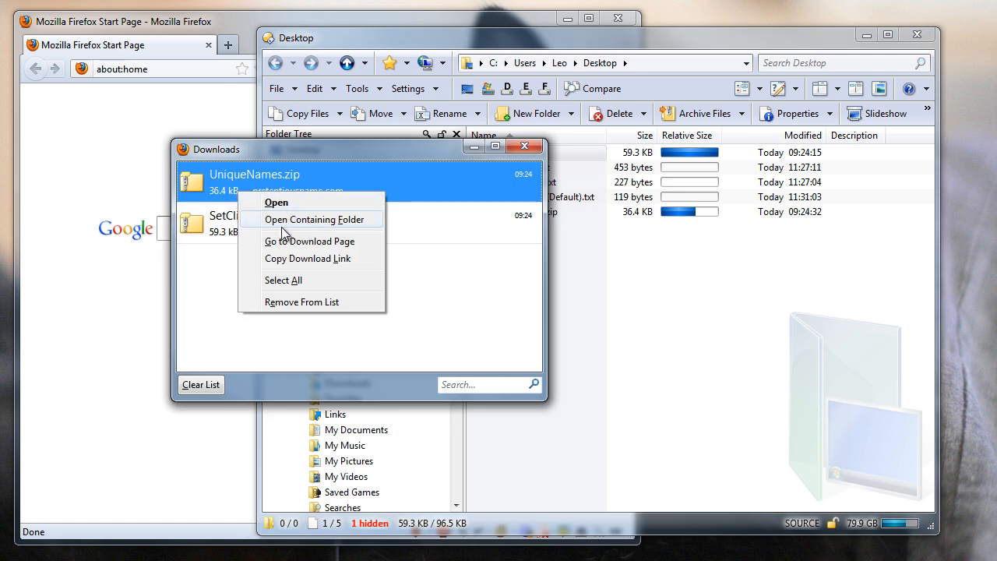
left_click(314, 219)
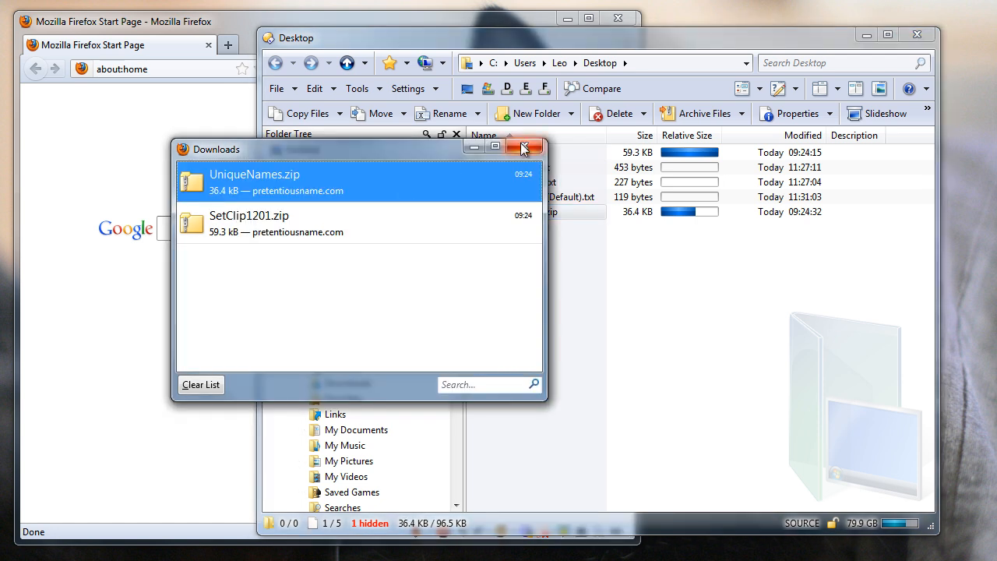
left_click(522, 148)
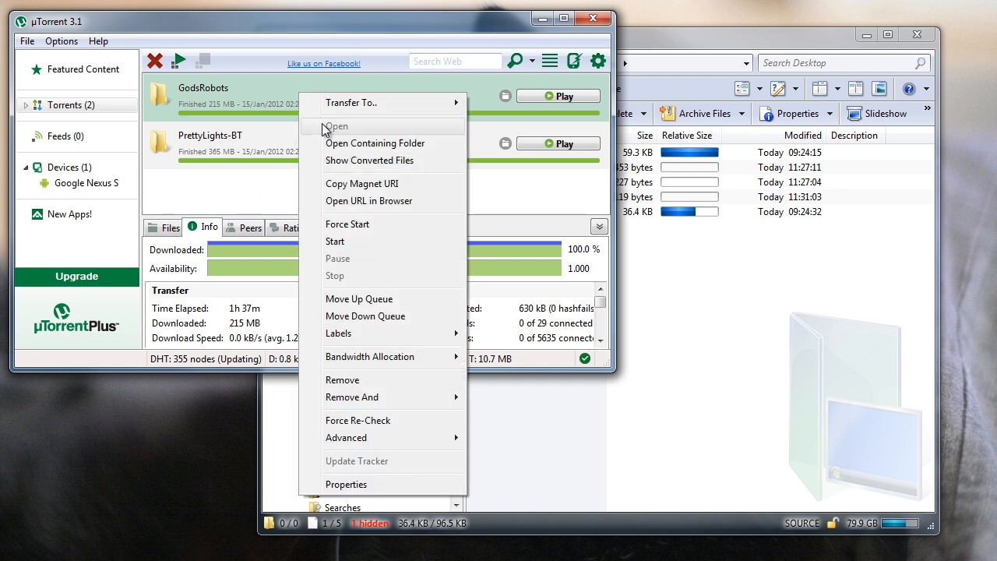
Open the GodsRobots and PrettyLights-BT download folders in Opus, then close both folder windows.
left_click(335, 127)
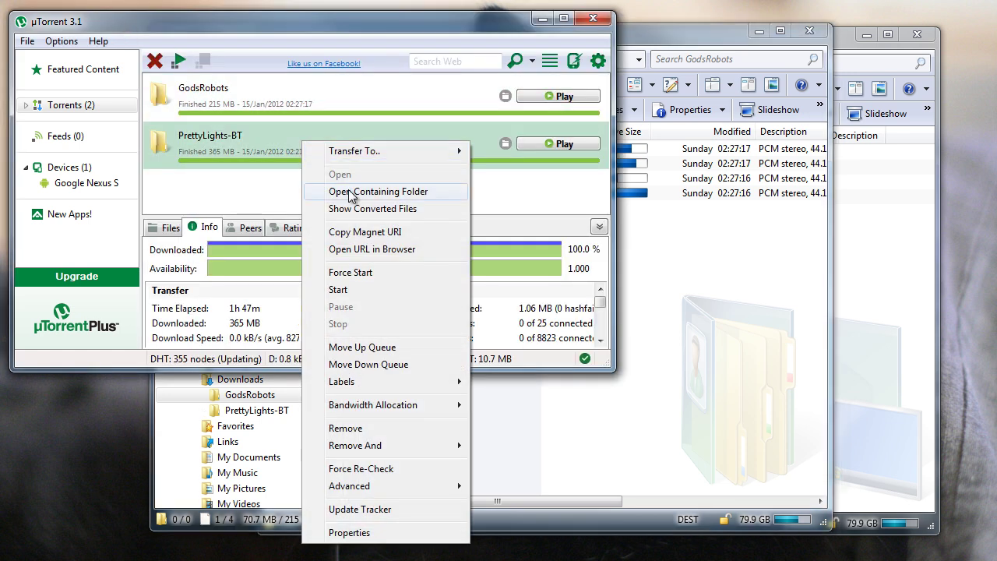
left_click(378, 190)
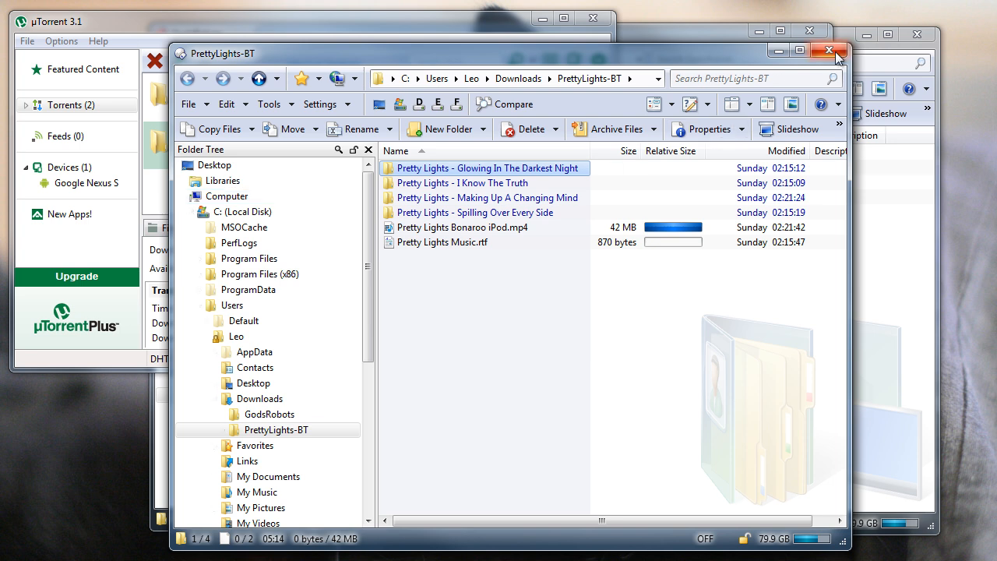
left_click(832, 49)
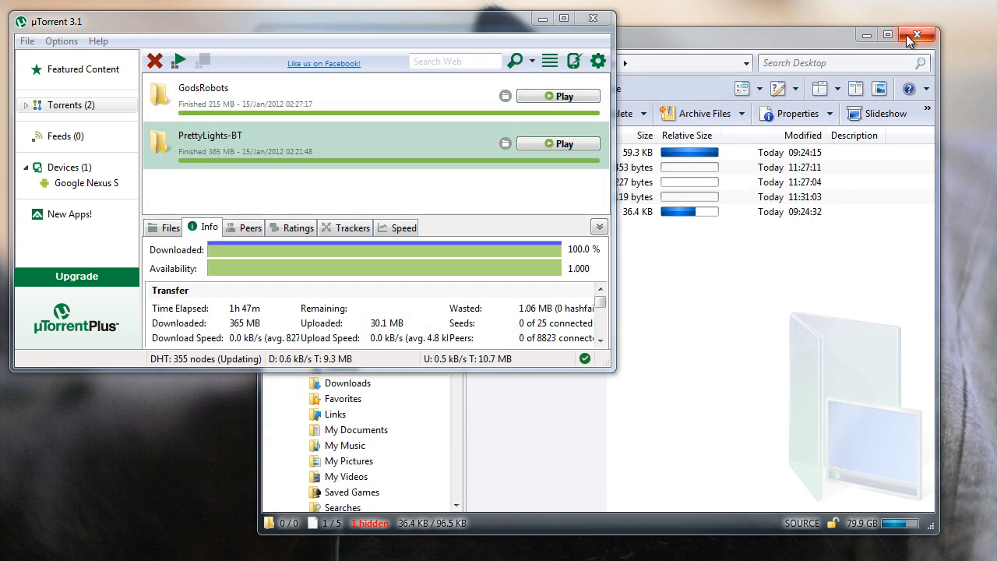
left_click(918, 30)
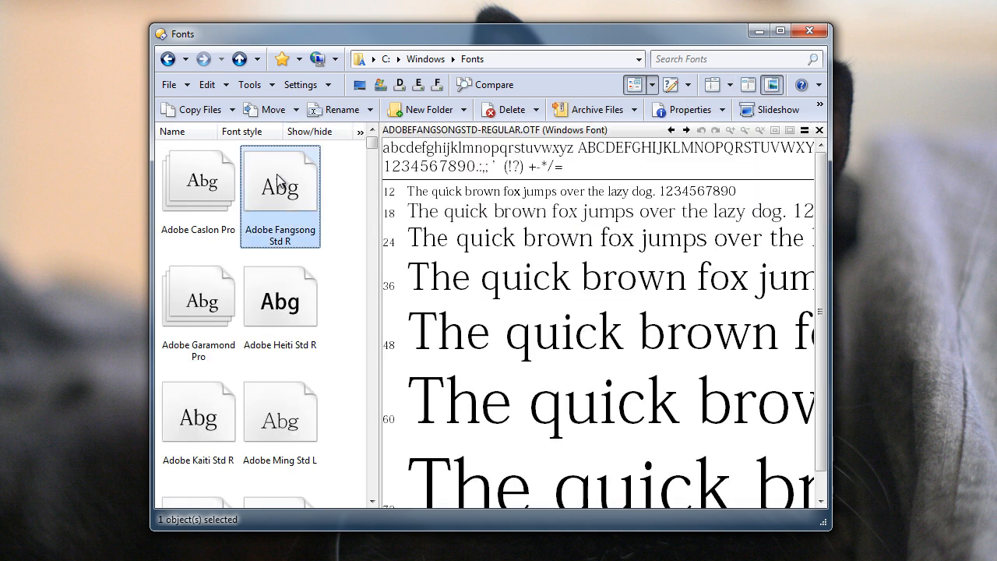
Preview the Adobe Fangsong Std R font as sample text in the Fonts folder.
left_click(280, 295)
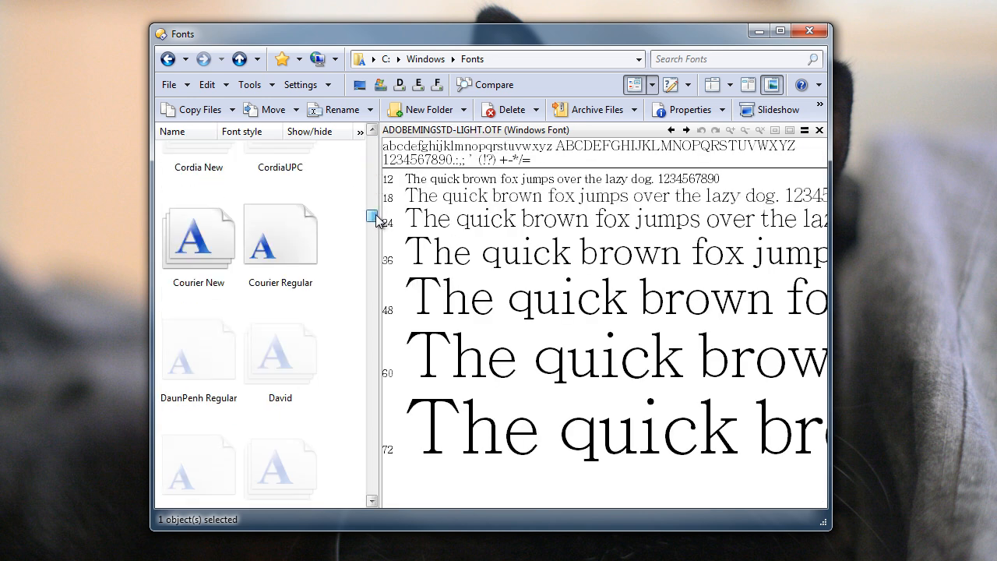
left_click(198, 234)
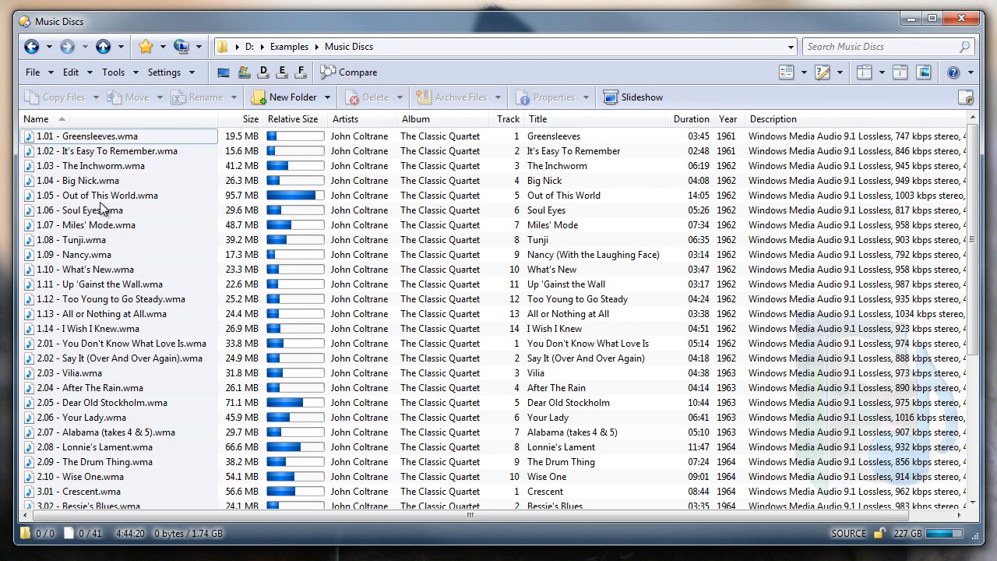
mouse_move(825, 71)
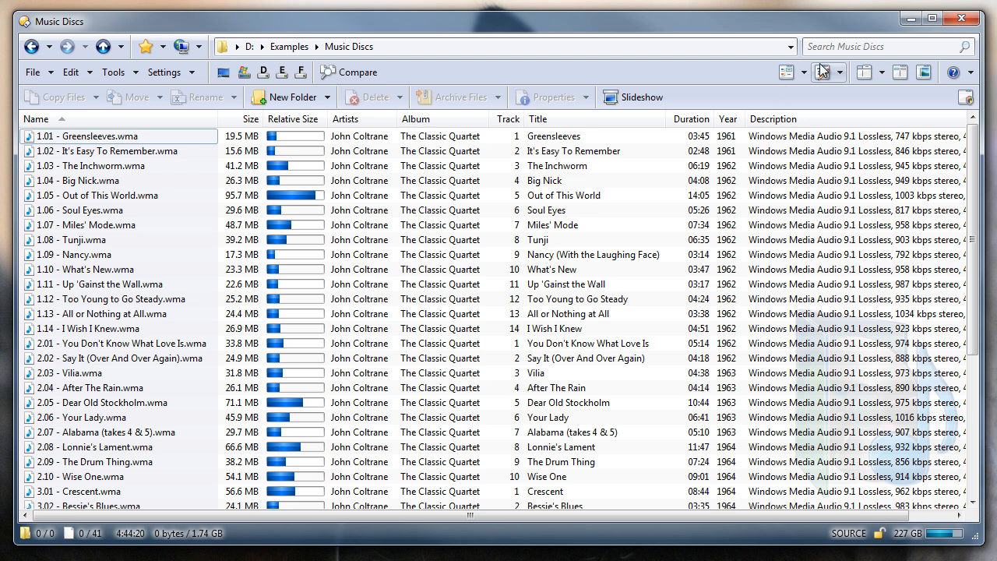
Add the Disc number column from the Music category in Folder Options.
left_click(824, 71)
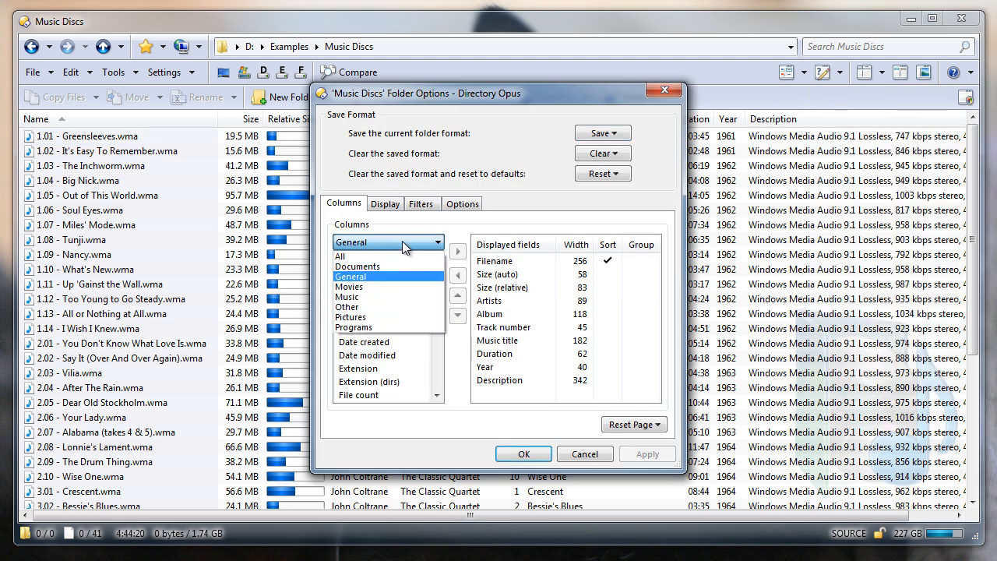
left_click(347, 297)
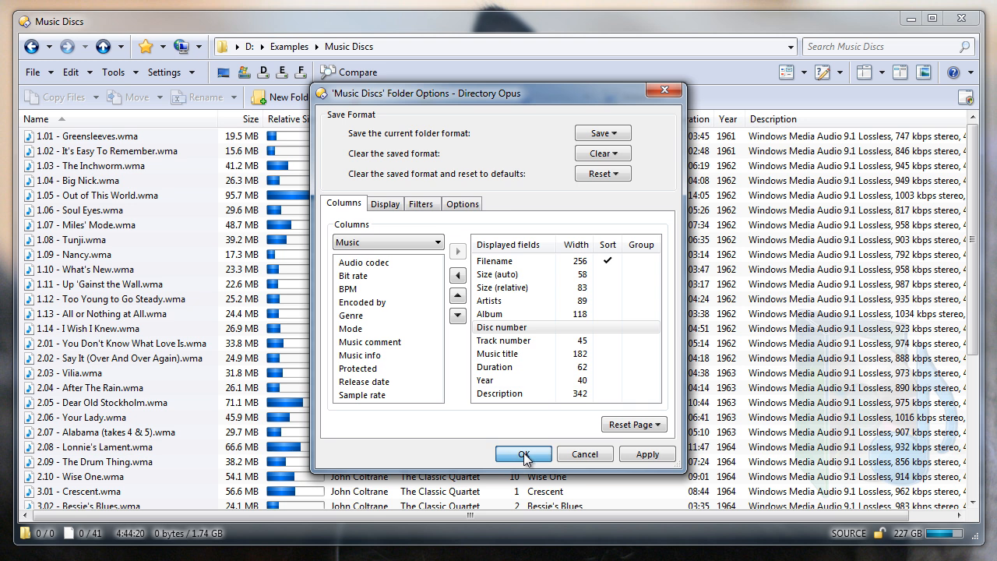
left_click(524, 454)
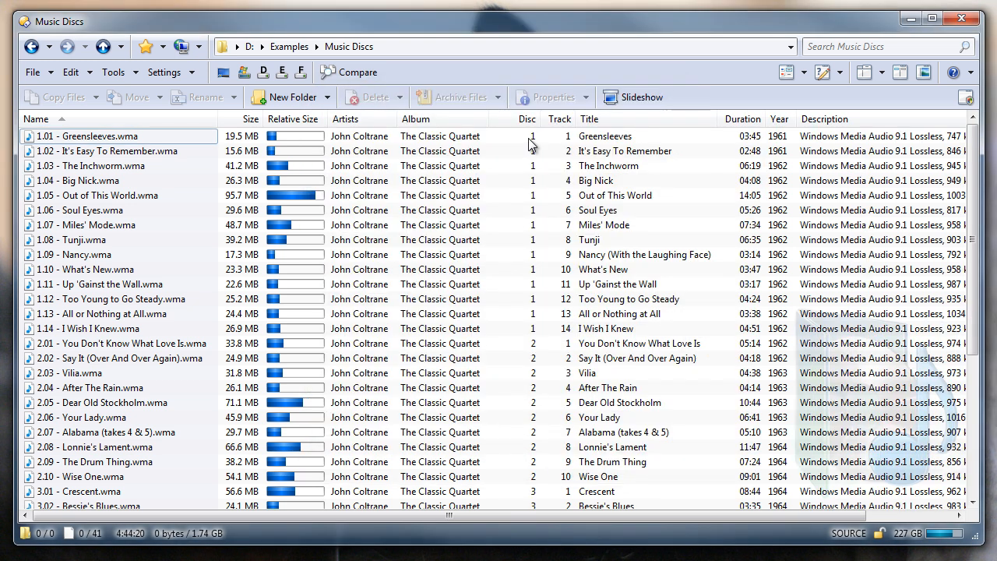
mouse_move(538, 487)
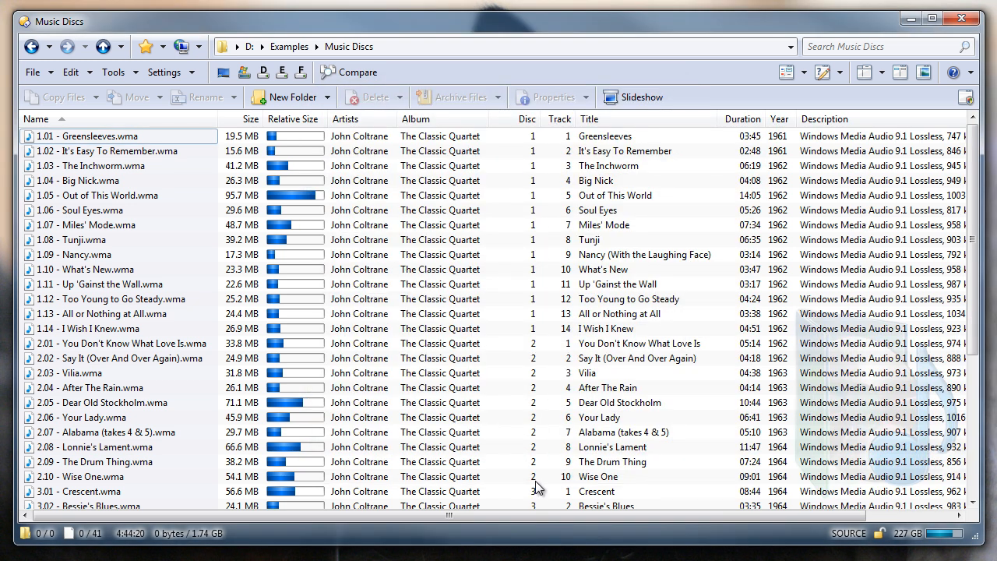
mouse_move(534, 511)
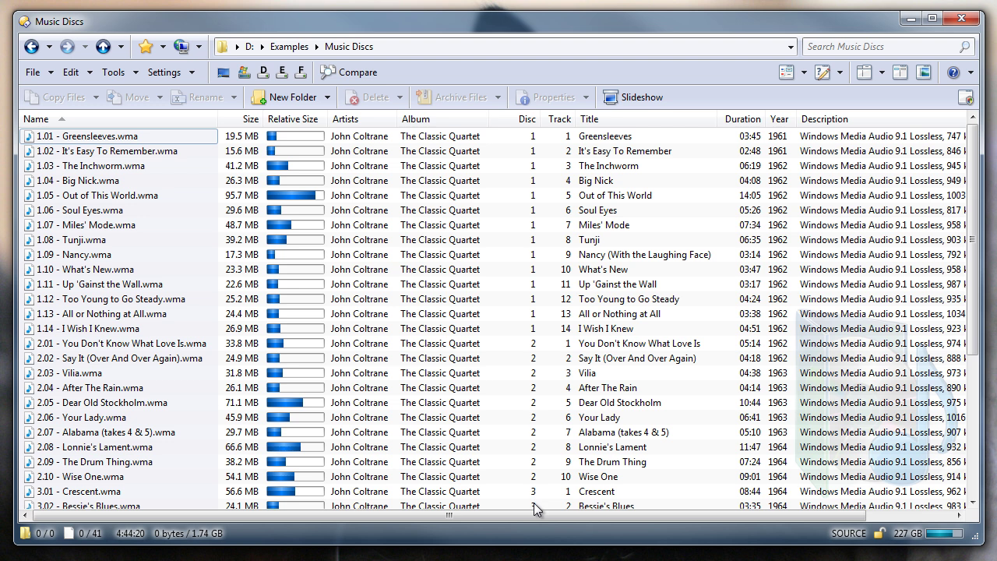
mouse_move(522, 131)
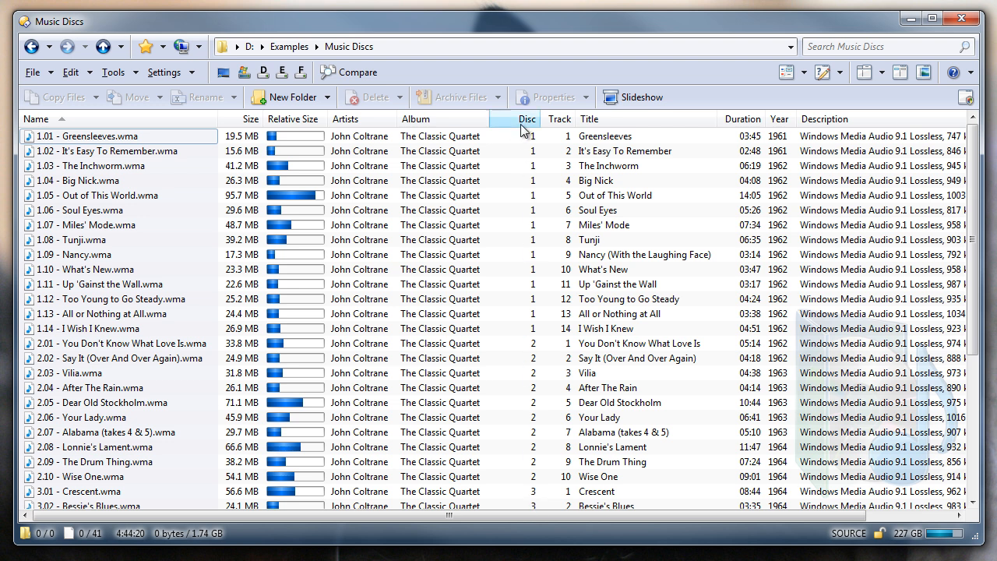
Group the tracks by disc and collapse the disc 2 and another disc group.
left_click(529, 118)
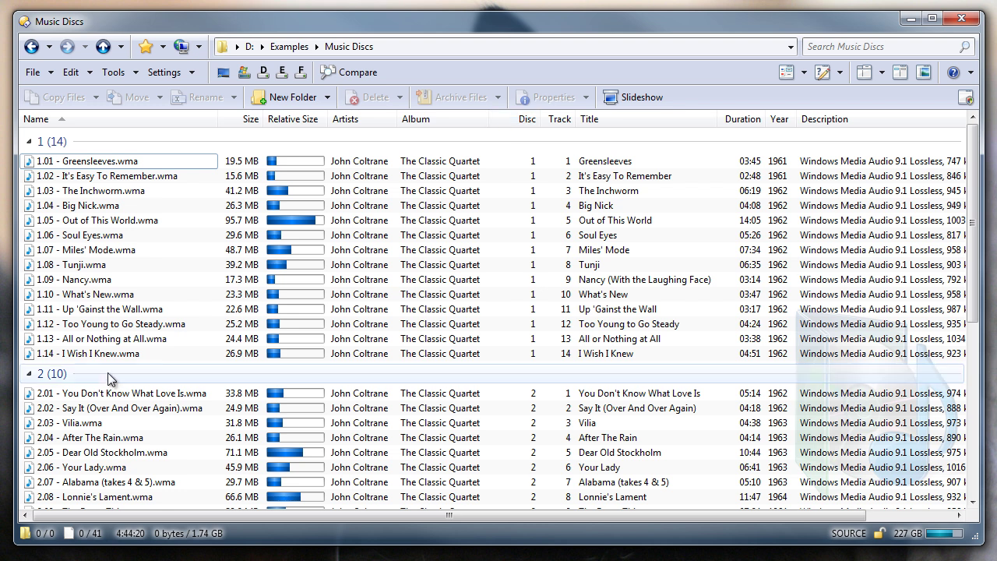
left_click(39, 376)
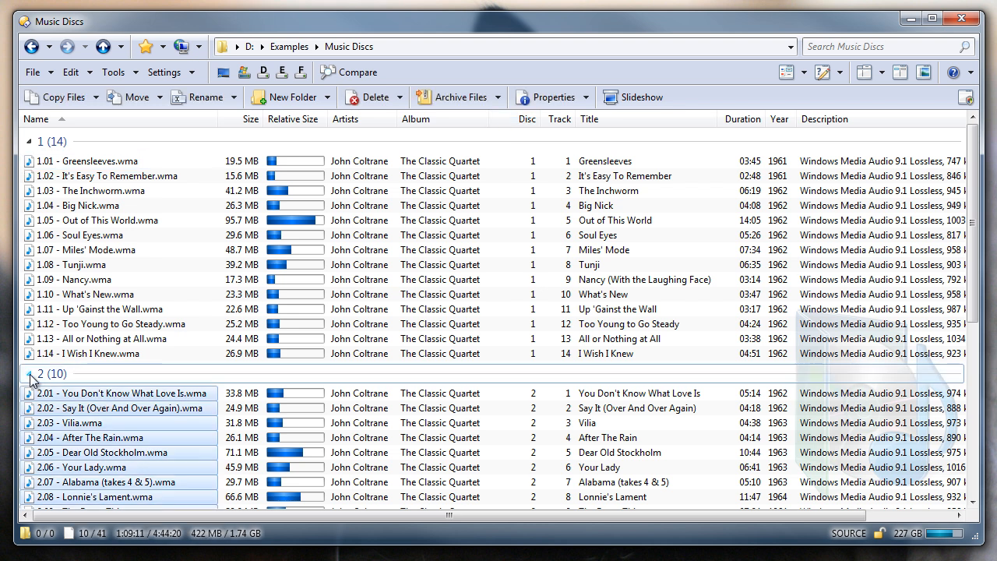
left_click(29, 380)
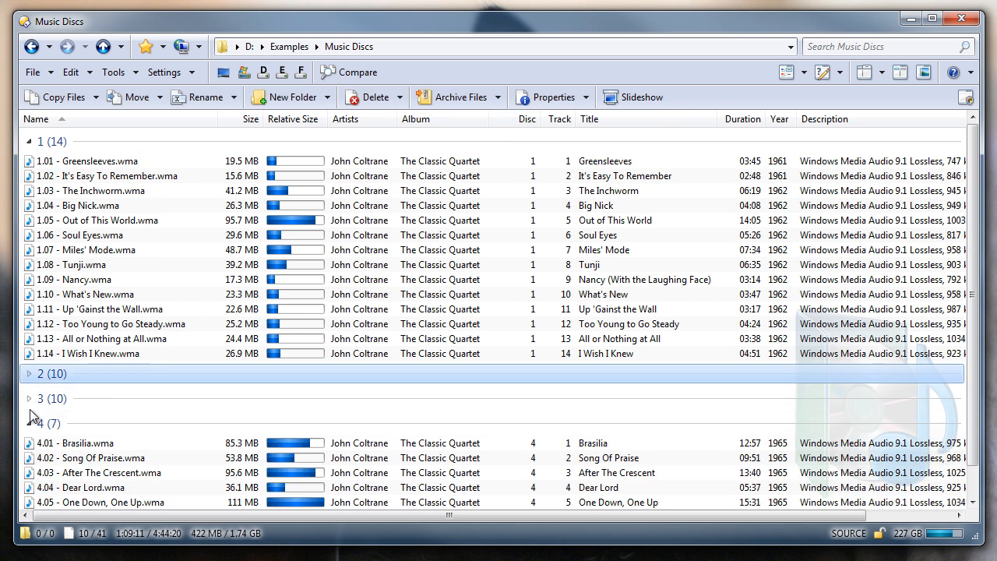
left_click(29, 419)
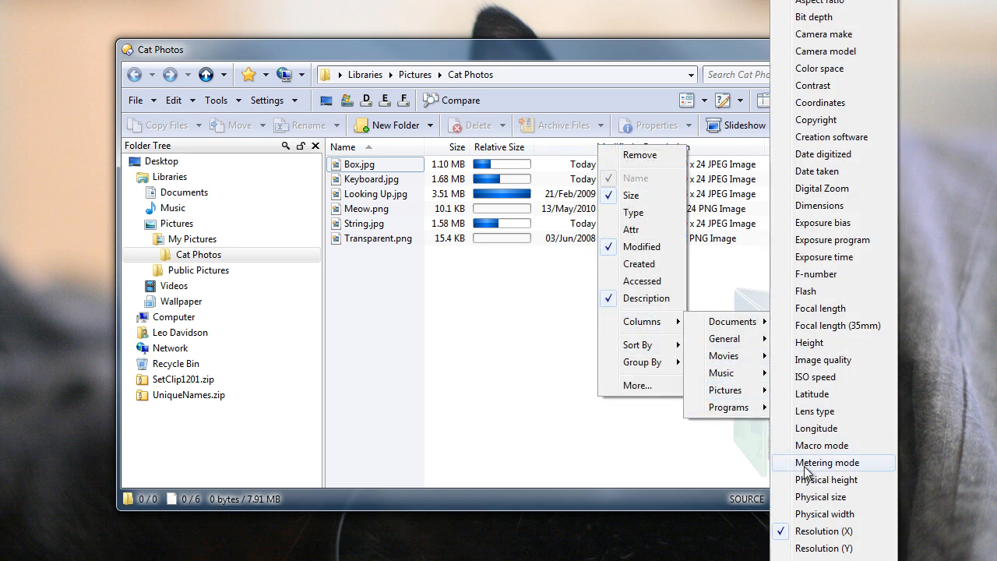
mouse_move(824, 513)
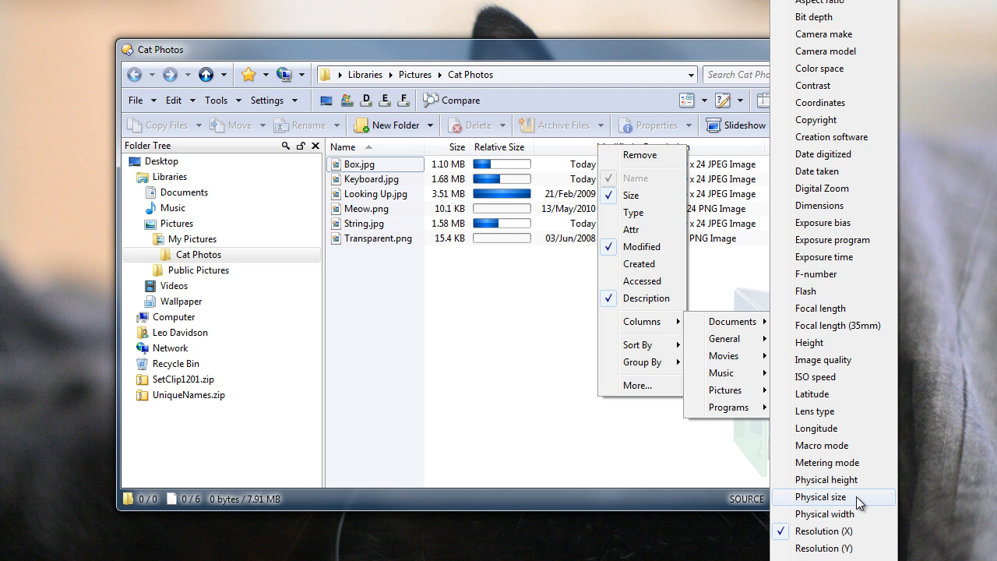
Add a Physical Size column to Cat Photos and expand the File Displays preferences.
left_click(820, 497)
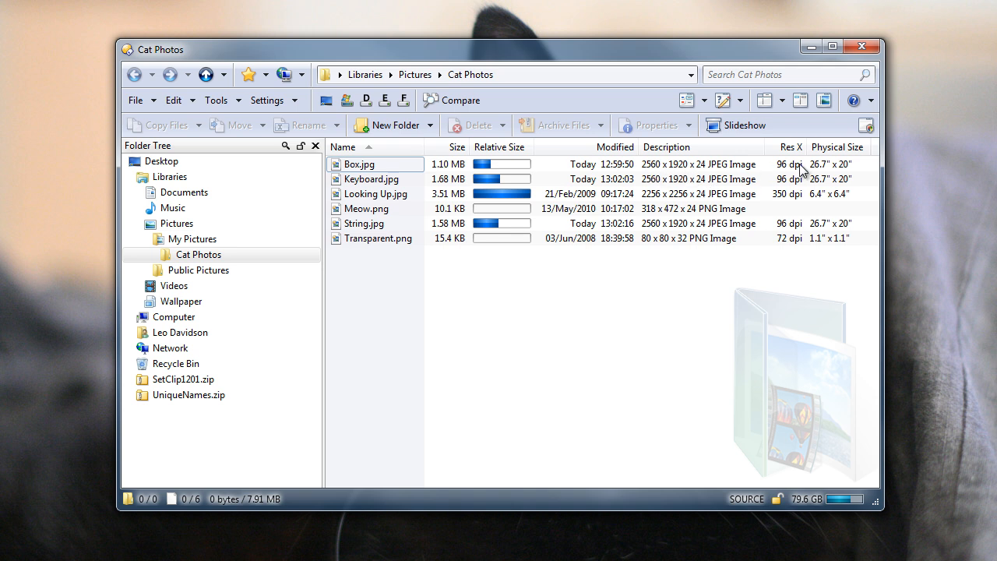
mouse_move(840, 324)
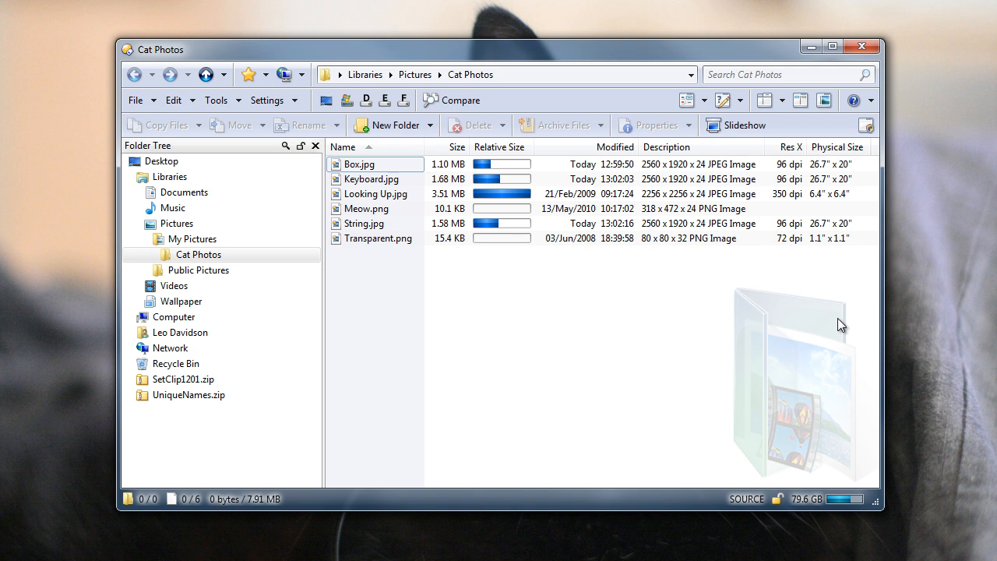
mouse_move(769, 314)
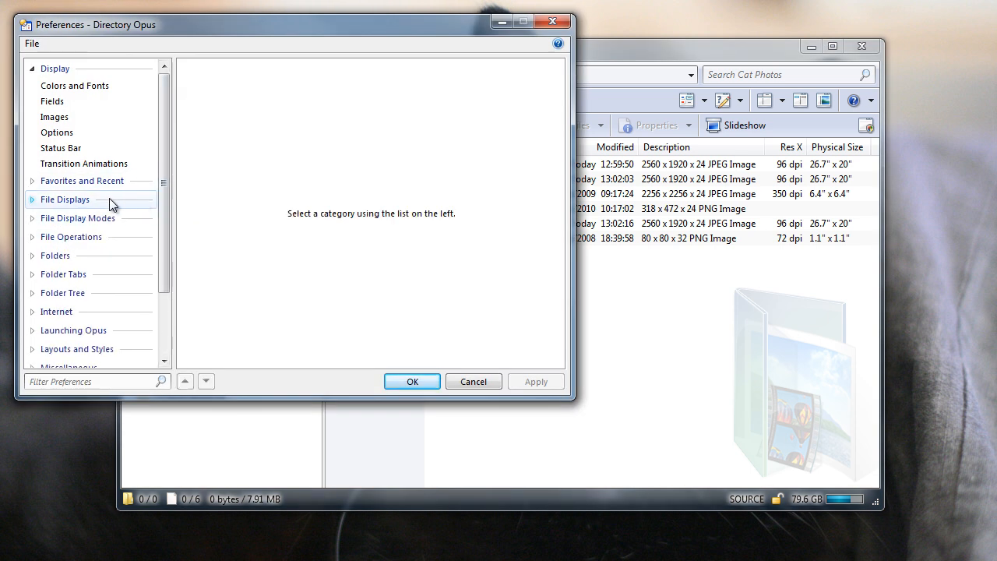
left_click(386, 250)
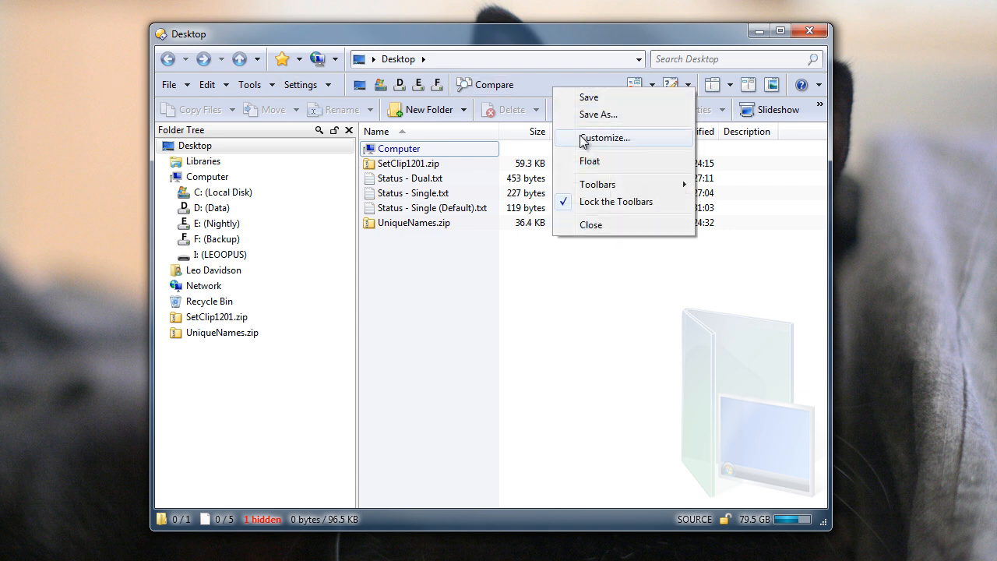
Create a new toolbar button named 'Test' with a star icon.
left_click(606, 138)
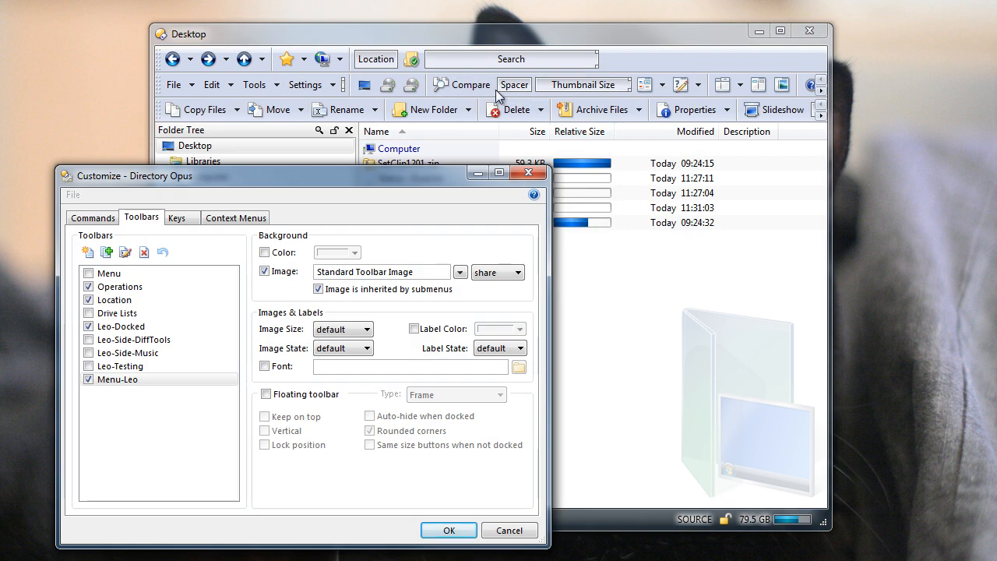
right_click(515, 84)
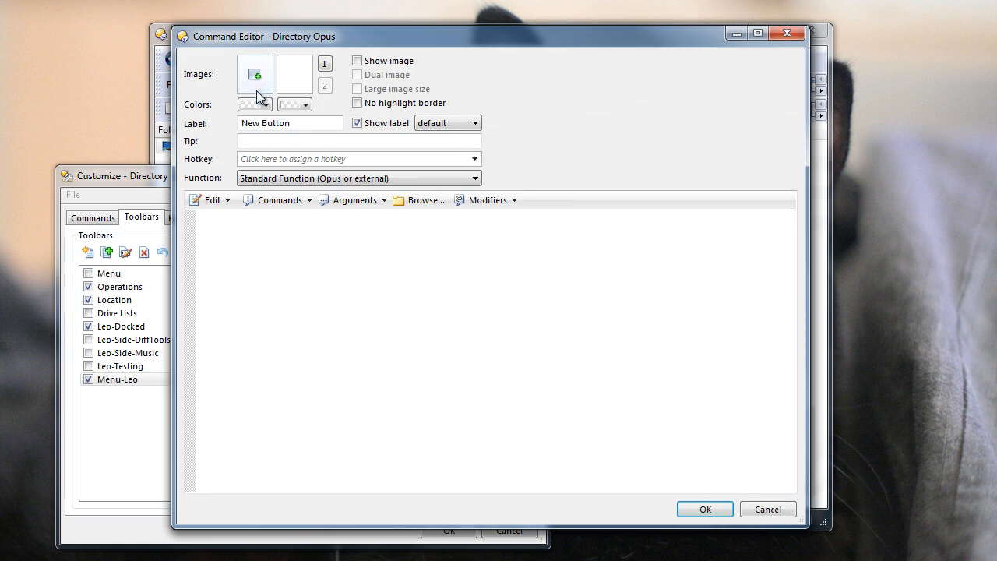
left_click(249, 75)
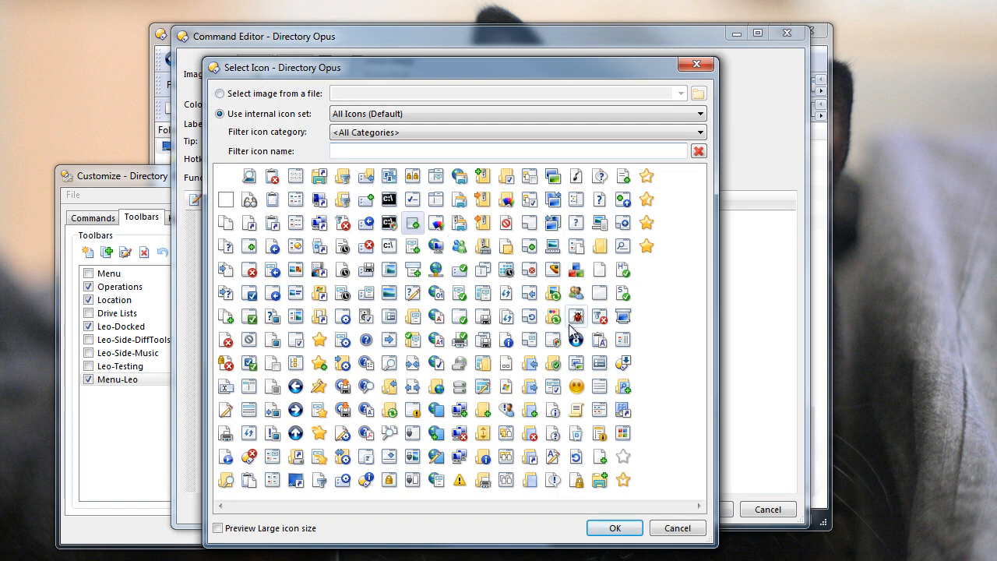
left_click(615, 528)
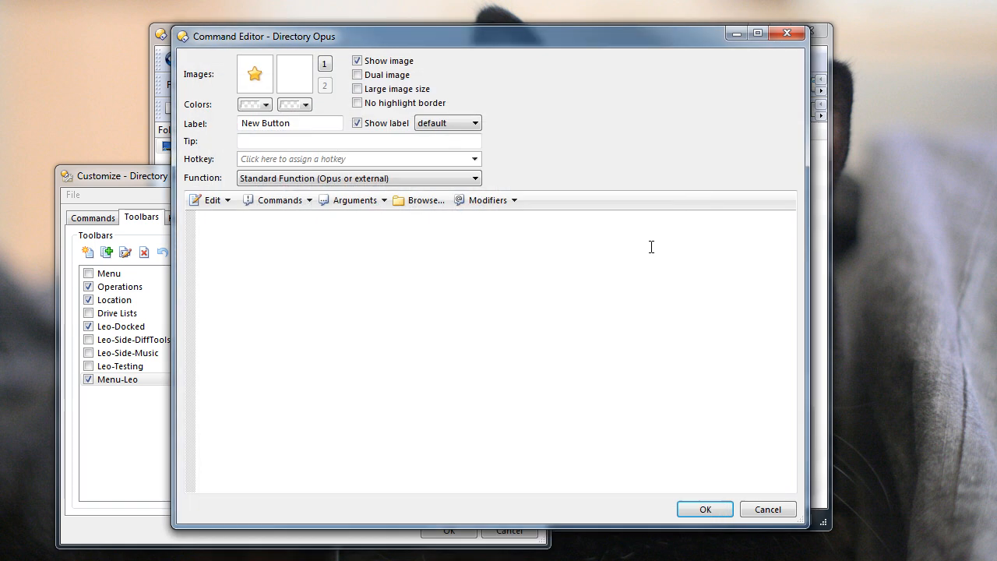
type("Test")
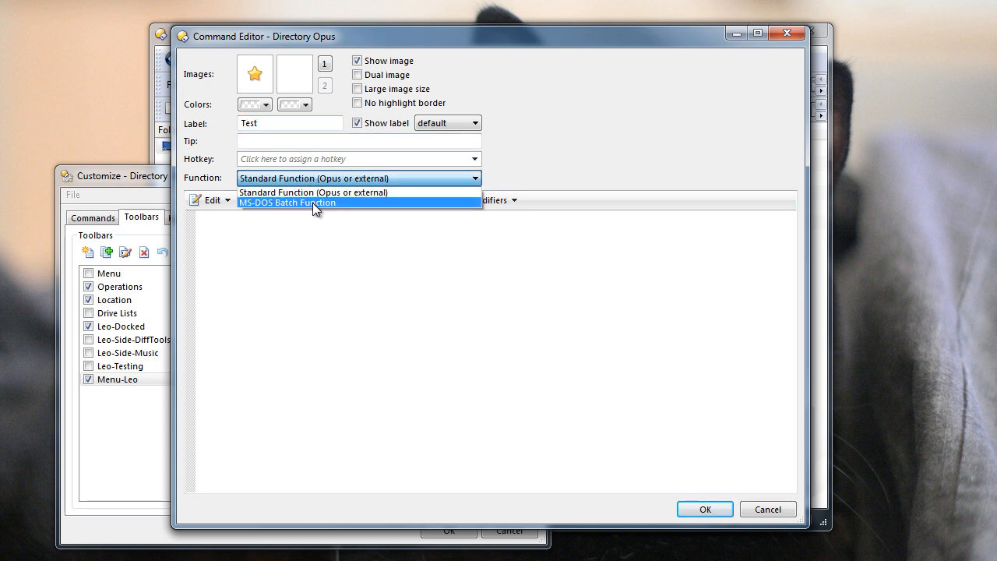
Make Test an MS-DOS batch that echoes the file path, then pauses, and save it.
left_click(287, 203)
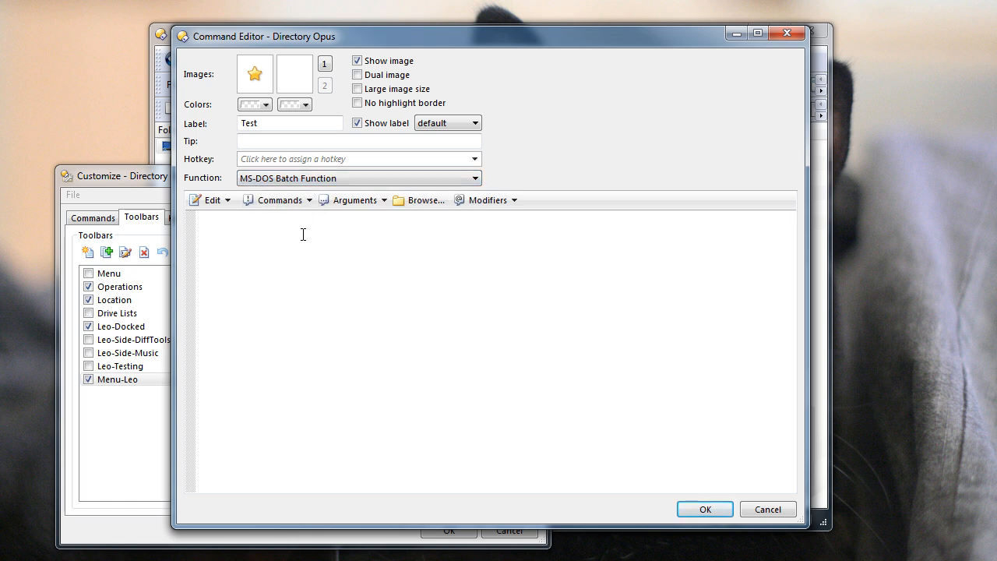
type("e")
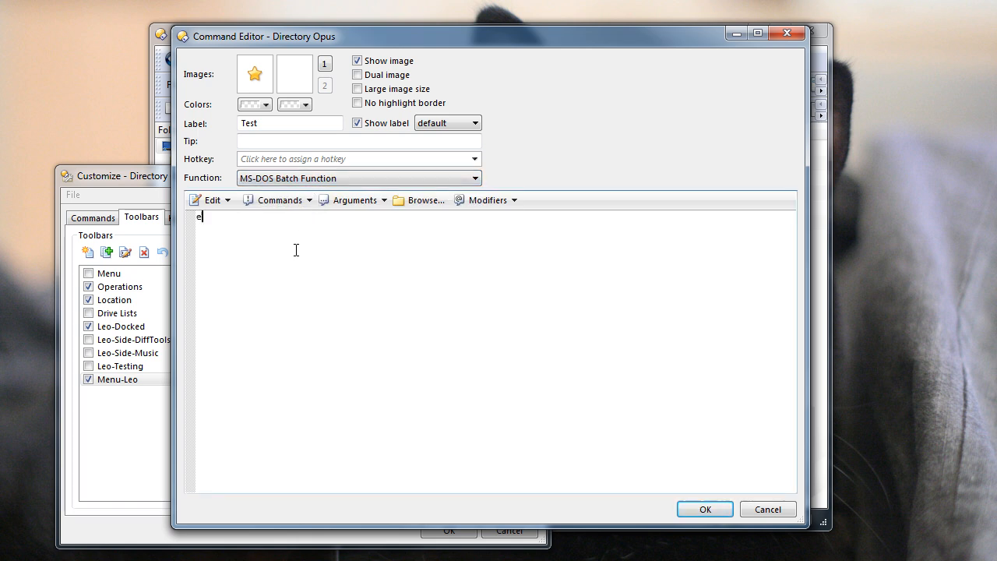
type("cho")
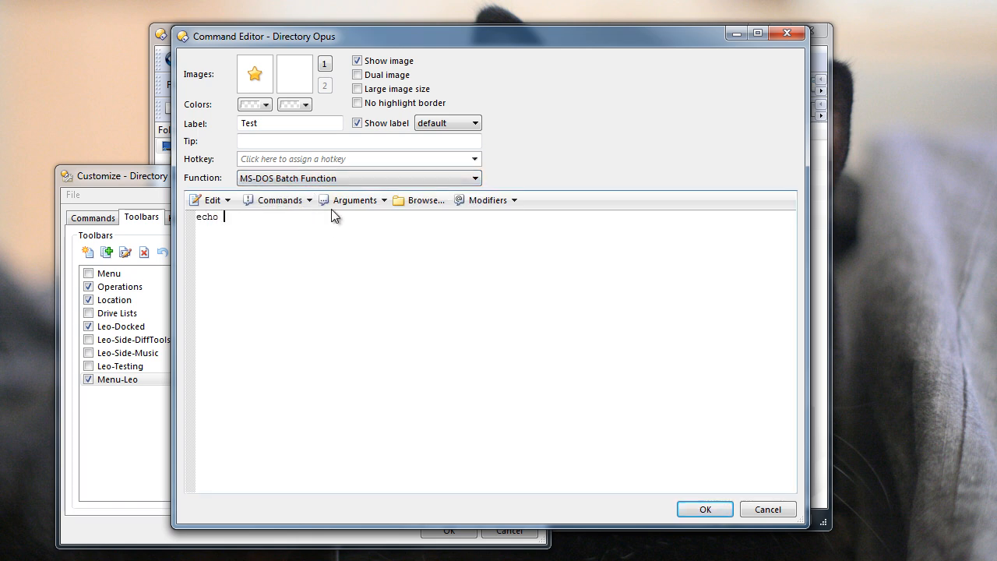
left_click(352, 199)
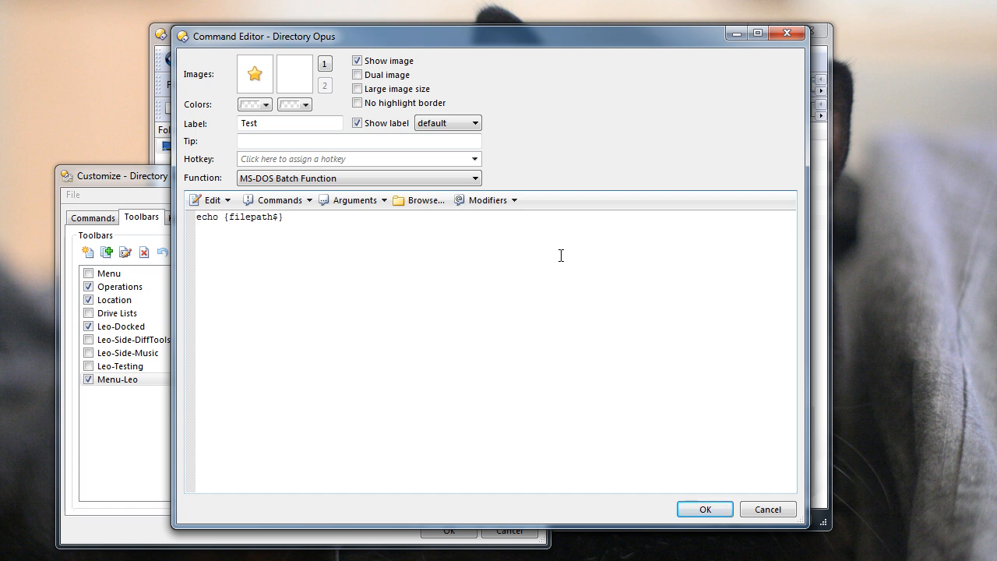
type("pause")
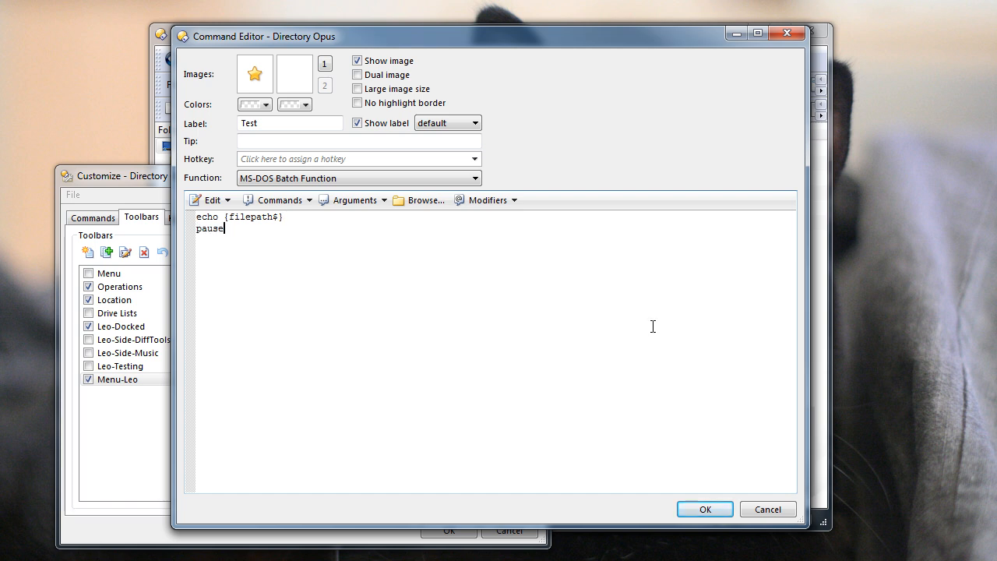
left_click(706, 509)
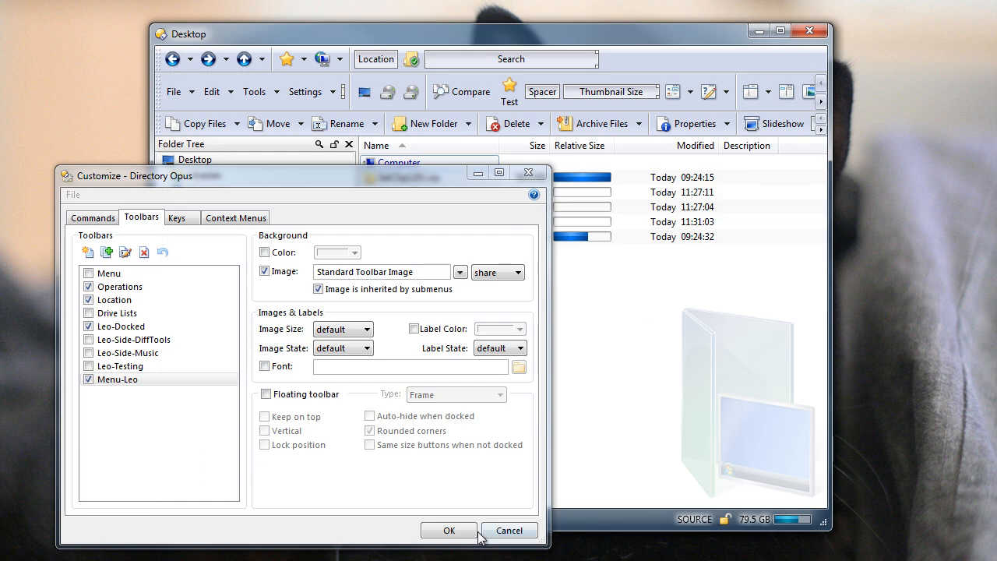
Confirm the Customize dialog and pick the three Status .txt files on the Desktop.
left_click(449, 531)
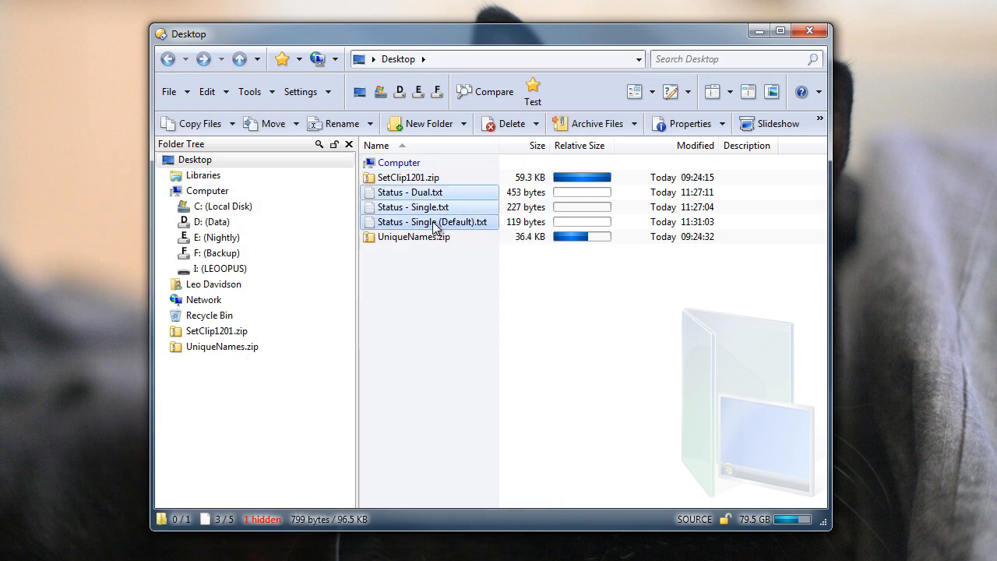
left_click(532, 85)
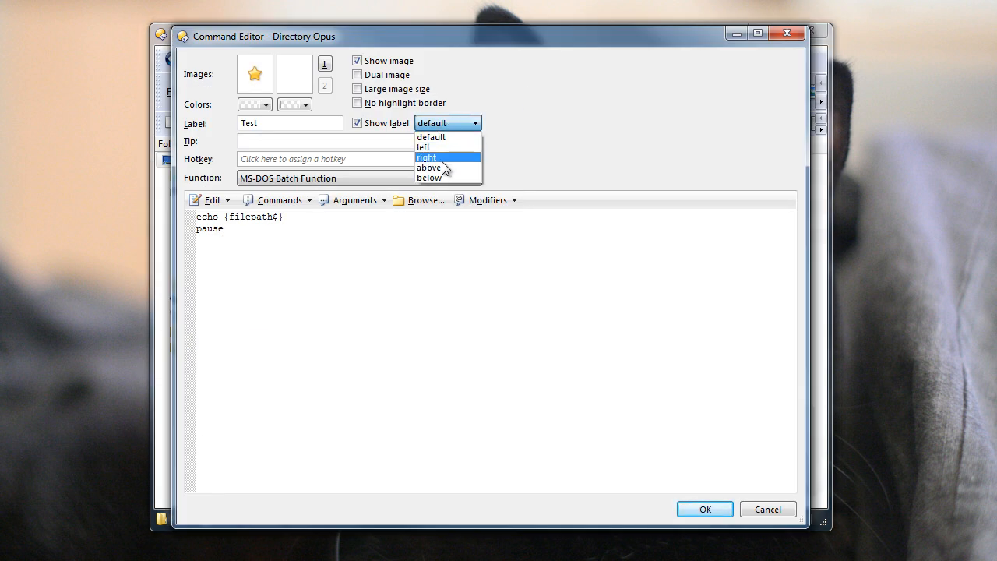
left_click(426, 158)
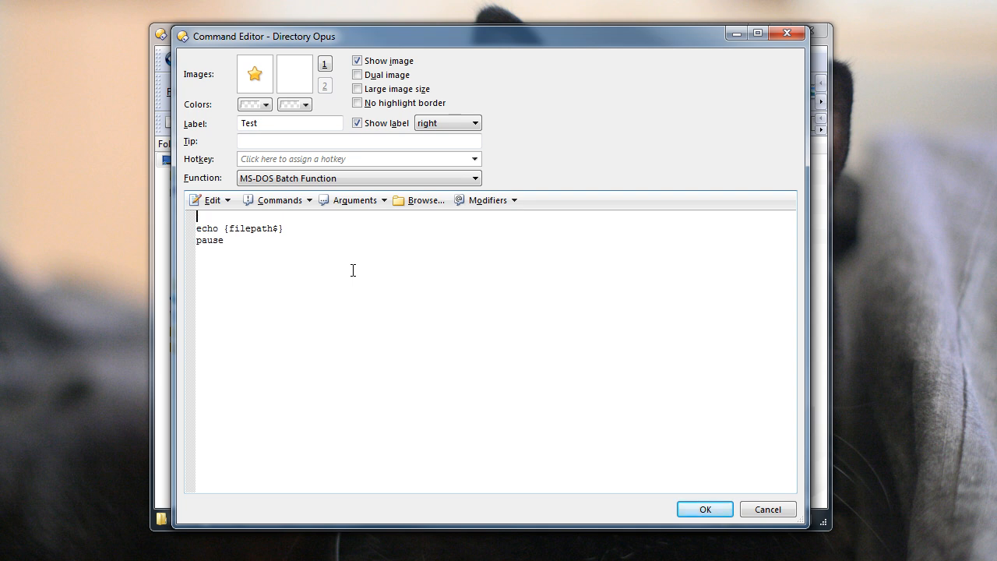
left_click(487, 201)
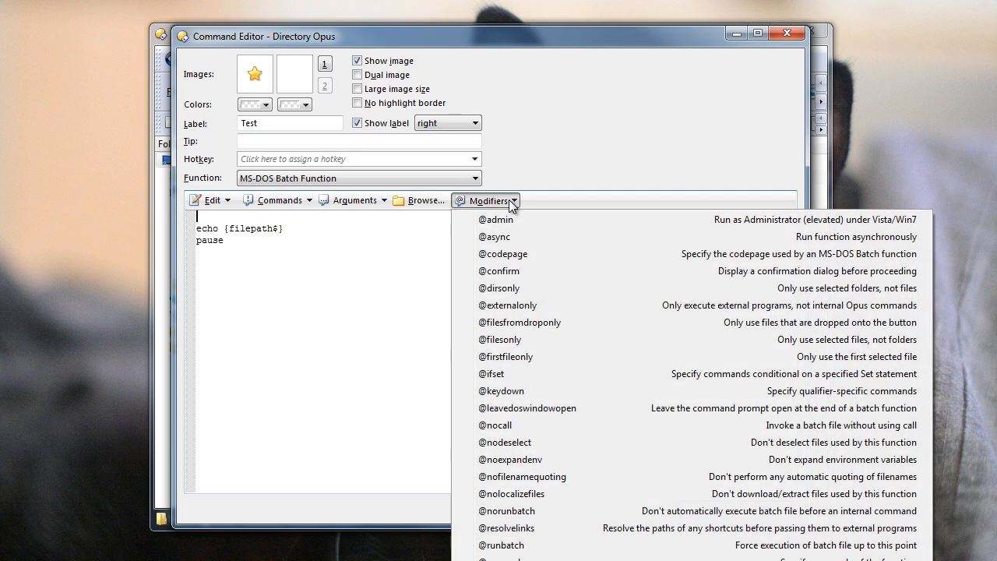
left_click(505, 443)
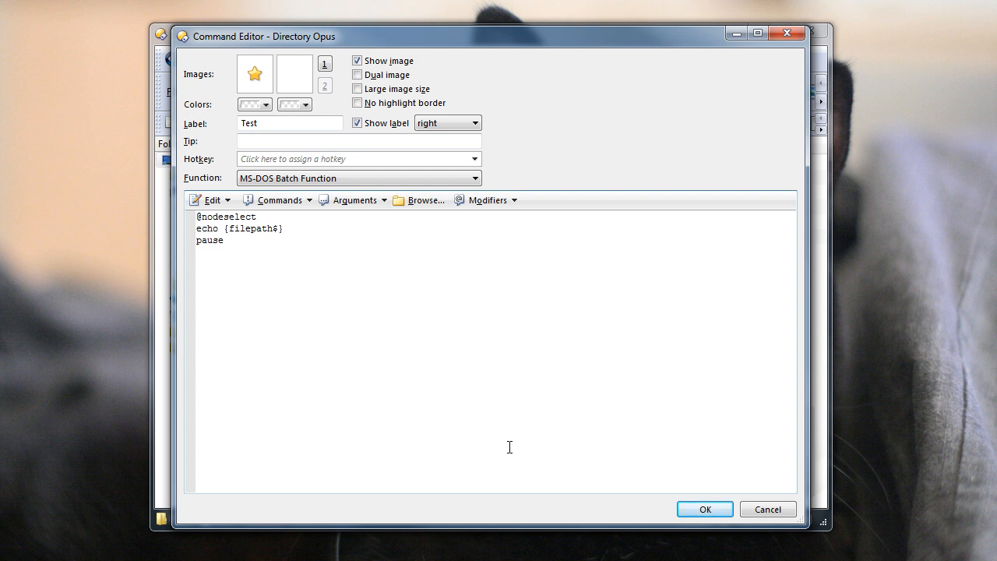
Append 'TO D:\Backups\{filepath$}' to the echo line and save the button.
left_click(290, 228)
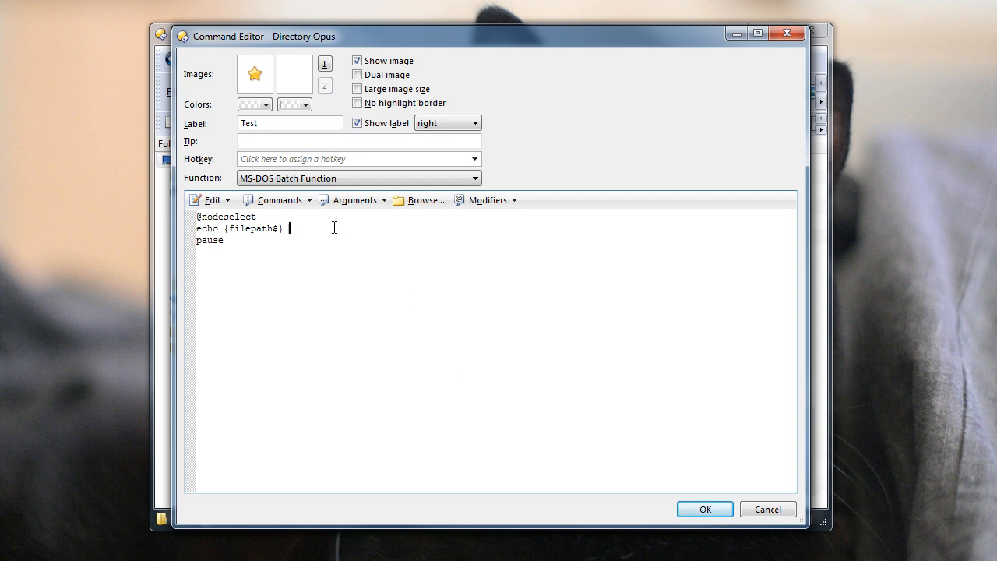
type("TO")
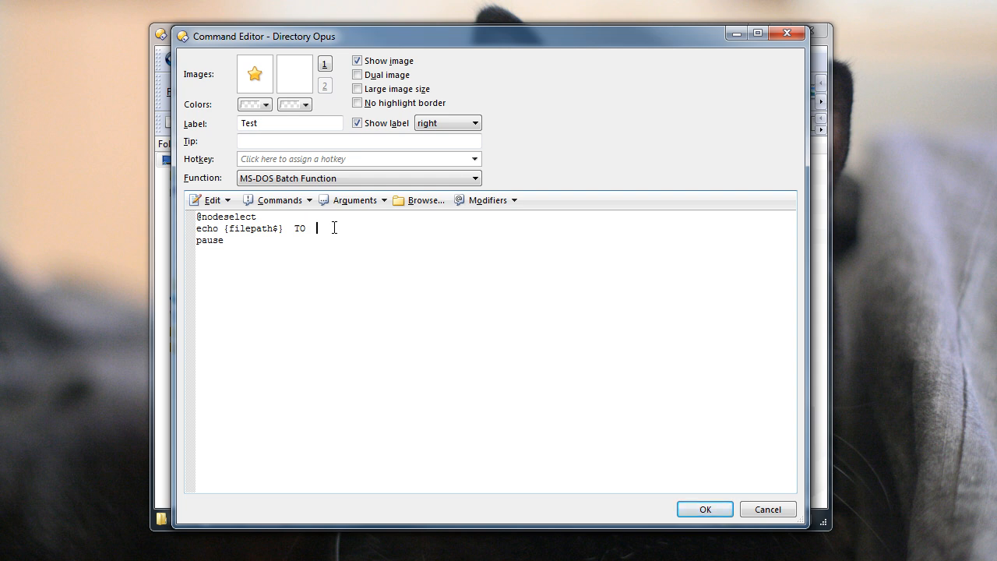
type("D:\\")
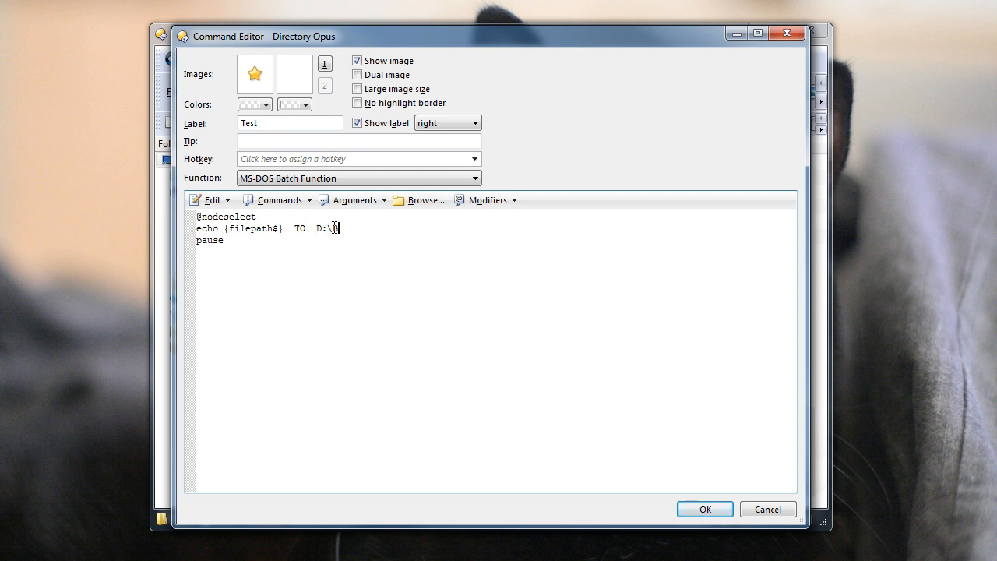
type("Backups\\{")
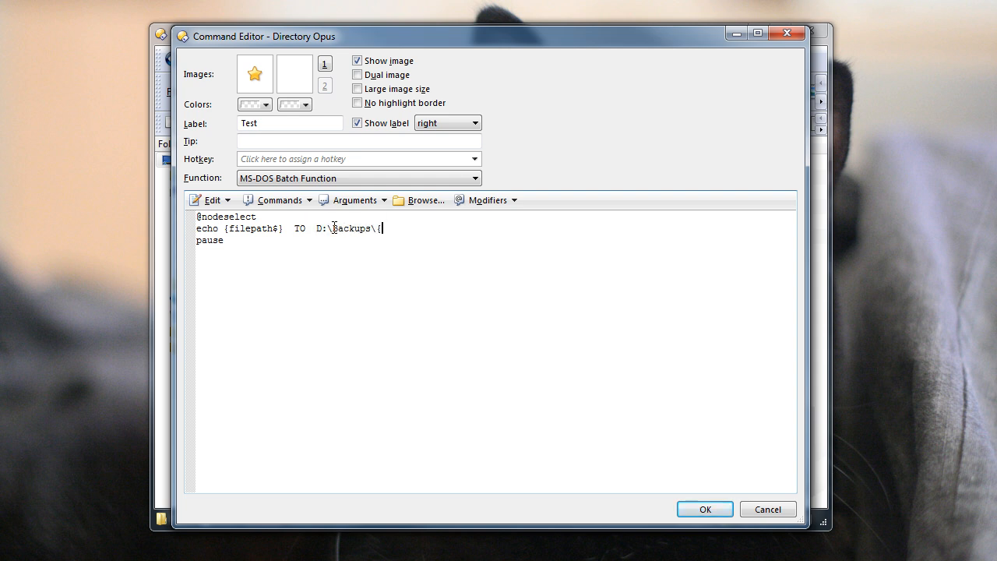
type("filepath$")
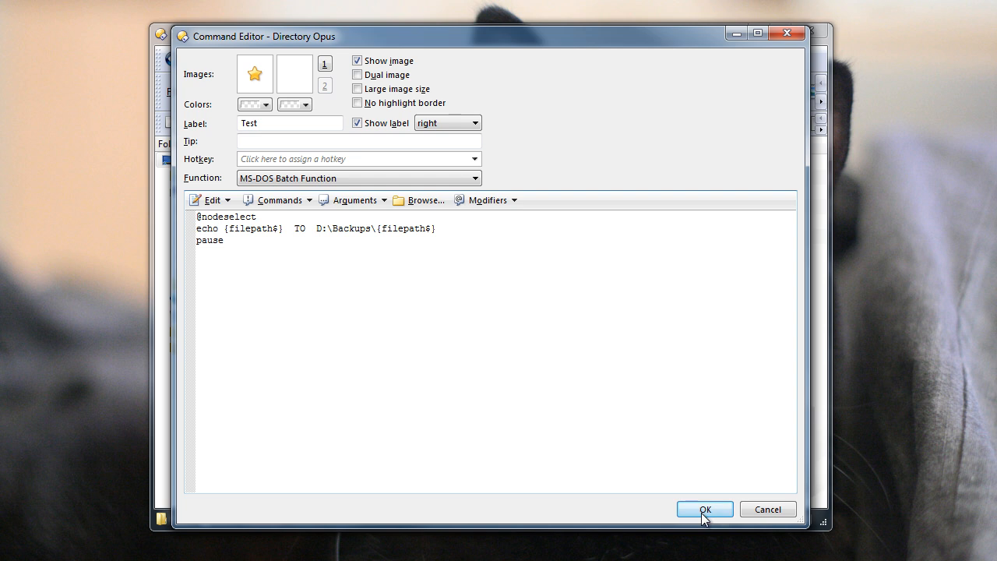
left_click(708, 508)
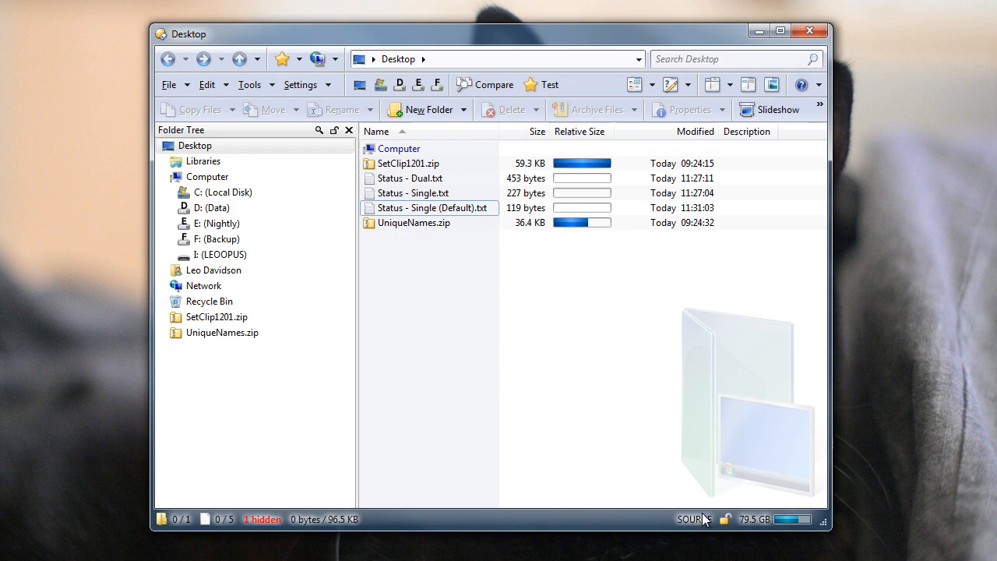
Run Test on the selected Status files, echoing each path TO D:\Backups\.
left_click(411, 178)
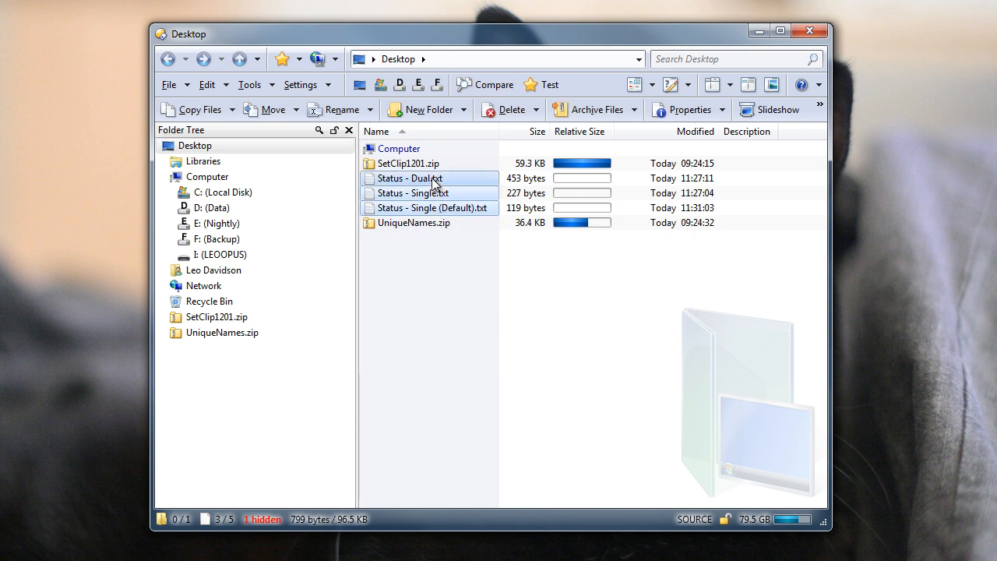
left_click(549, 84)
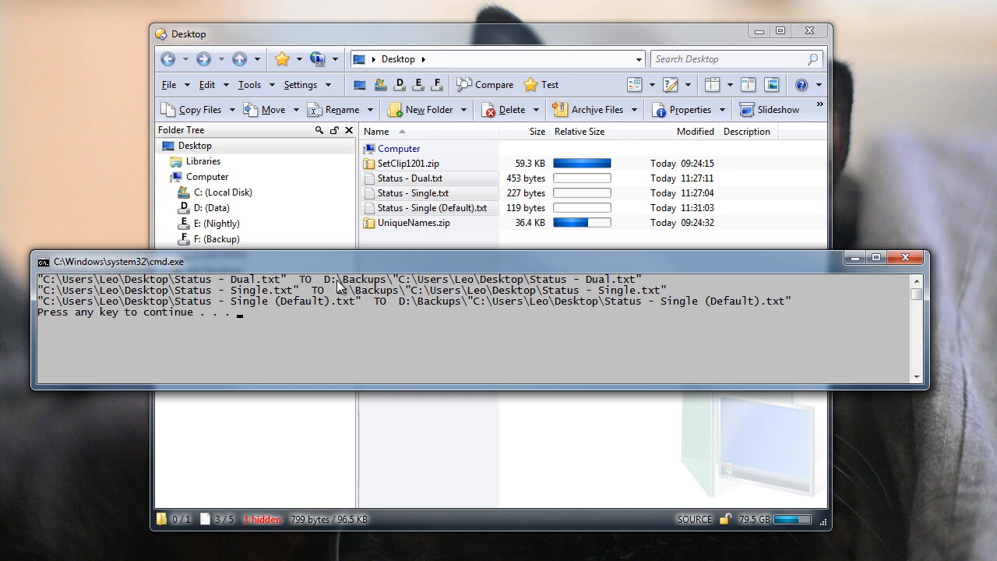
mouse_move(398, 286)
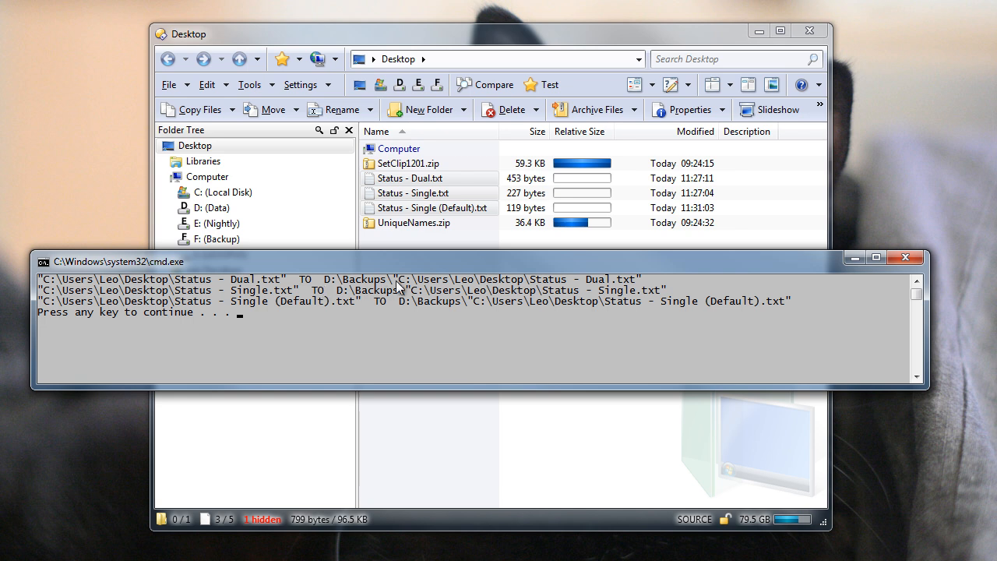
mouse_move(657, 287)
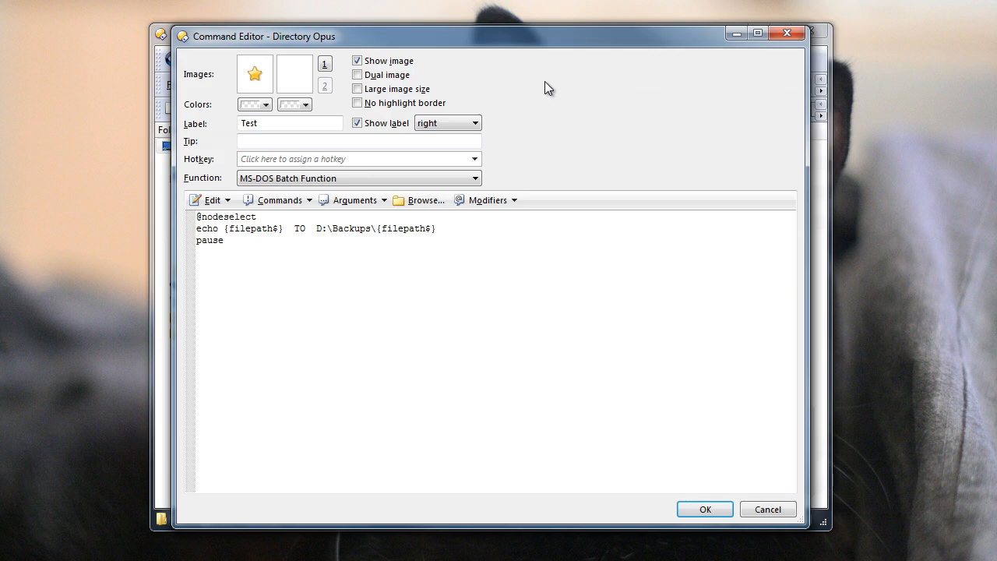
left_click(261, 216)
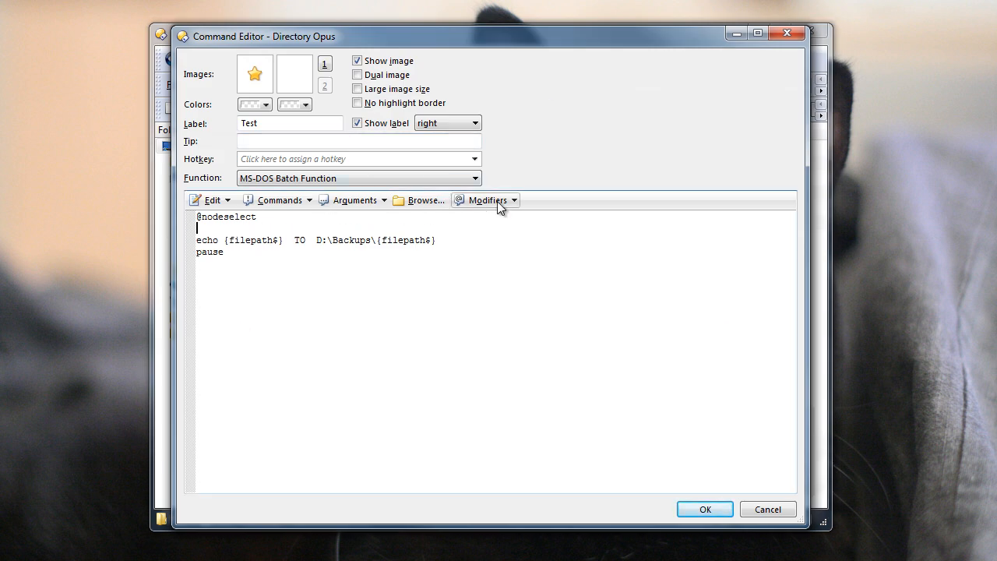
left_click(483, 200)
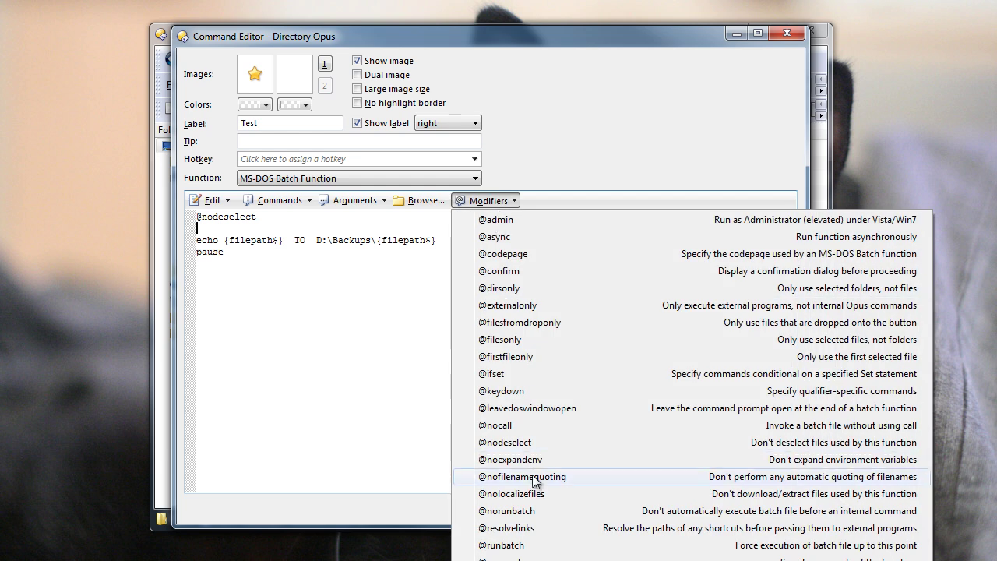
left_click(523, 476)
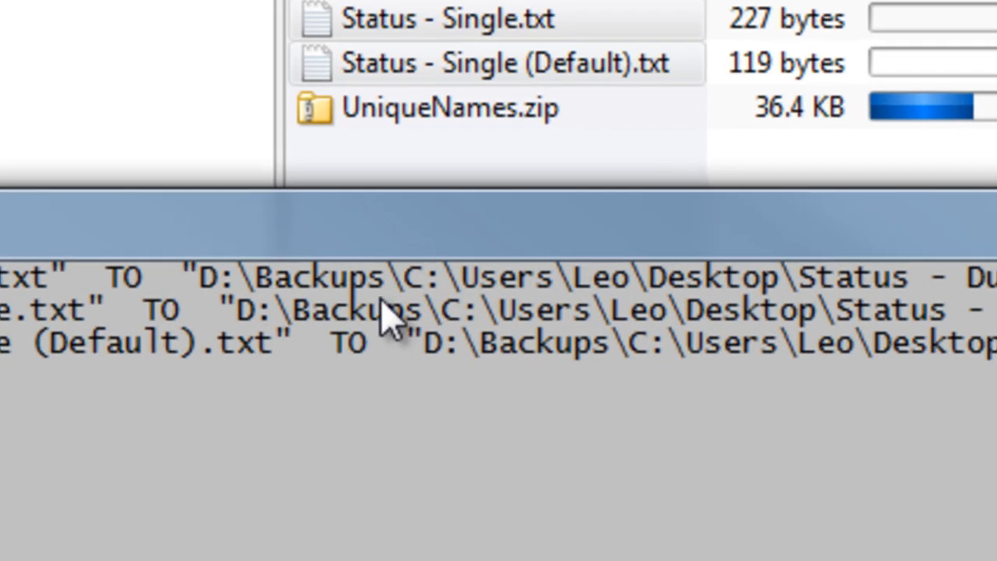
mouse_move(444, 320)
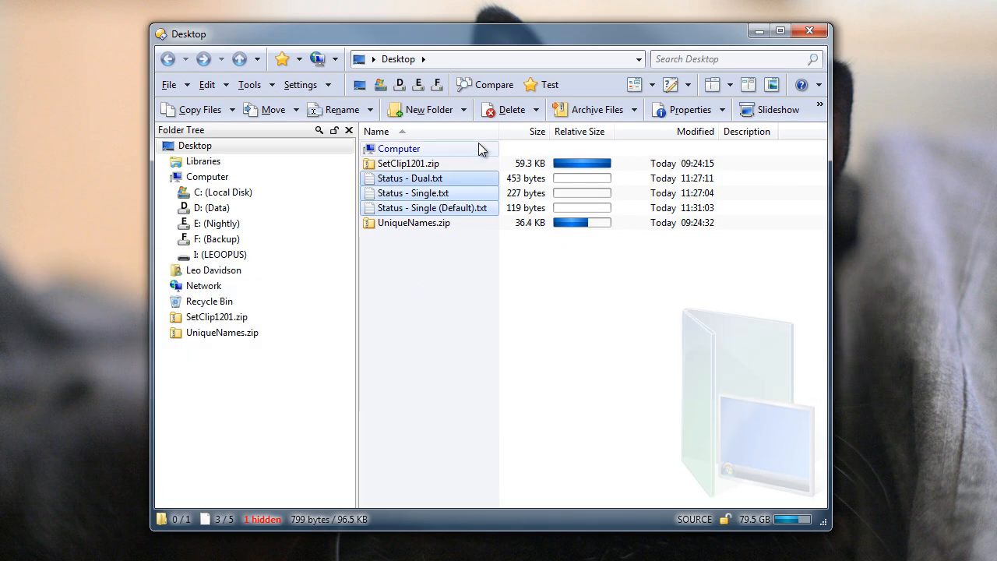
left_click(556, 84)
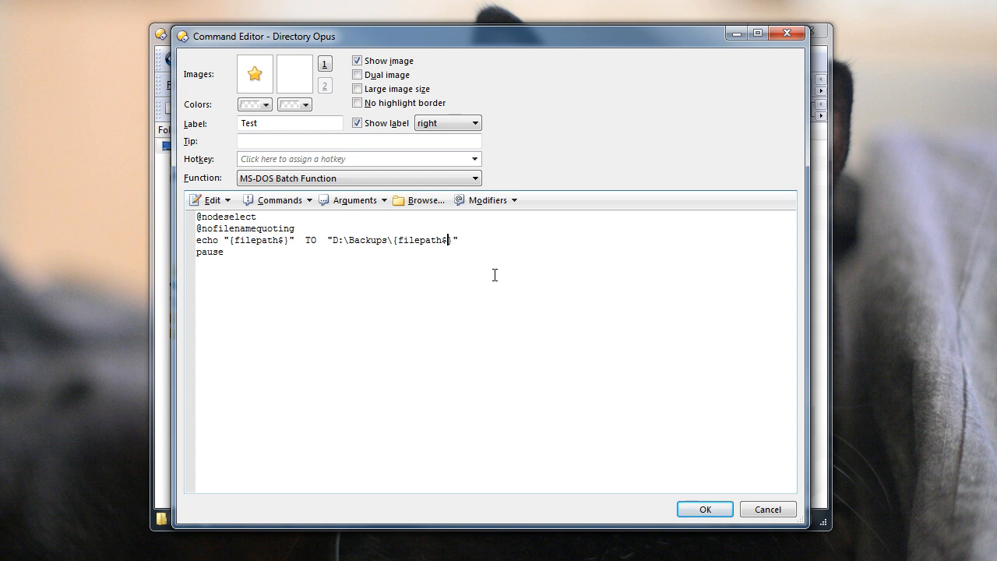
Change the target to {filepath$|noroot} and run Test on the selected files.
type("|no")
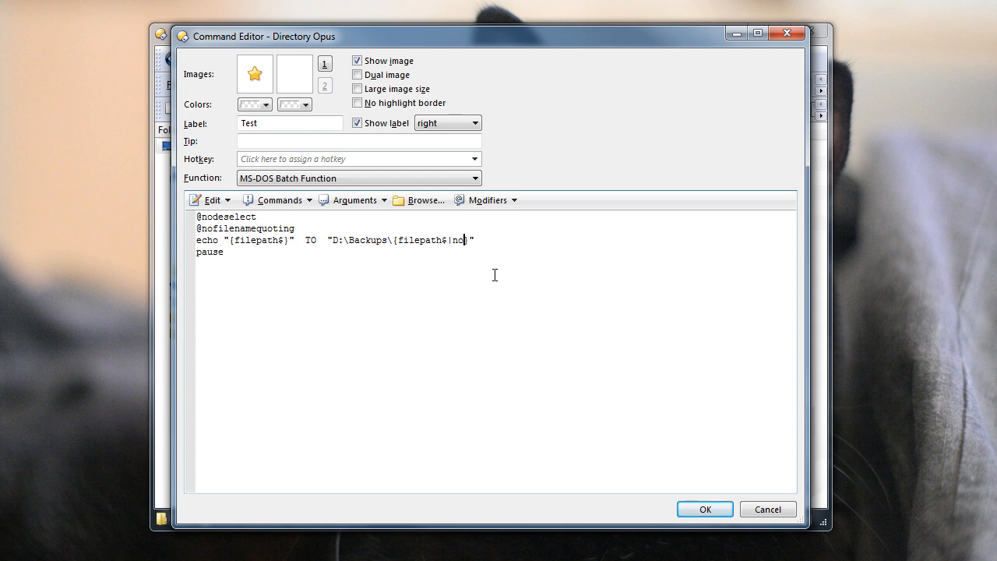
type("root")
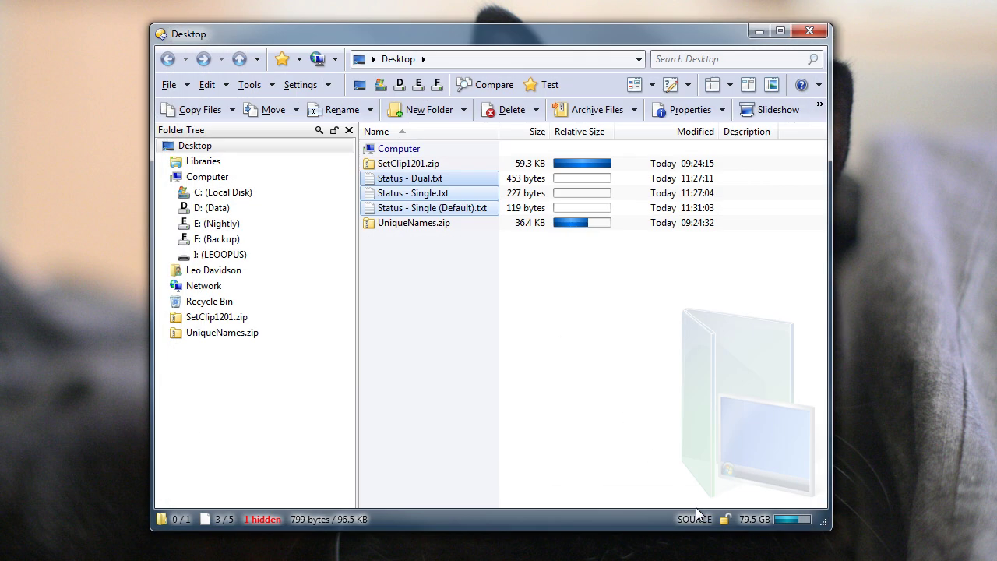
left_click(549, 84)
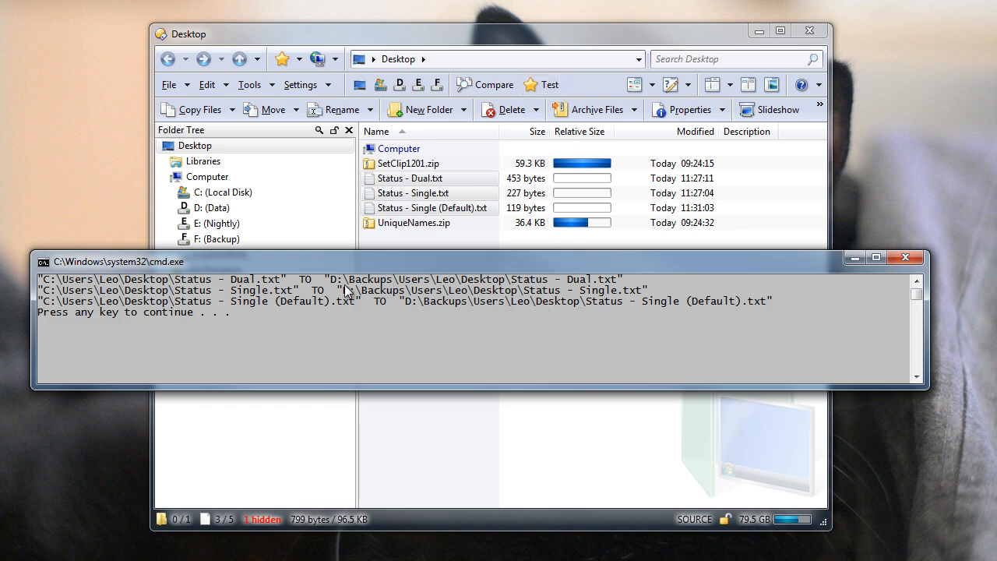
mouse_move(442, 292)
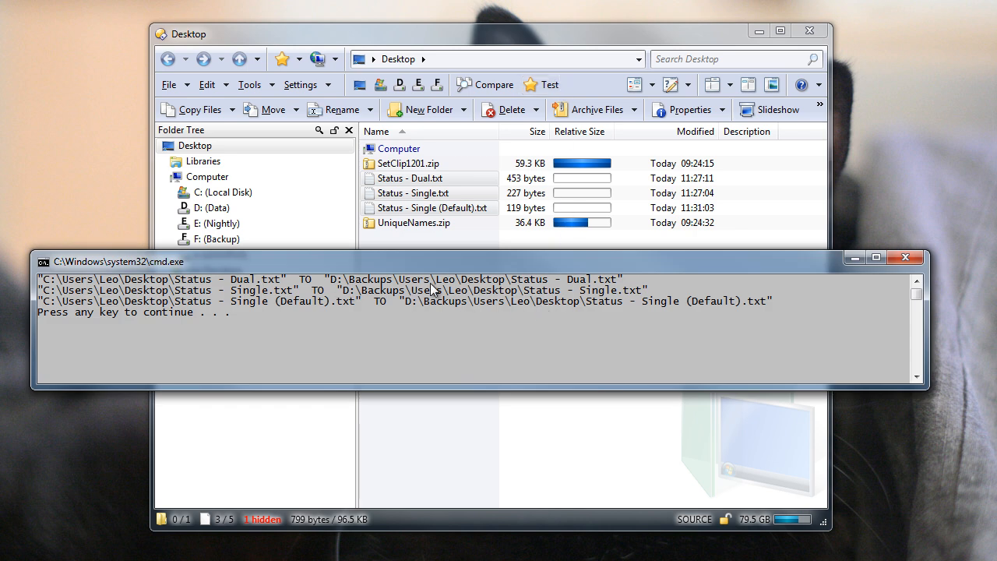
mouse_move(70, 289)
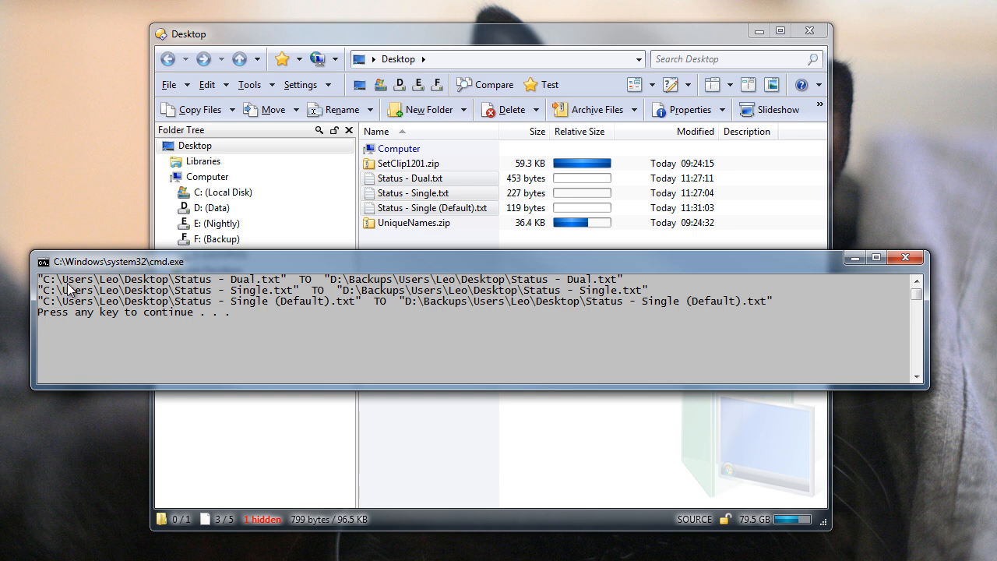
mouse_move(274, 292)
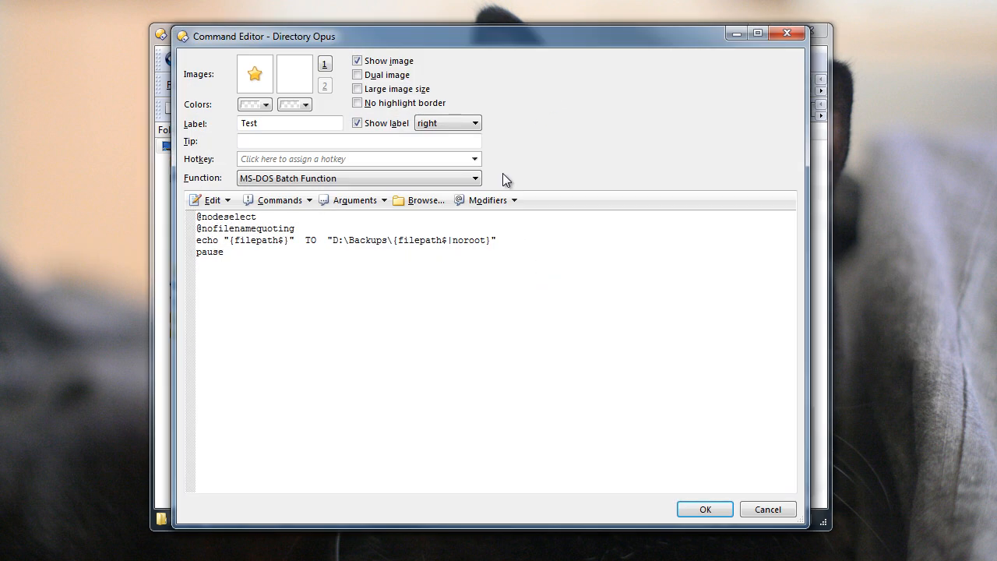
Replace noroot with subdir, run Test on the Status files, and dismiss the output.
double_click(471, 240)
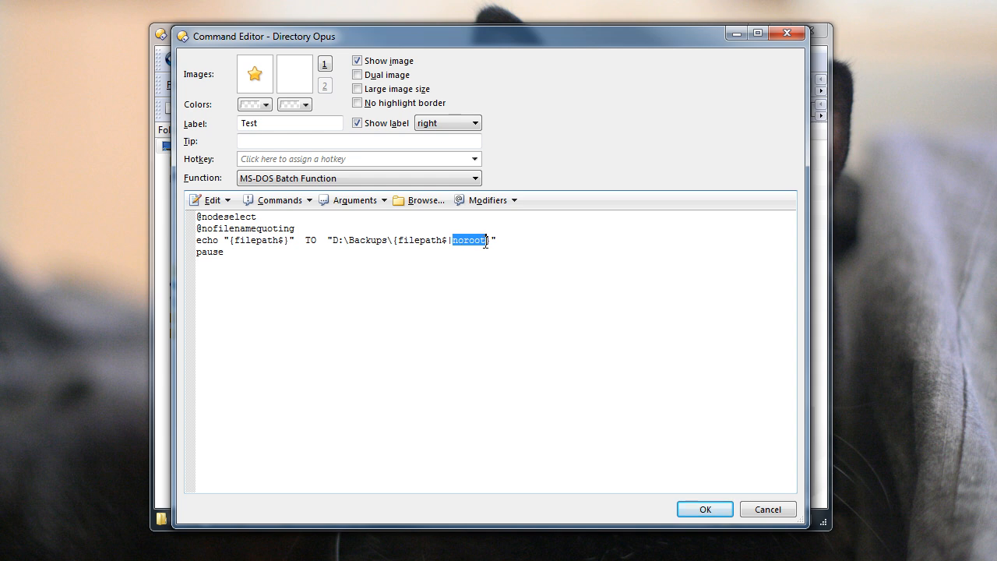
type("subdir")
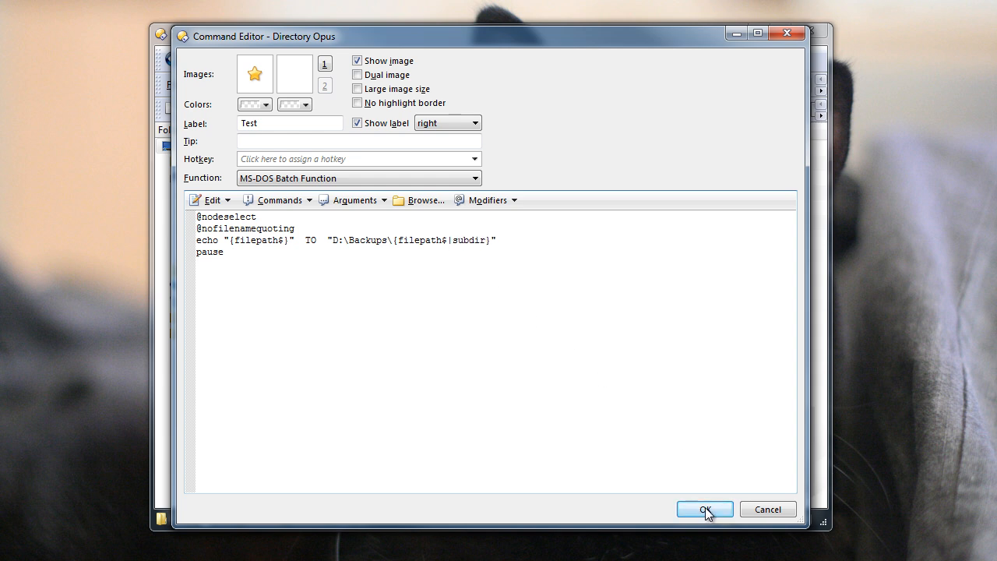
left_click(709, 509)
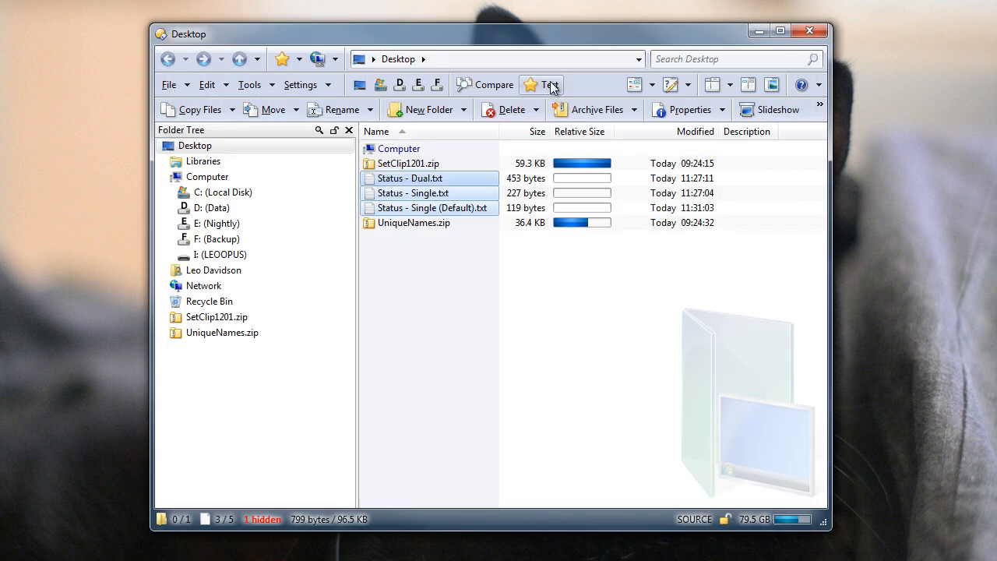
left_click(560, 84)
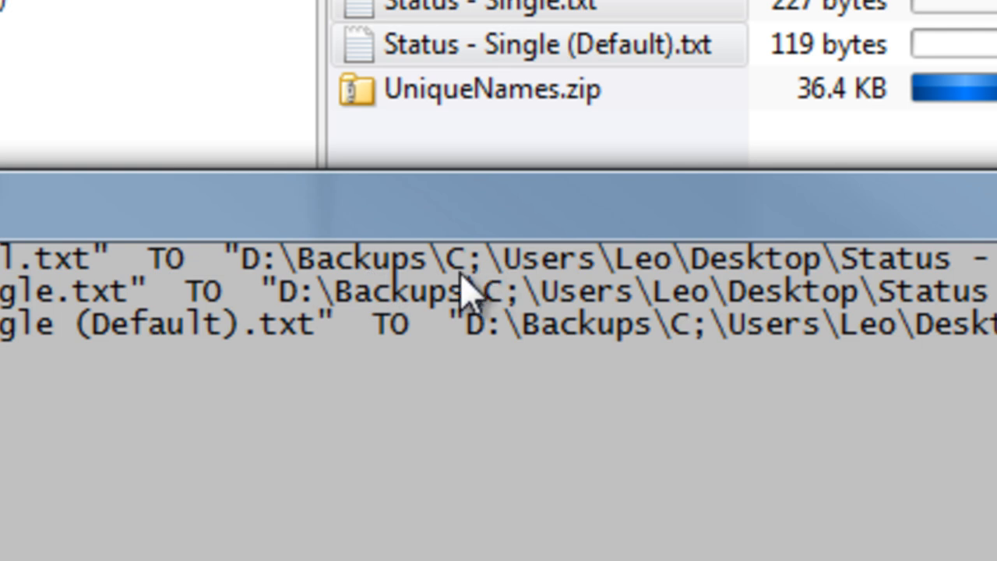
mouse_move(281, 304)
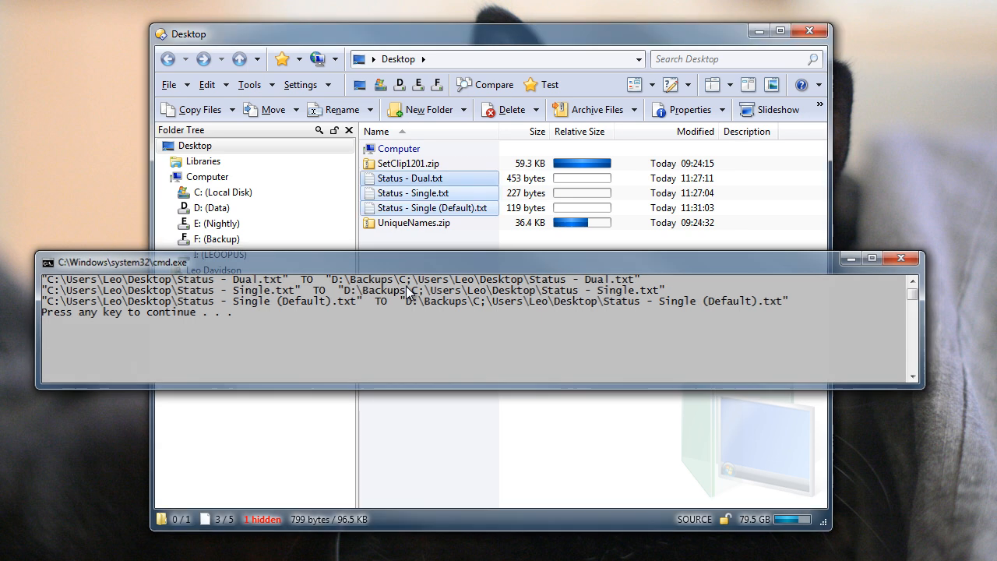
key("enter")
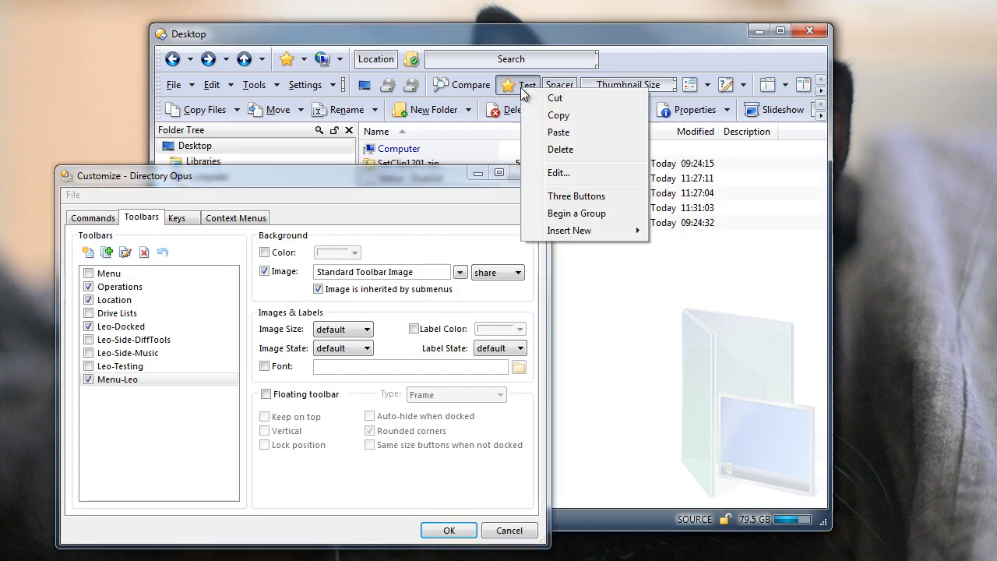
Switch Test to a Standard Function and replace the script with FileType NEW=.txt.
left_click(558, 172)
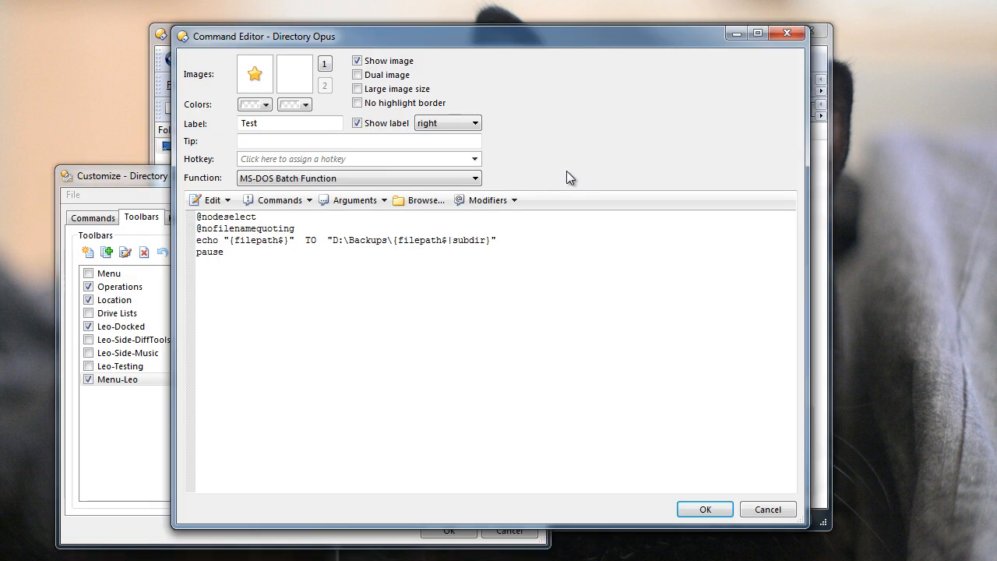
left_click(475, 178)
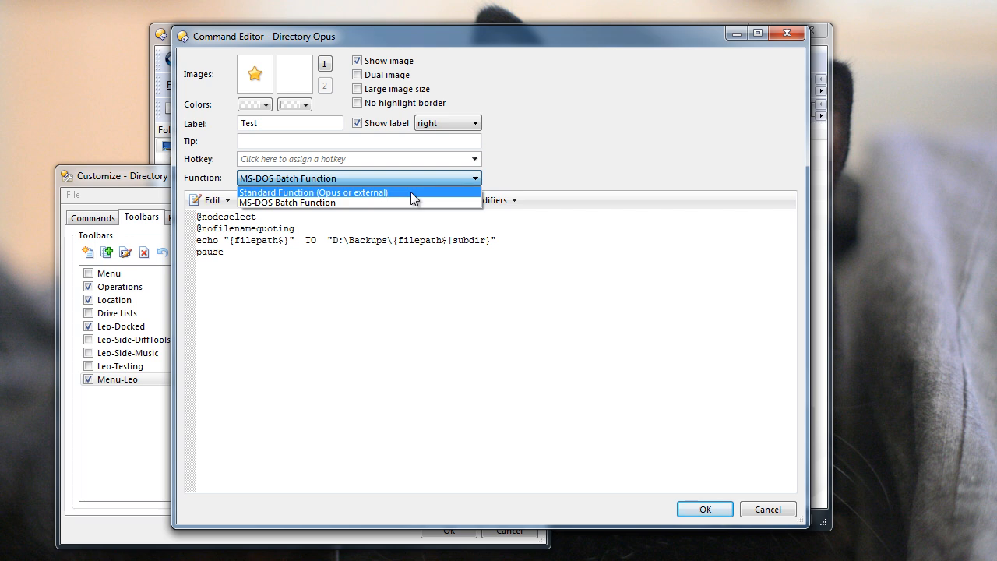
left_click(314, 192)
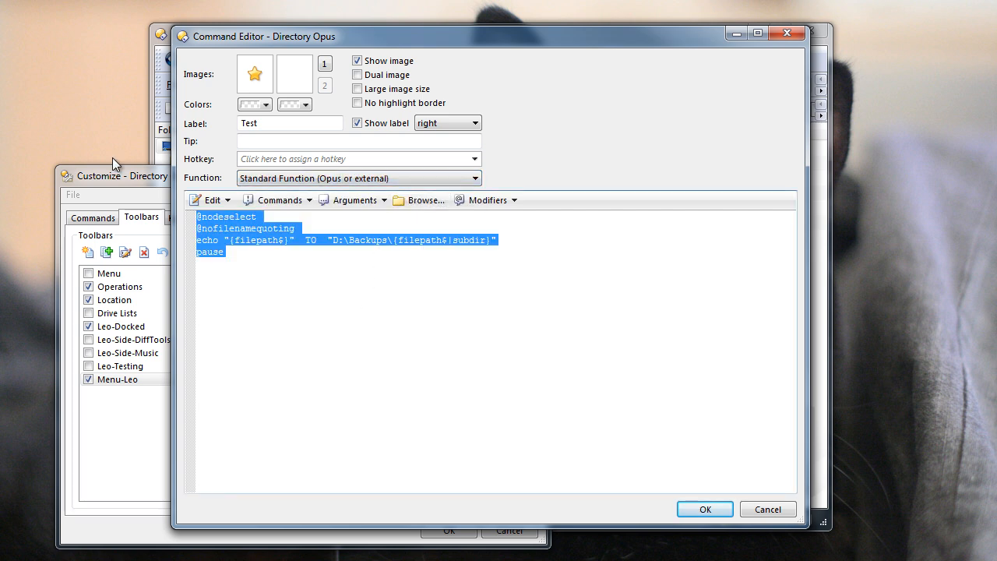
key("Delete")
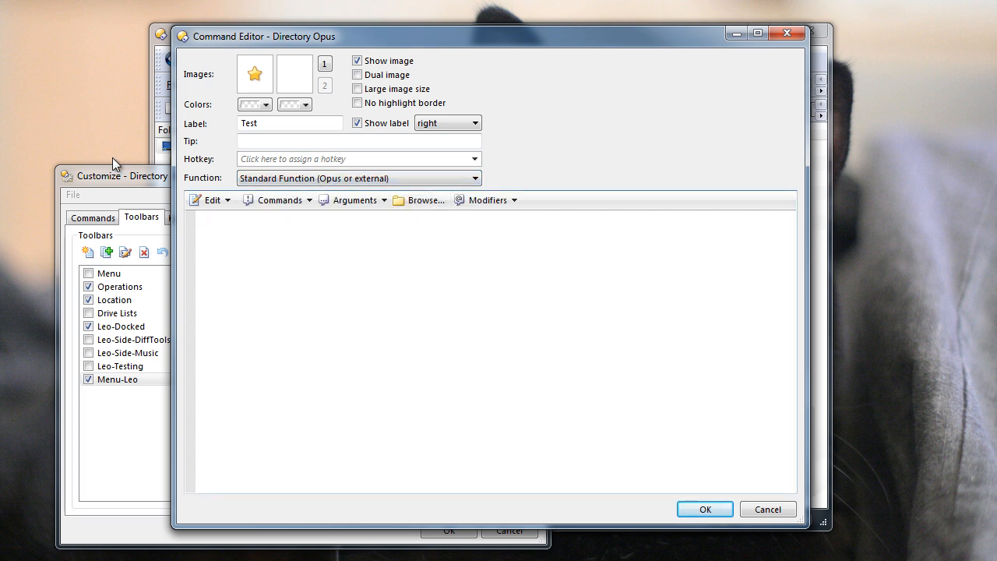
left_click(278, 200)
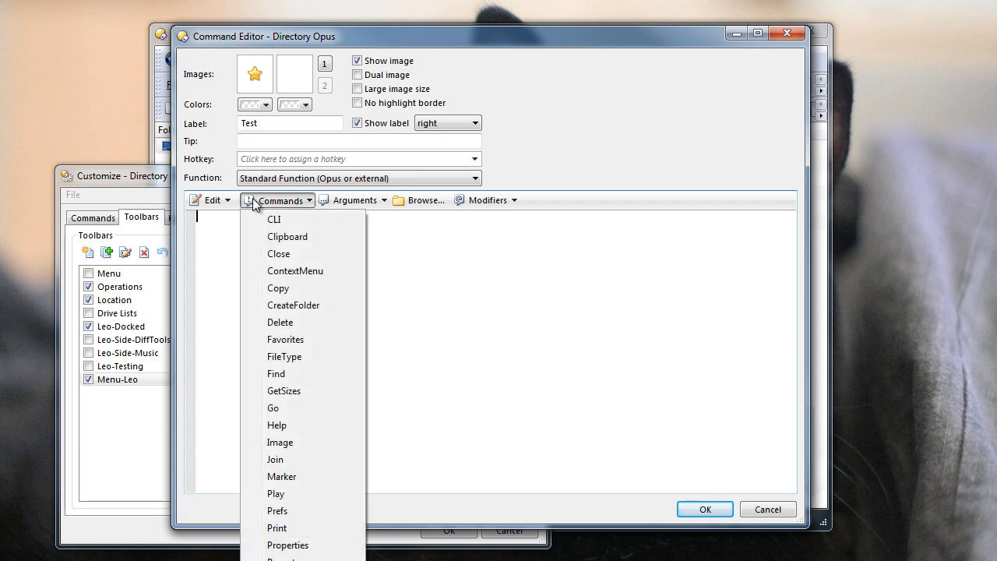
mouse_move(303, 361)
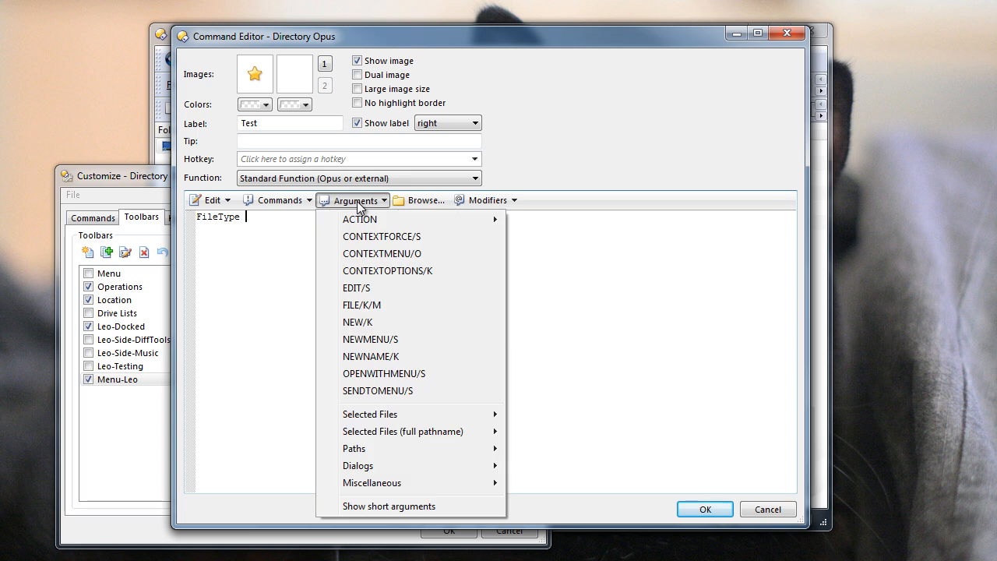
mouse_move(390, 328)
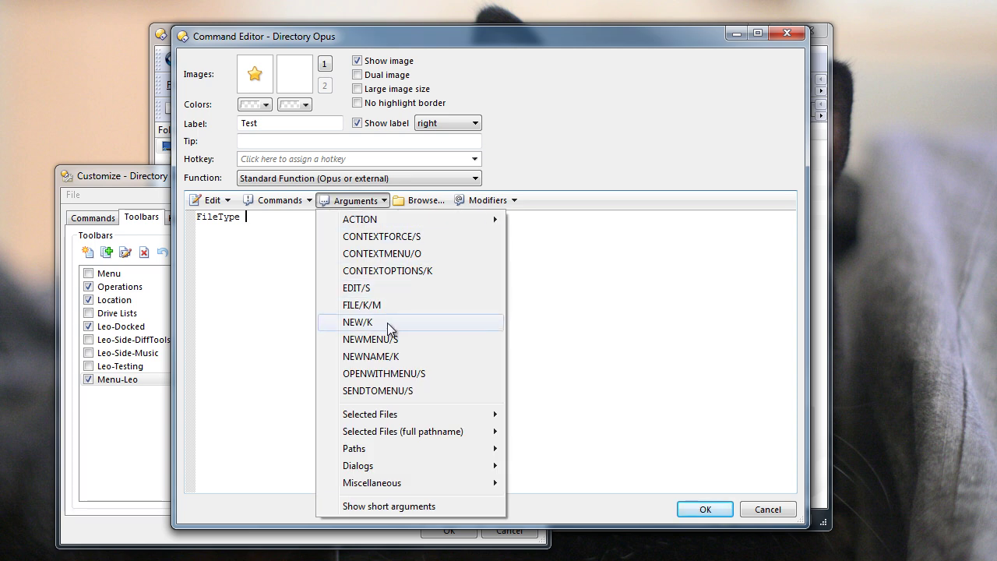
left_click(357, 322)
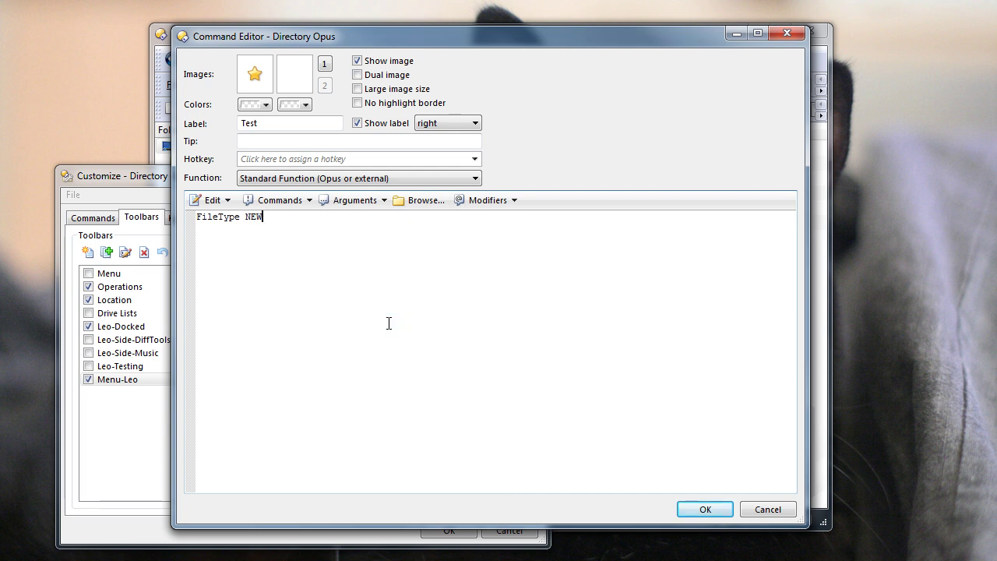
type("=.txt")
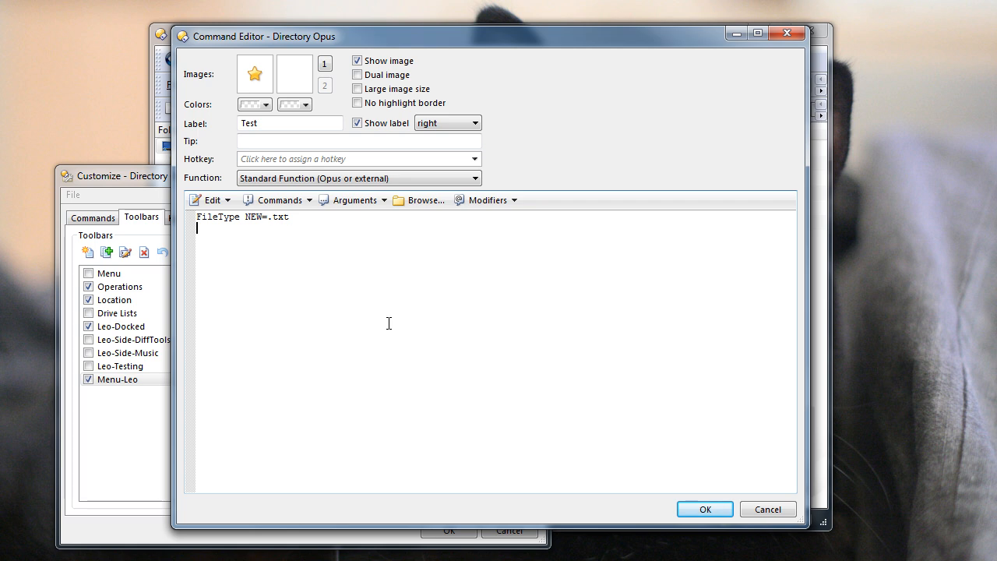
Add the line notepad.exe {sourcepath$}{$newfile} and confirm the command.
type("notepad.exe")
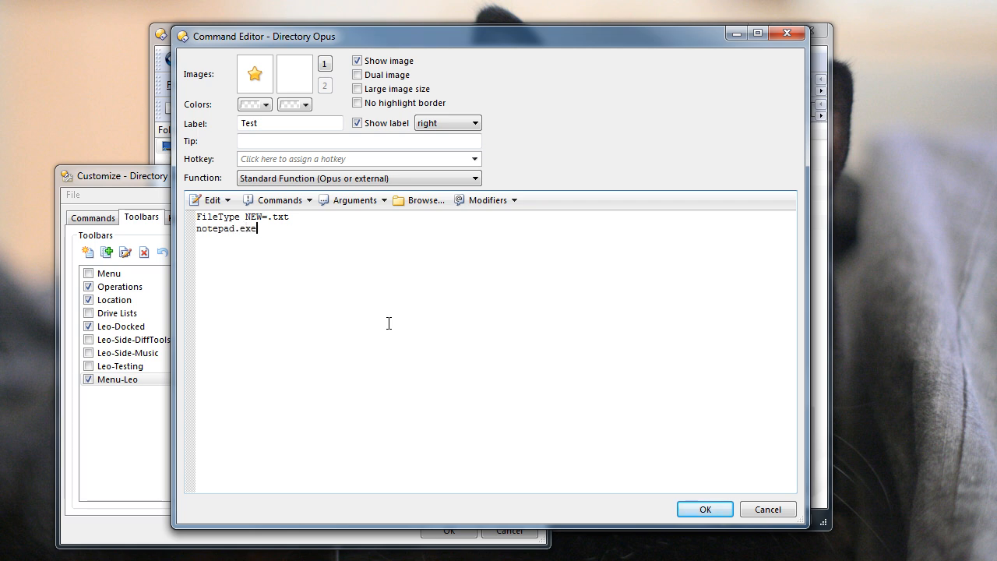
left_click(352, 199)
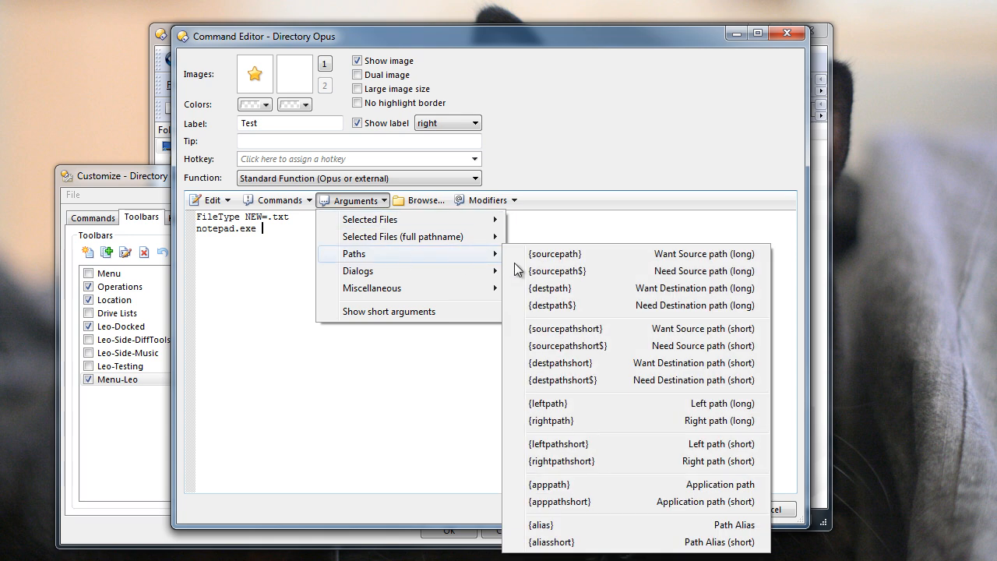
left_click(557, 270)
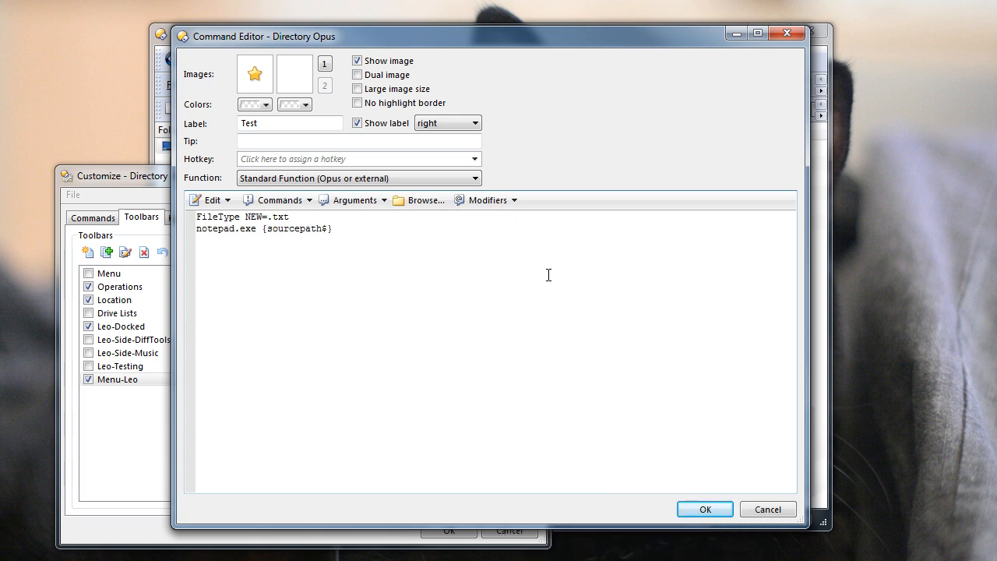
type("{$newfile")
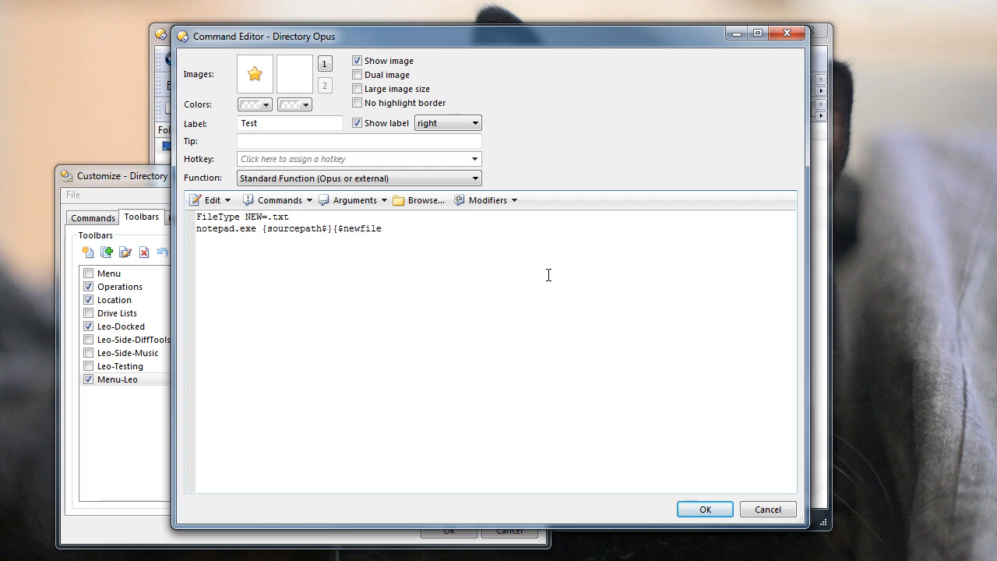
type("}")
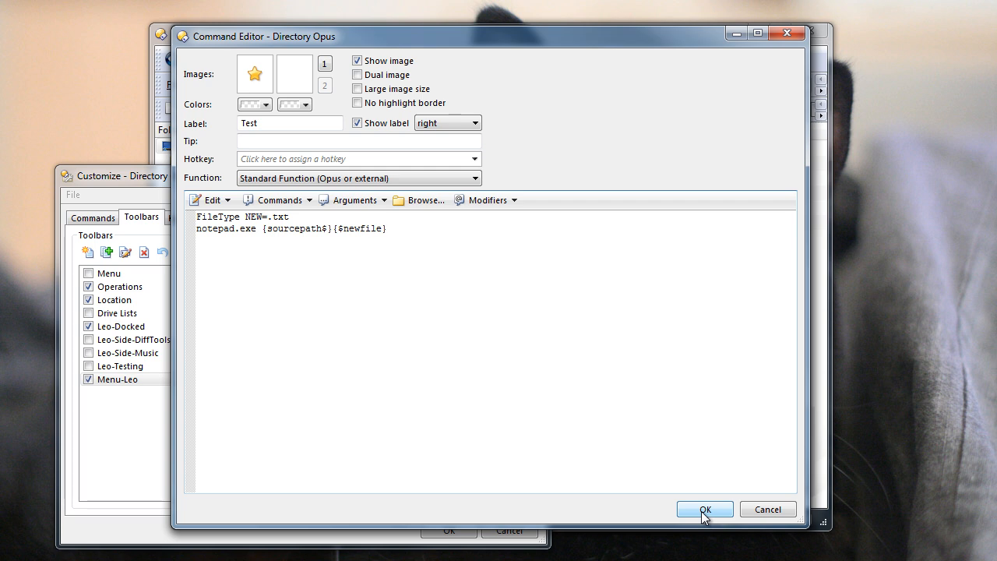
left_click(705, 509)
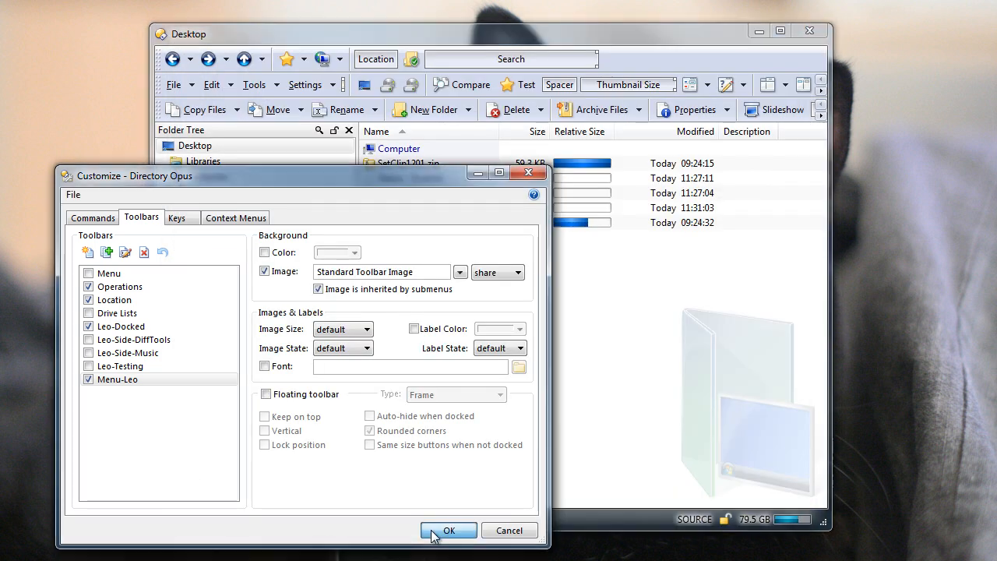
Run Test to create 'This is a test.txt', save Hello! in it, and toggle the viewer pane.
left_click(449, 530)
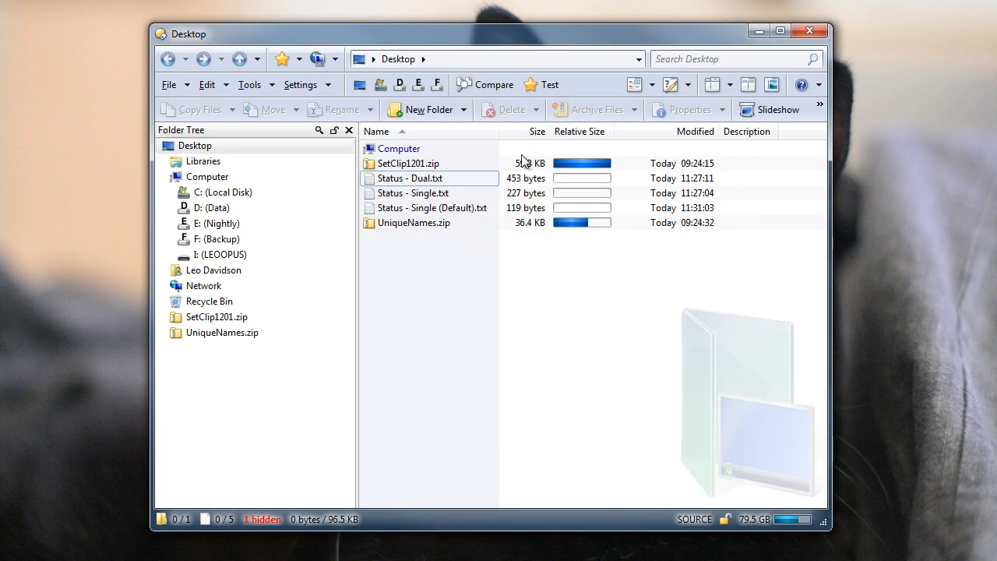
left_click(541, 85)
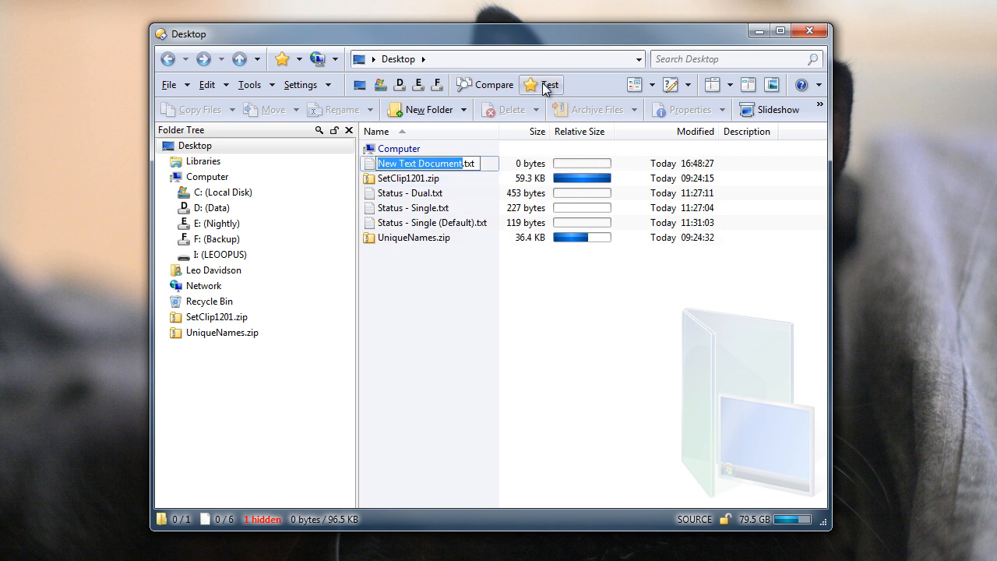
type("This is a te")
type("He")
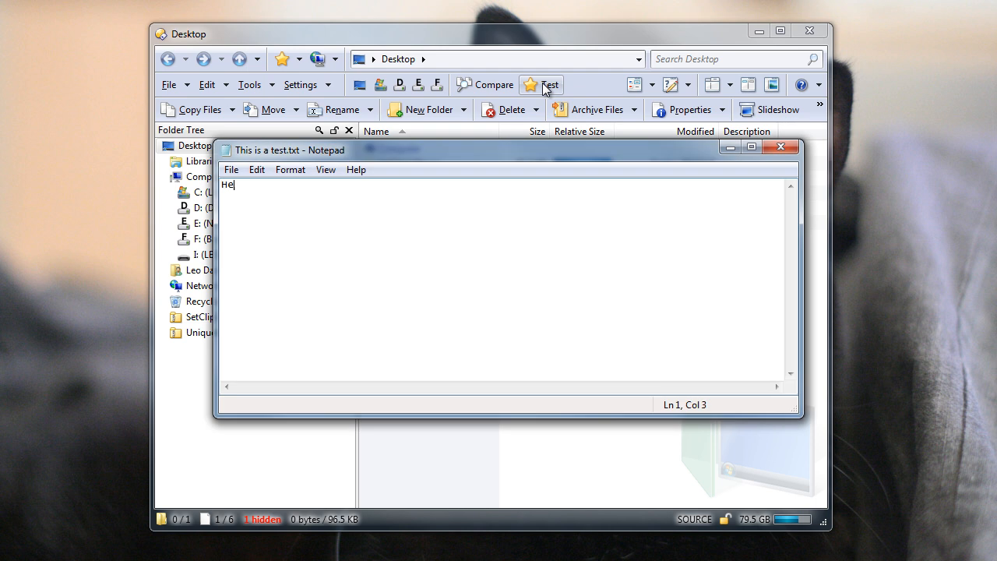
type("llo!")
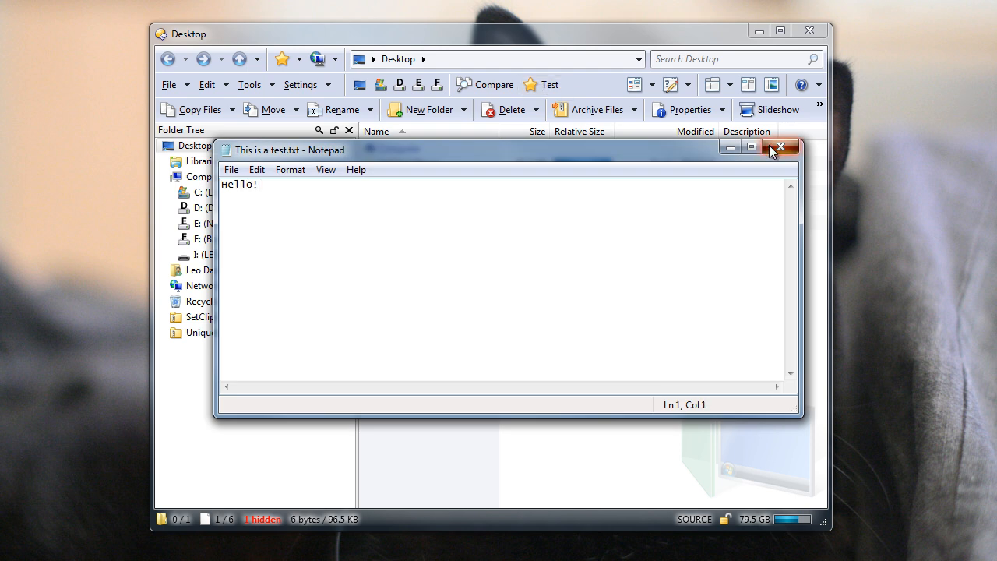
left_click(780, 147)
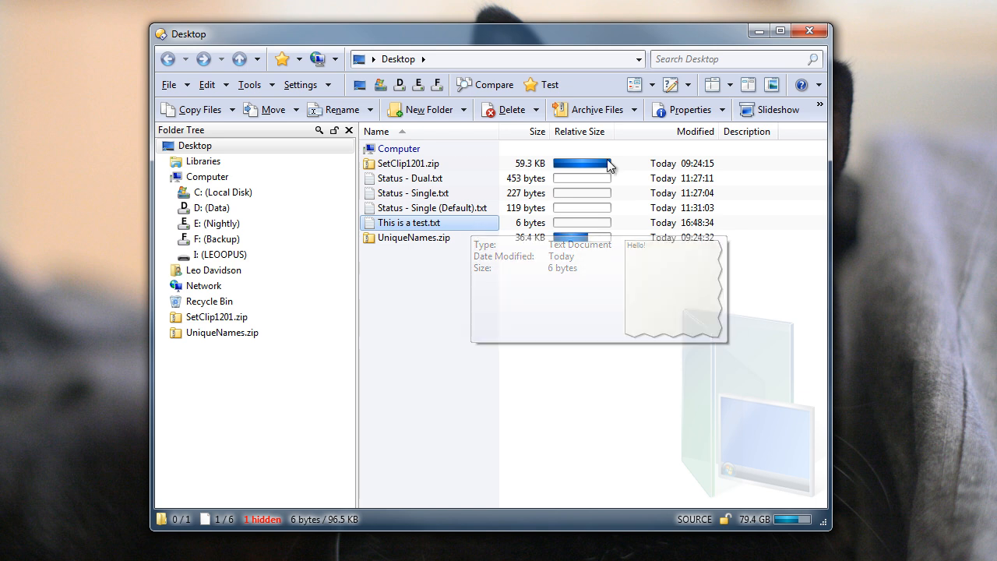
left_click(772, 84)
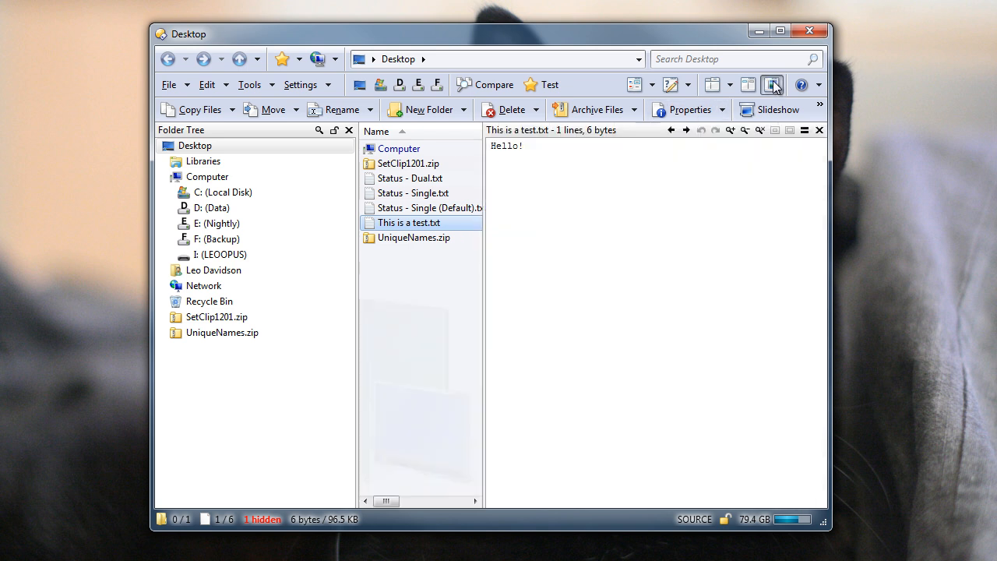
left_click(772, 85)
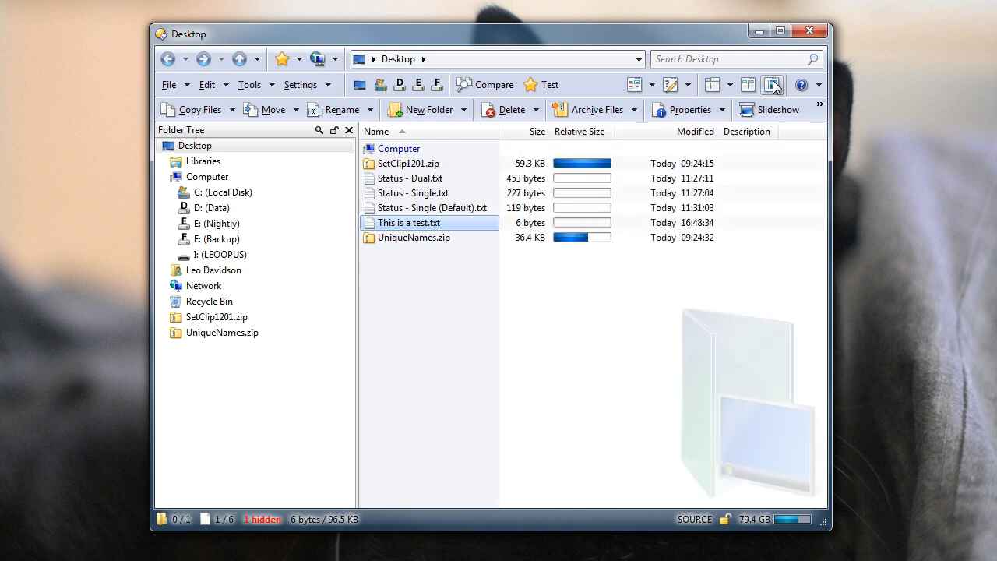